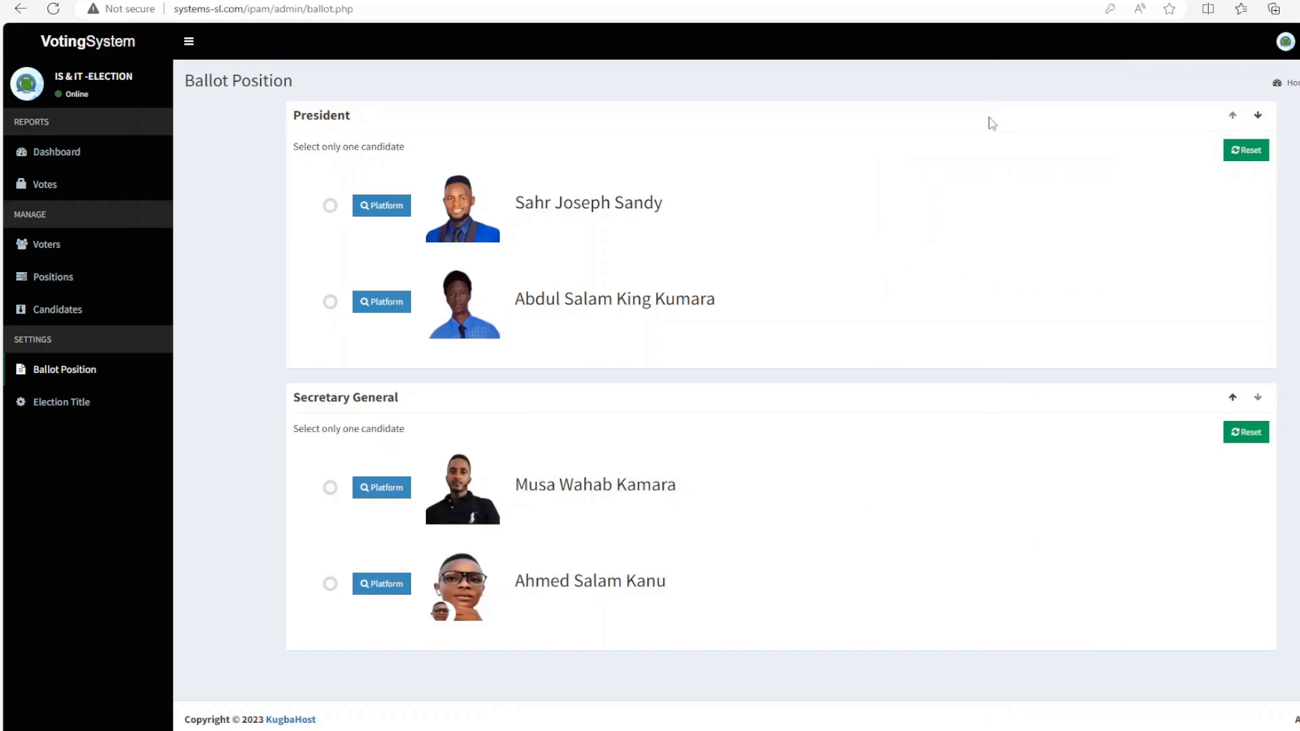
mouse_move(980, 152)
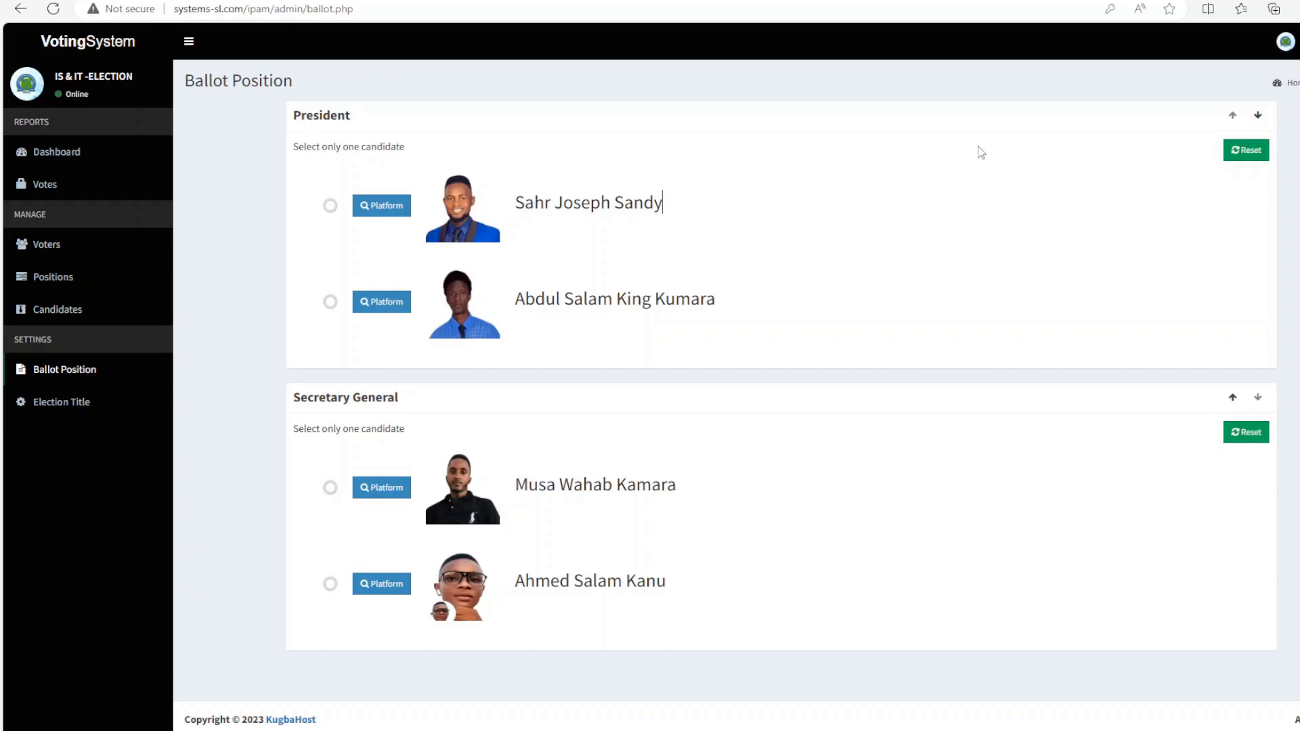
mouse_move(813, 707)
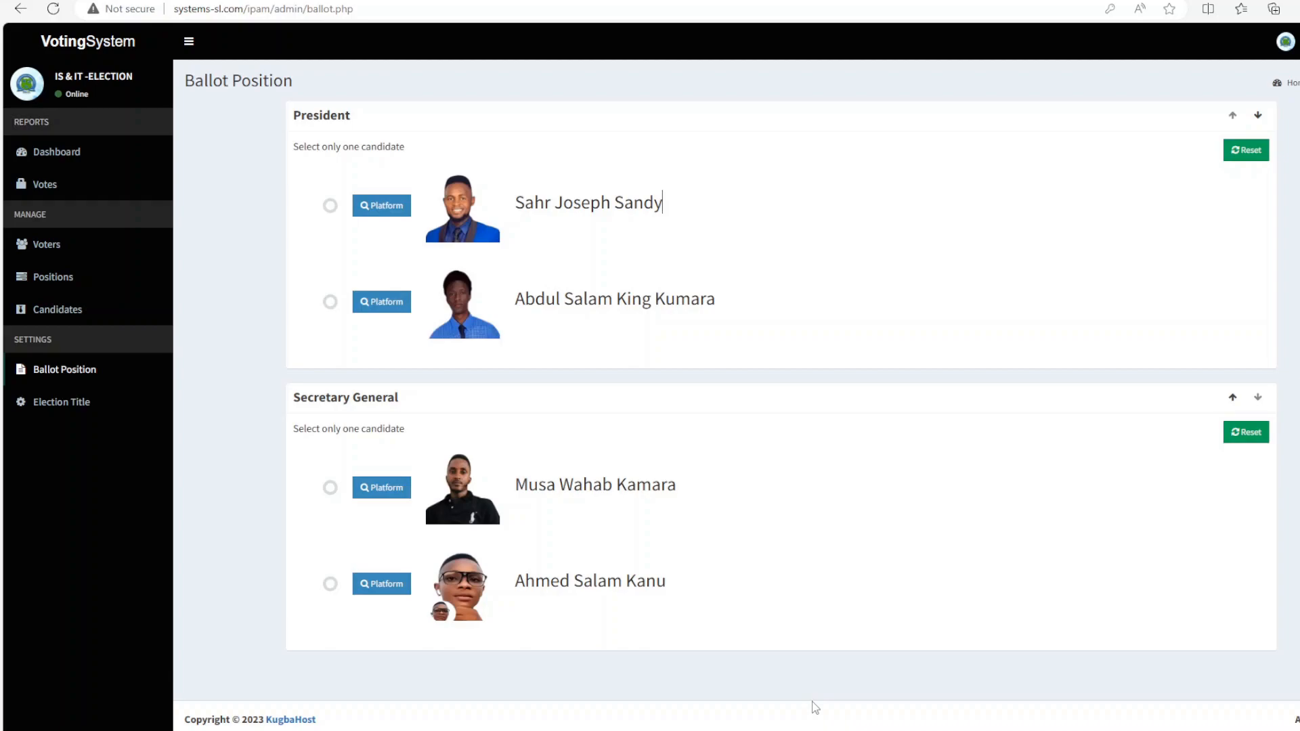
mouse_move(816, 591)
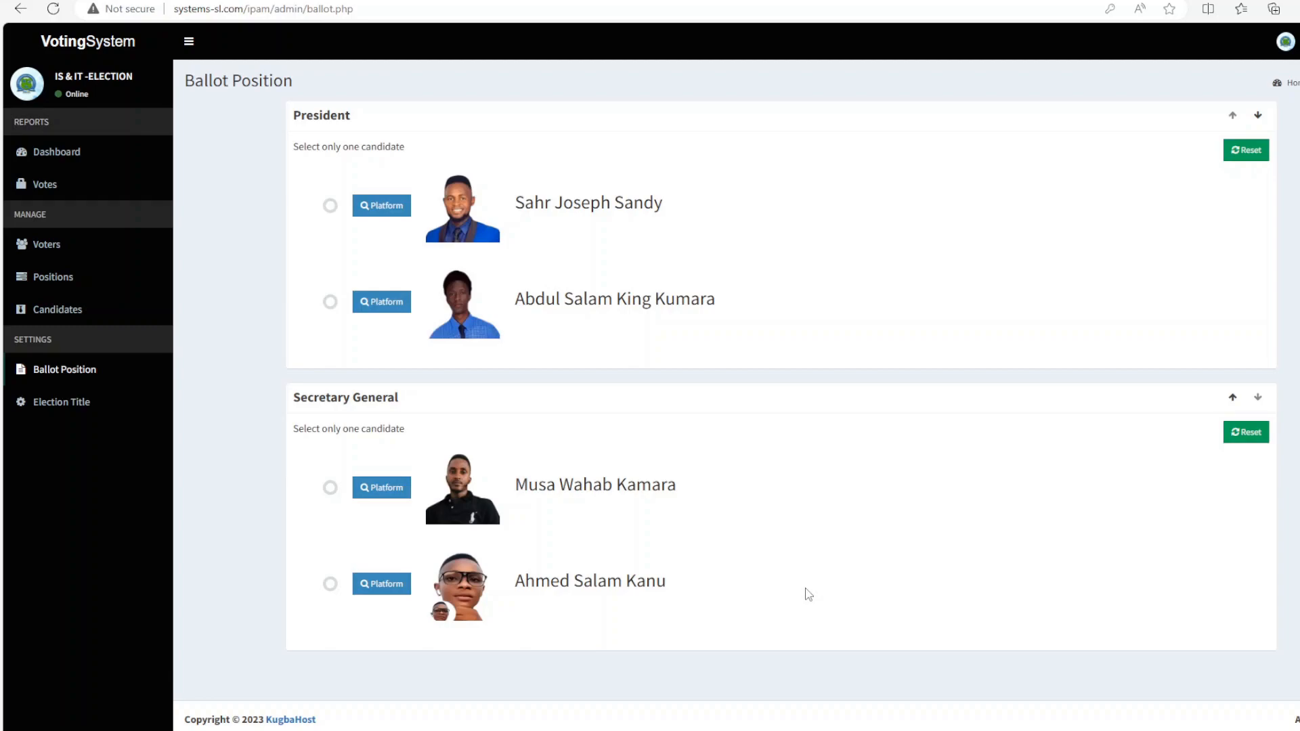
mouse_move(734, 390)
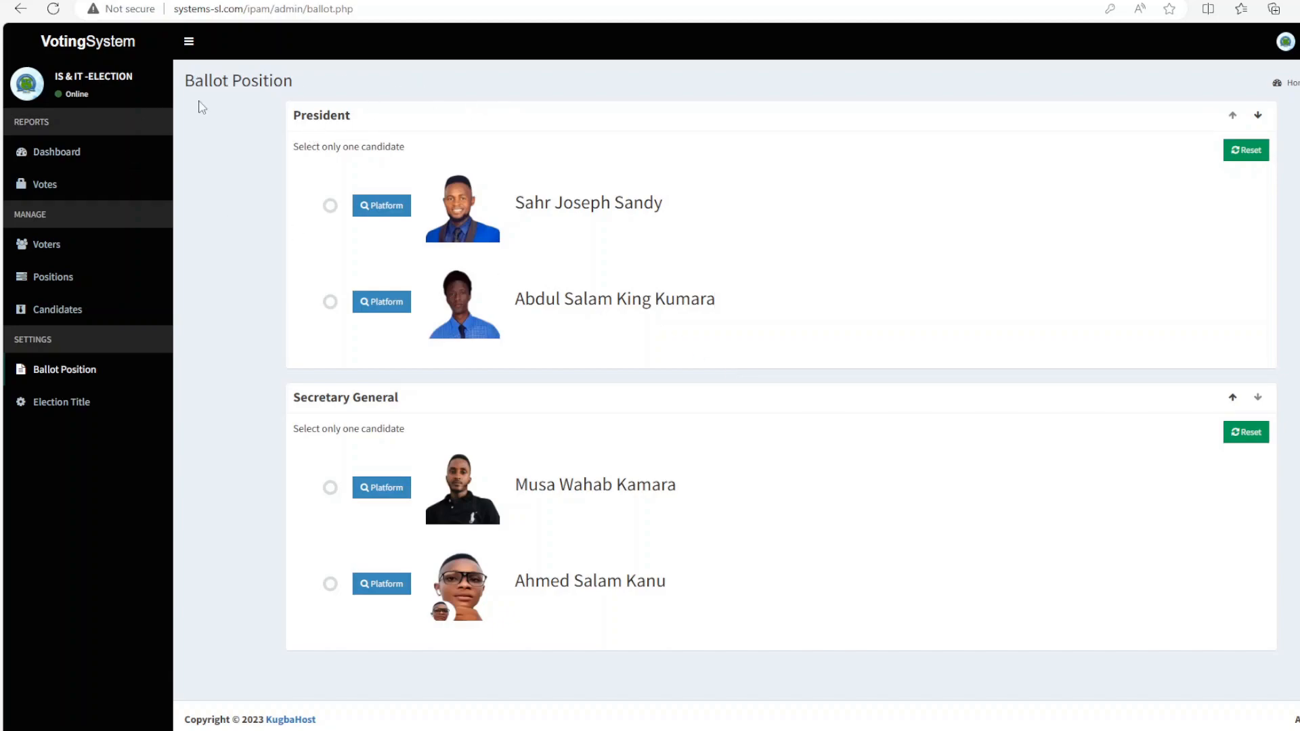
mouse_move(272, 156)
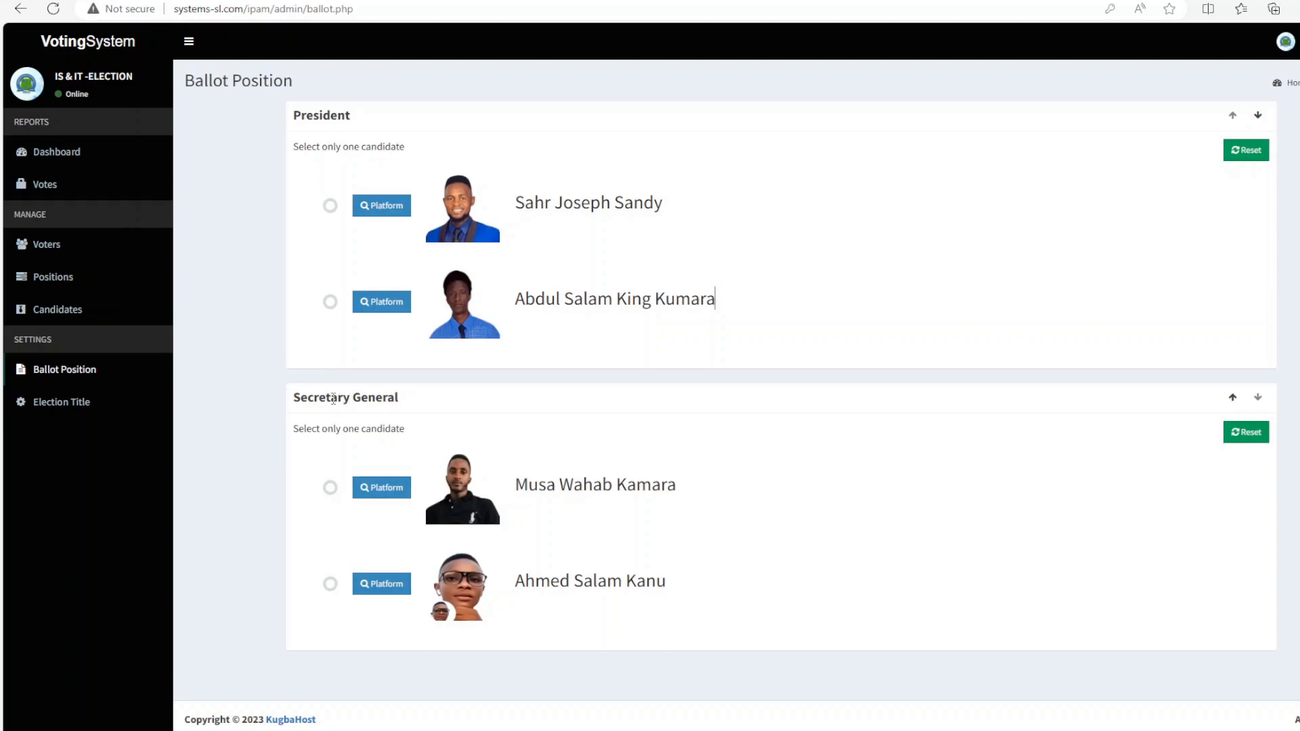
mouse_move(342, 369)
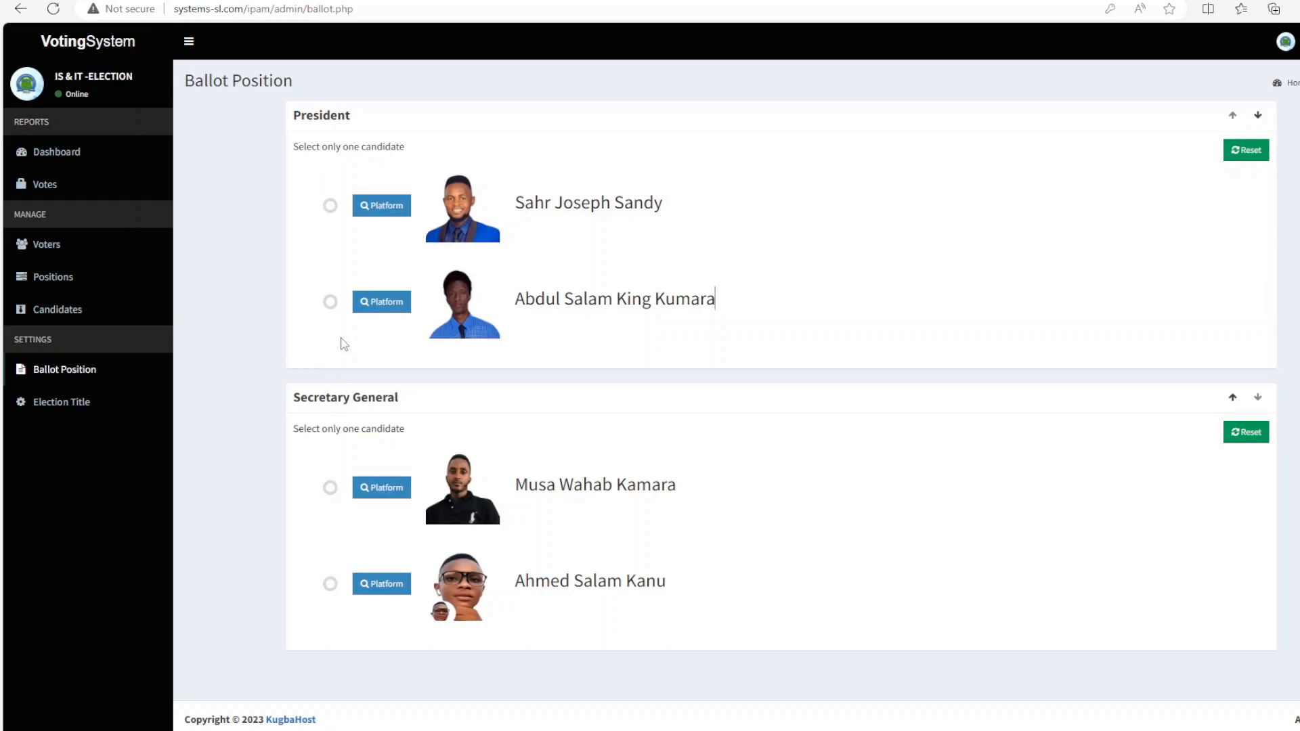
mouse_move(349, 418)
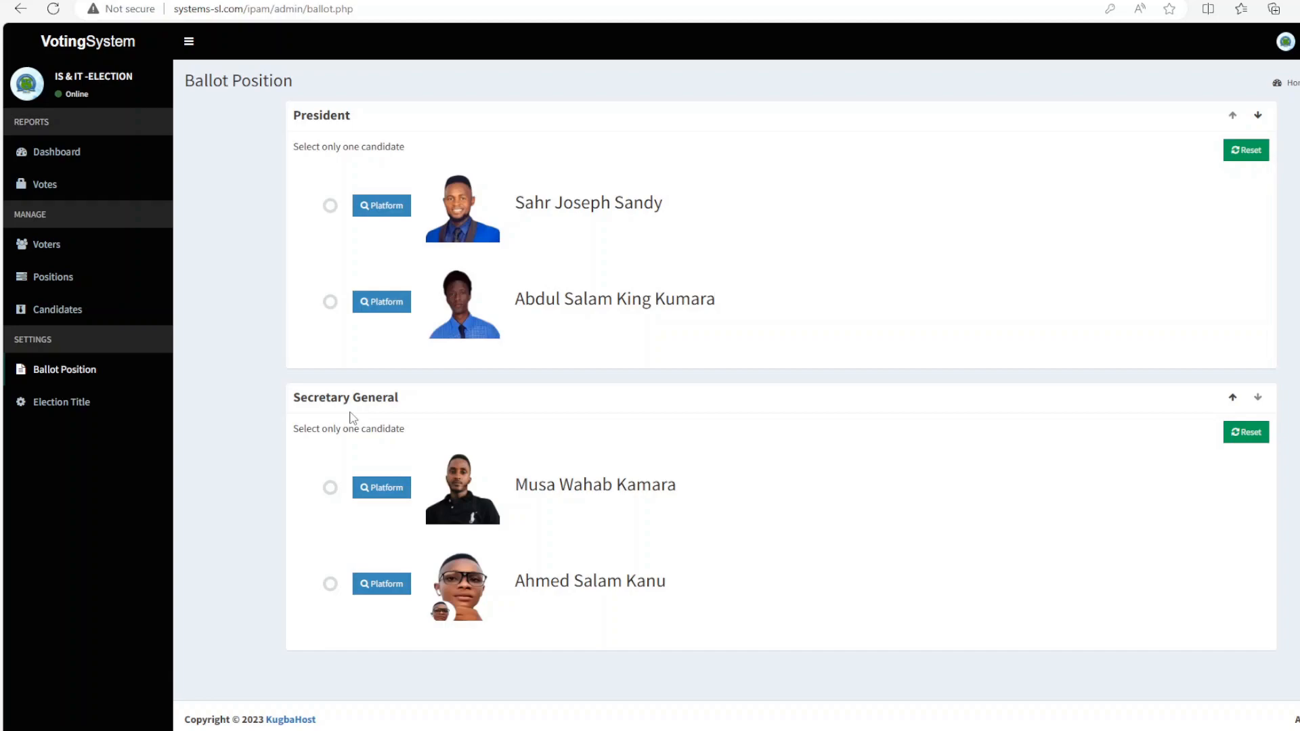
mouse_move(46, 243)
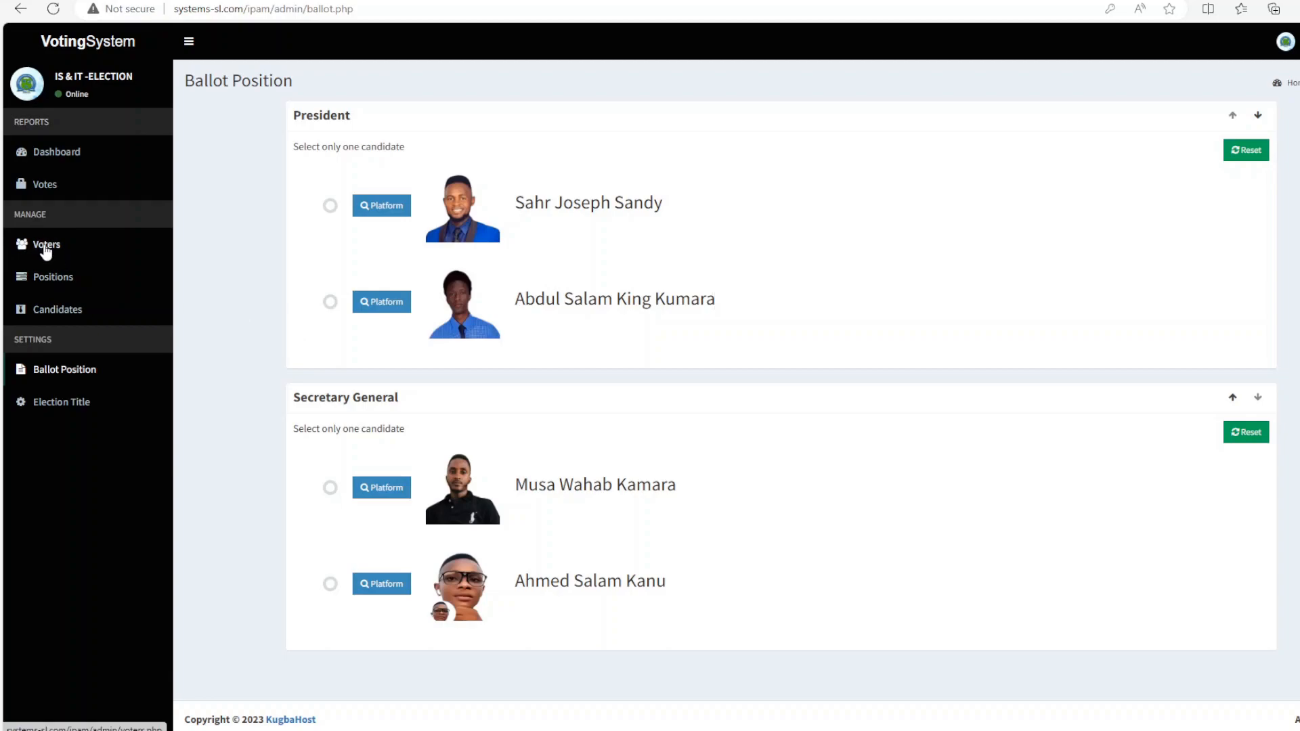
left_click(46, 245)
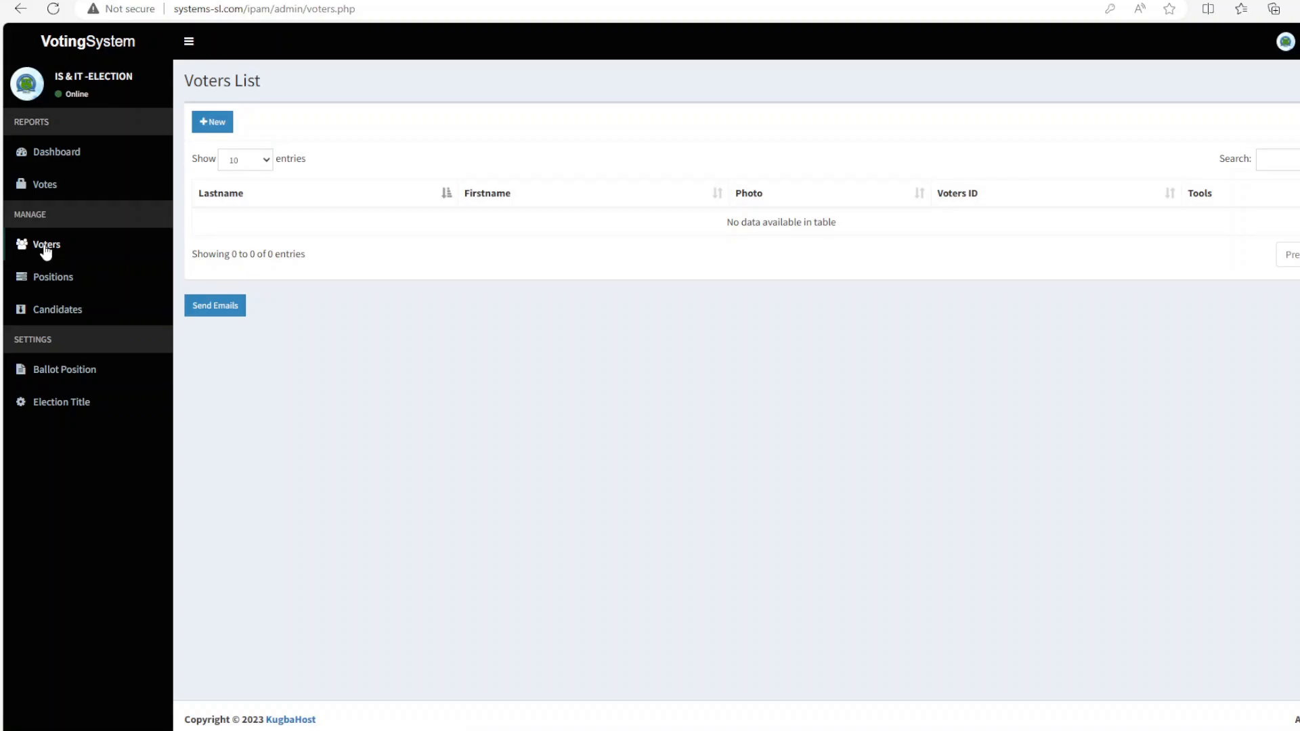
mouse_move(63, 246)
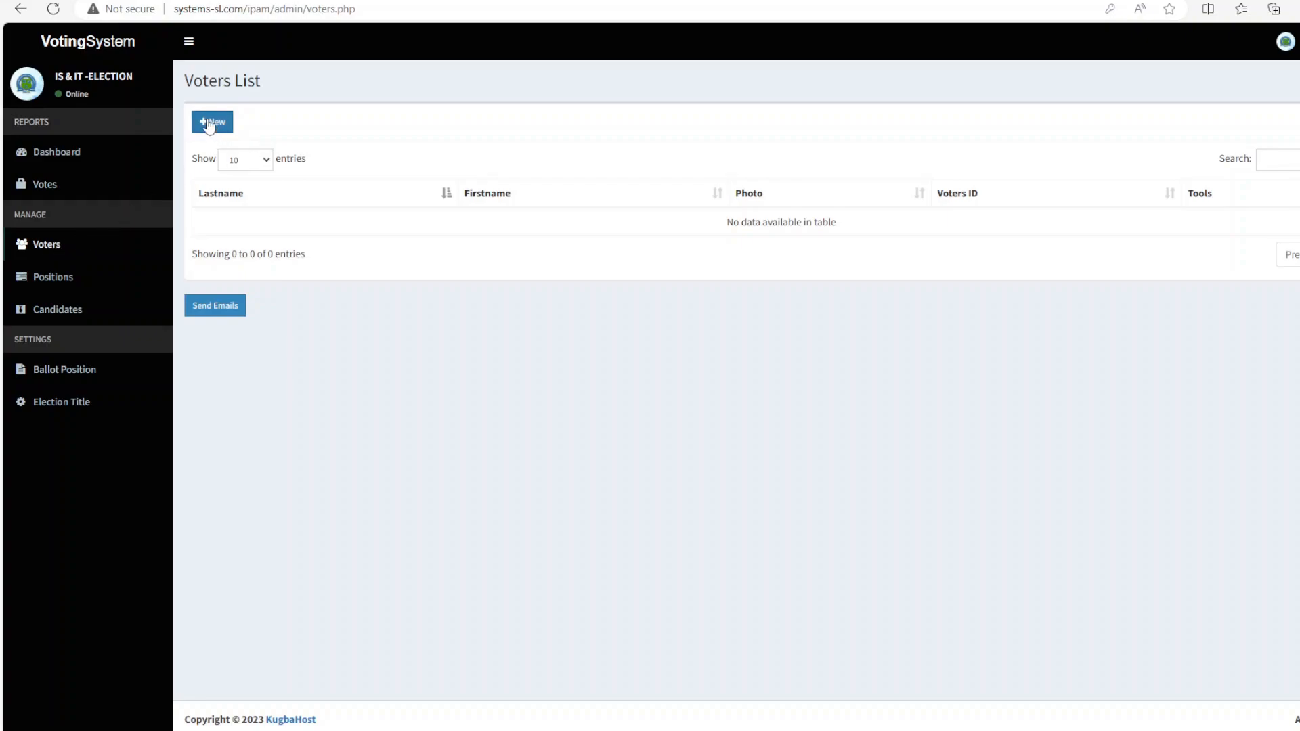
left_click(211, 122)
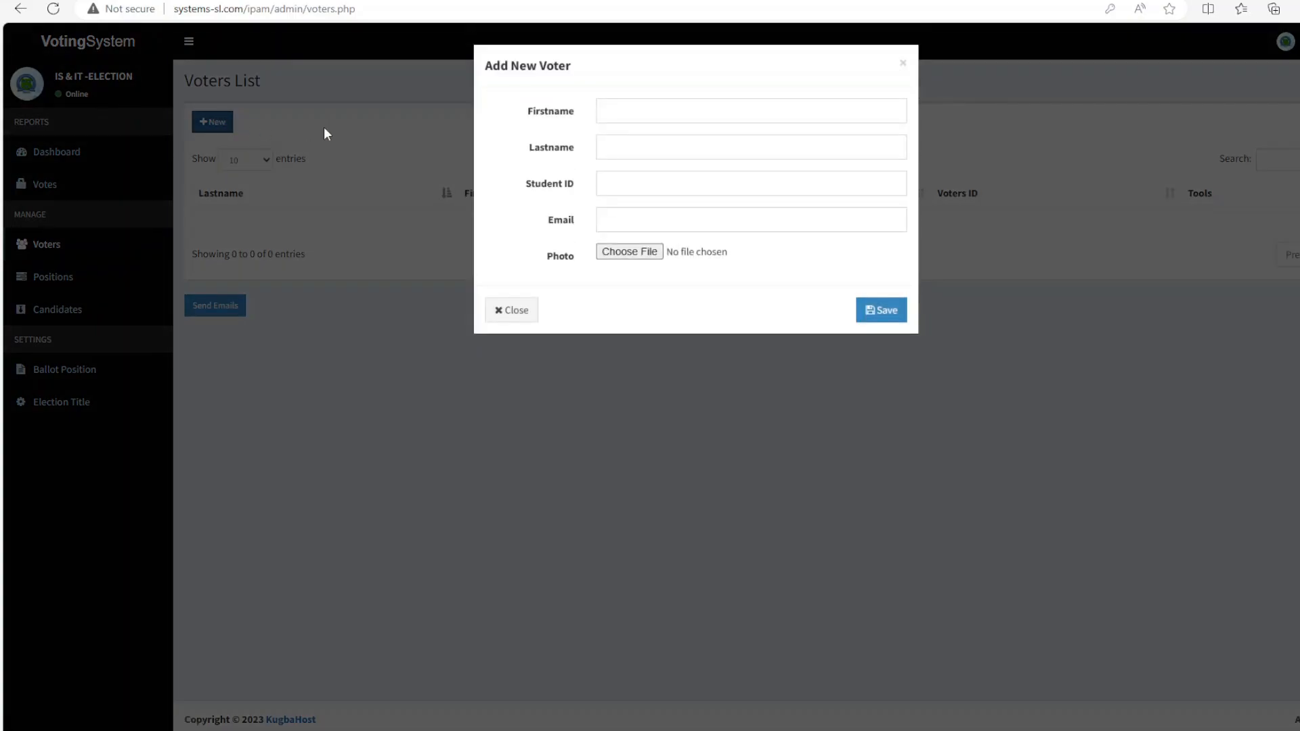
left_click(748, 110)
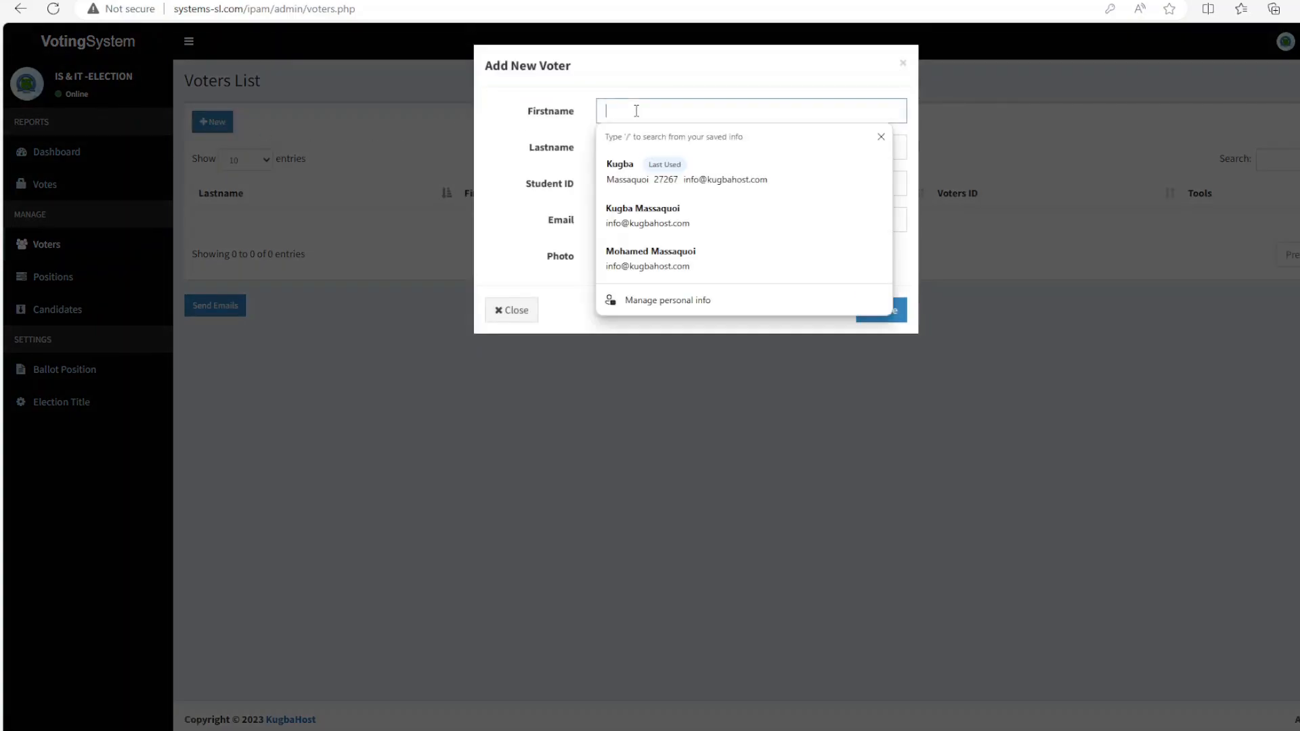
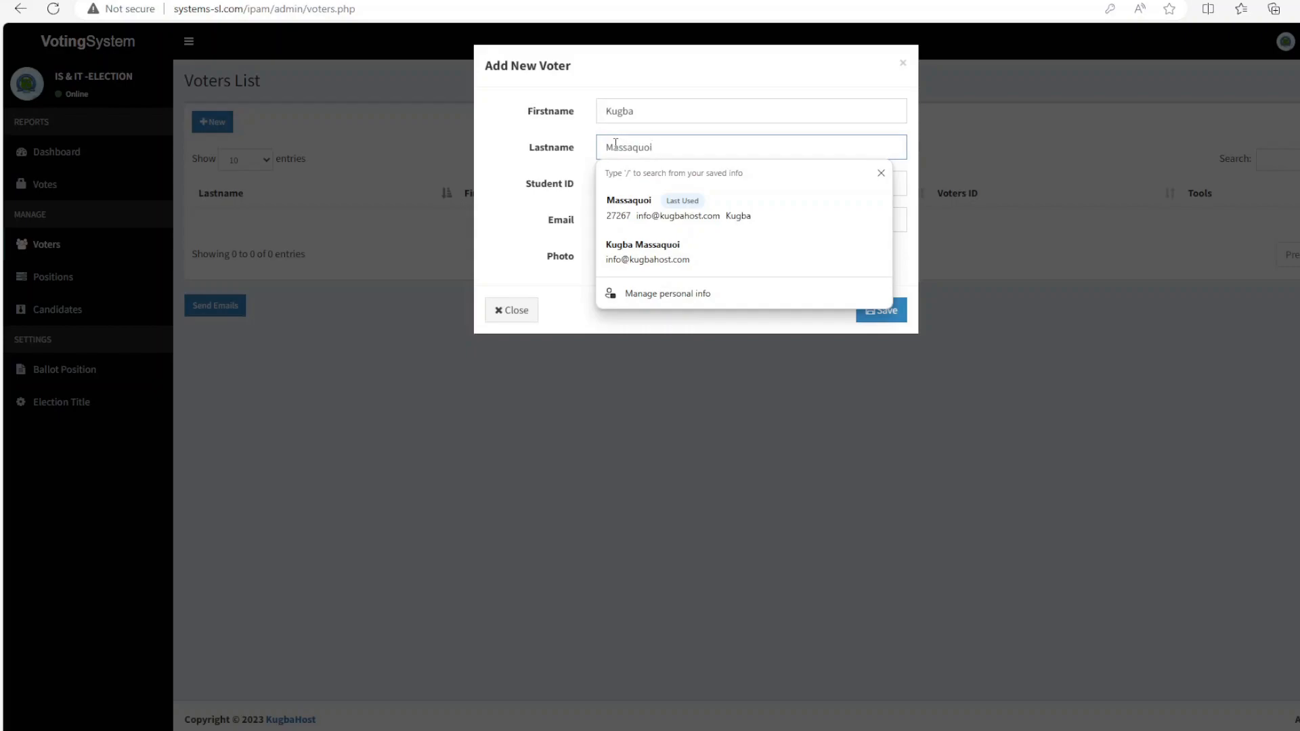
left_click(750, 183)
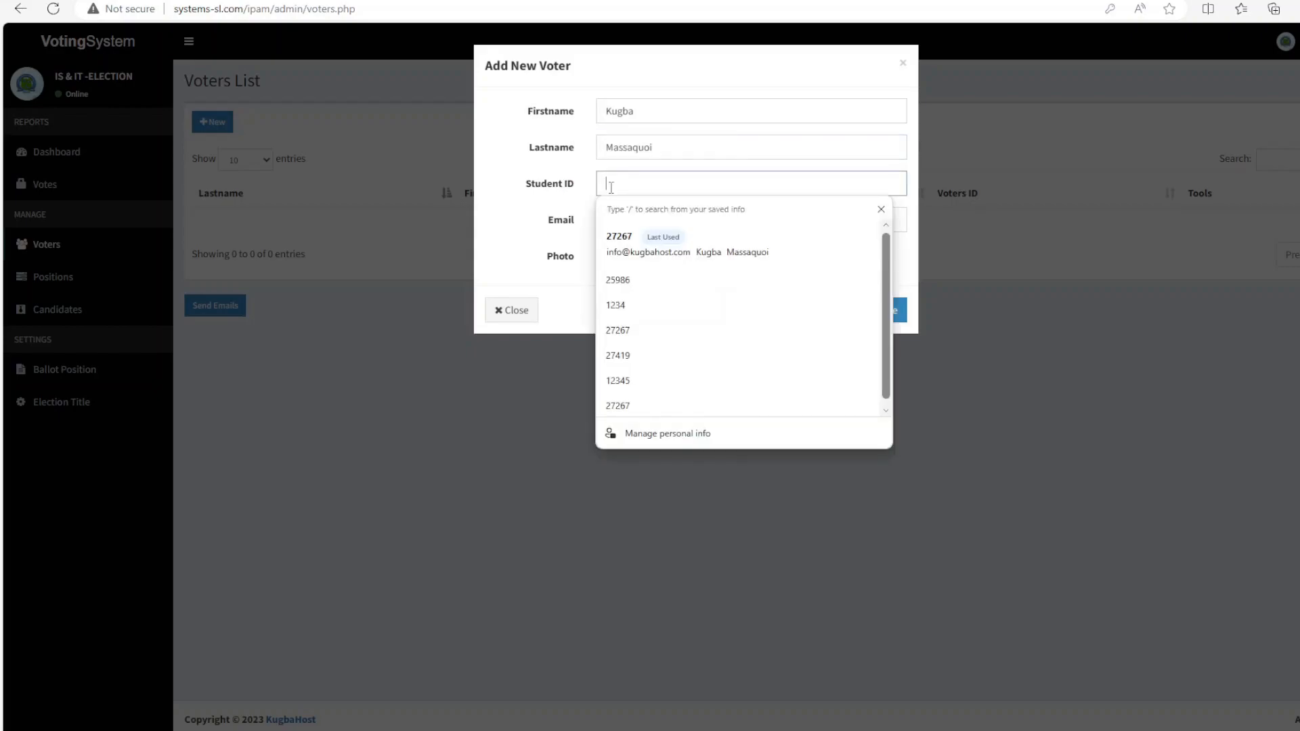
type("2")
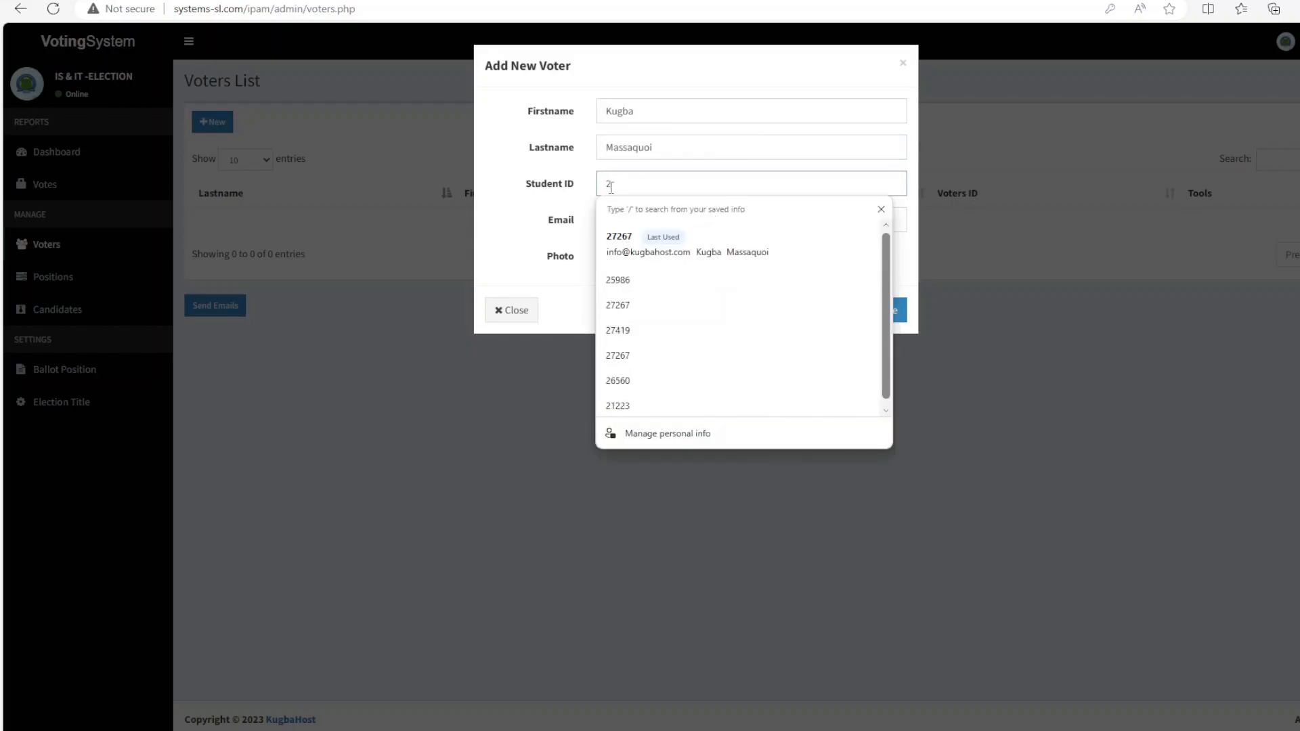
type("72")
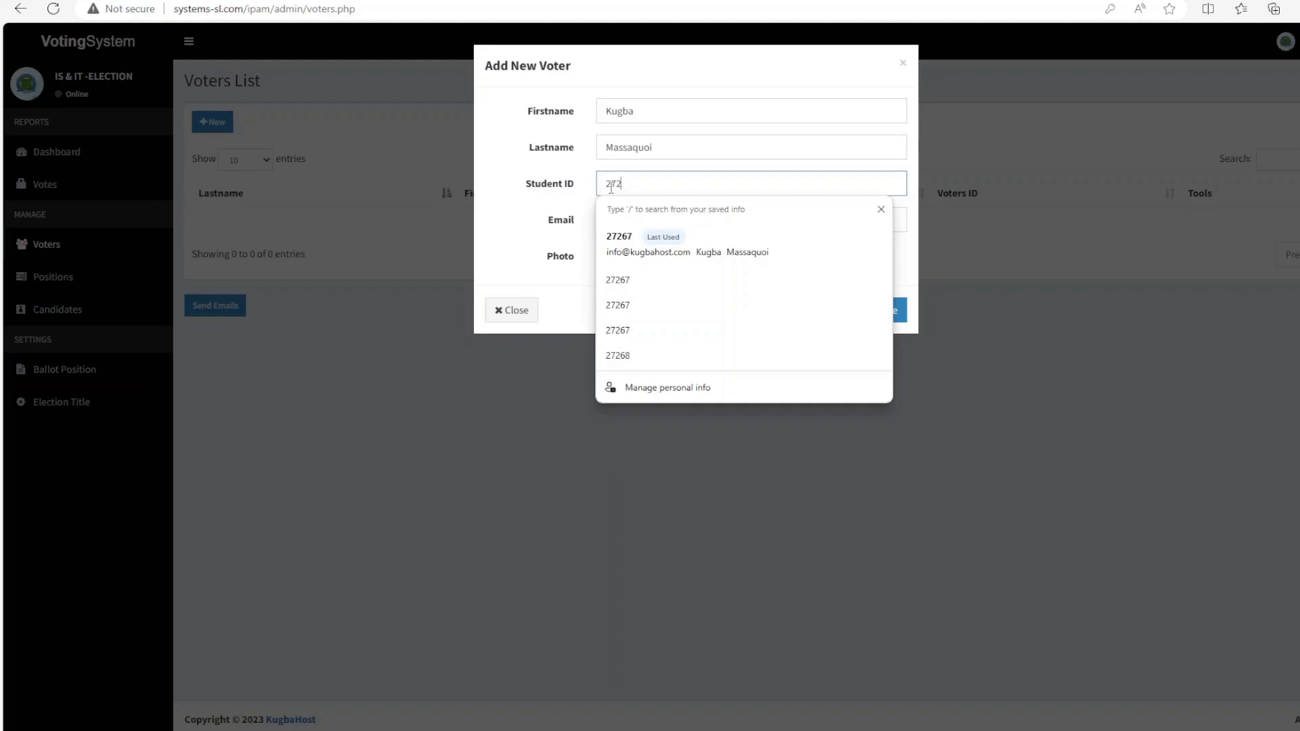
type("67")
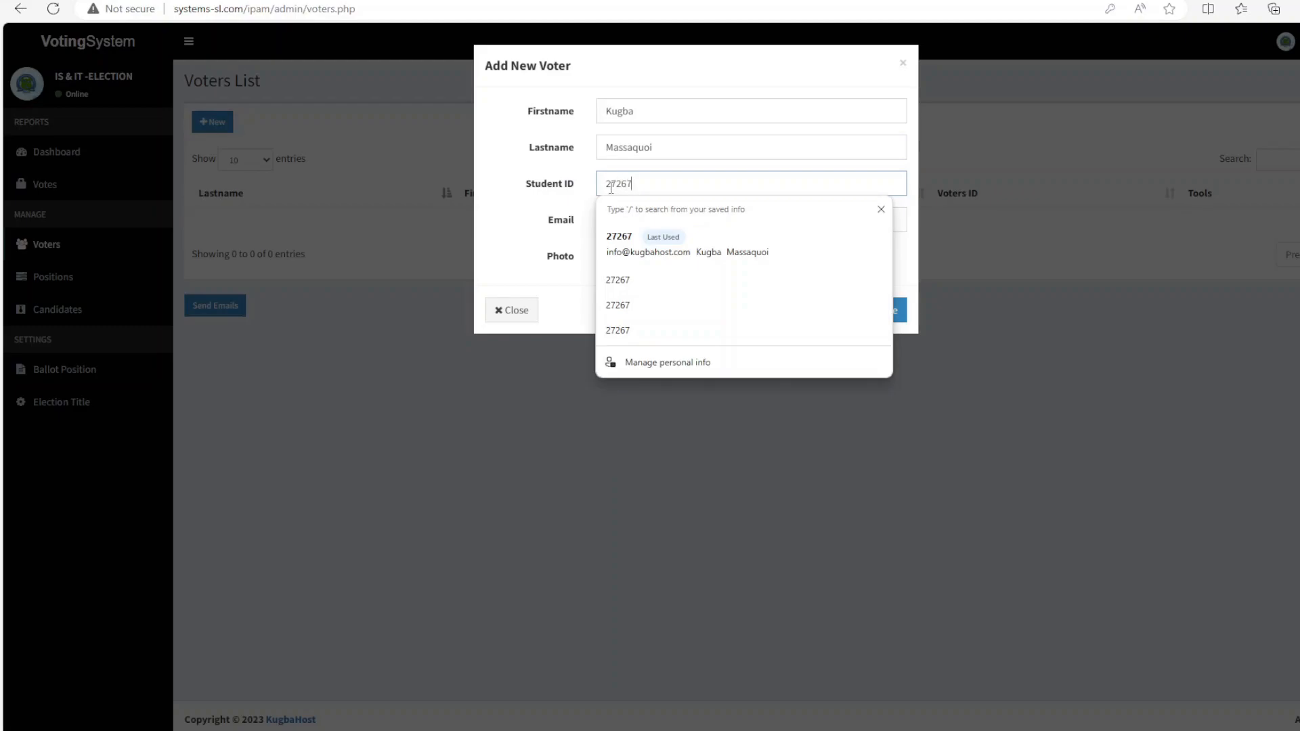
left_click(746, 220)
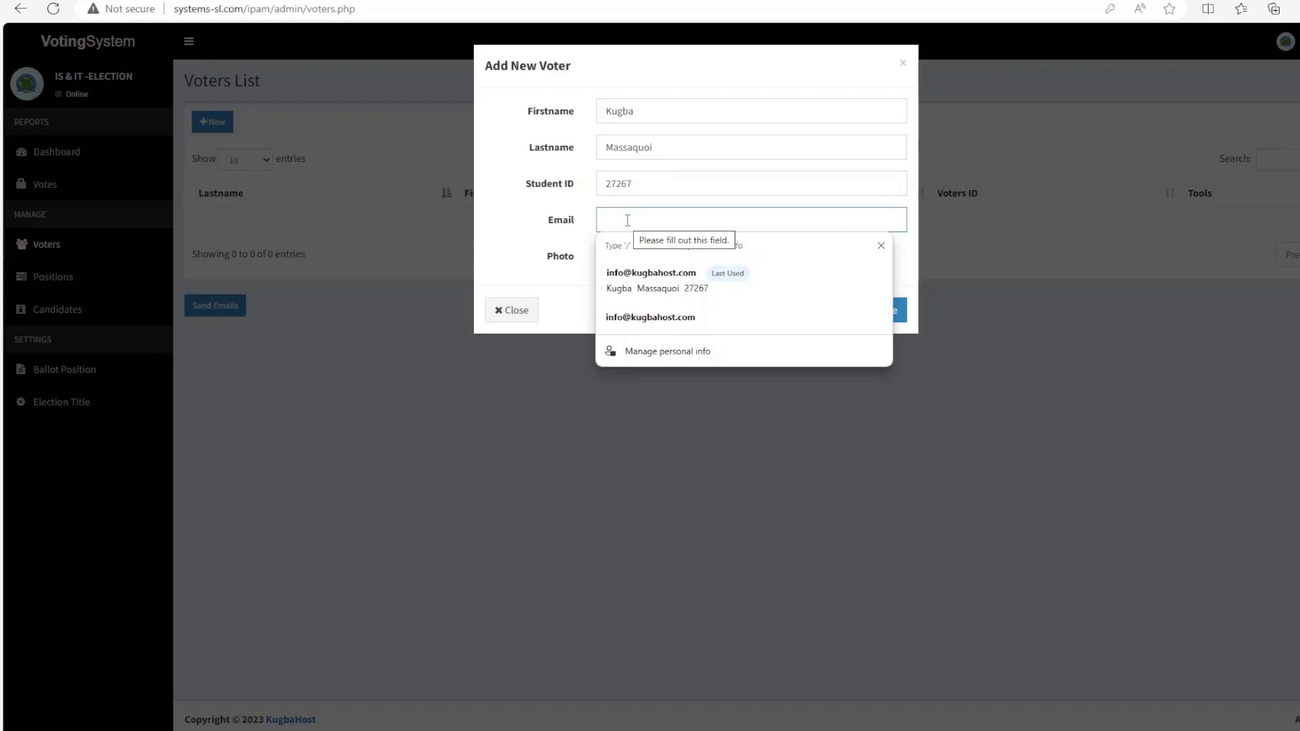
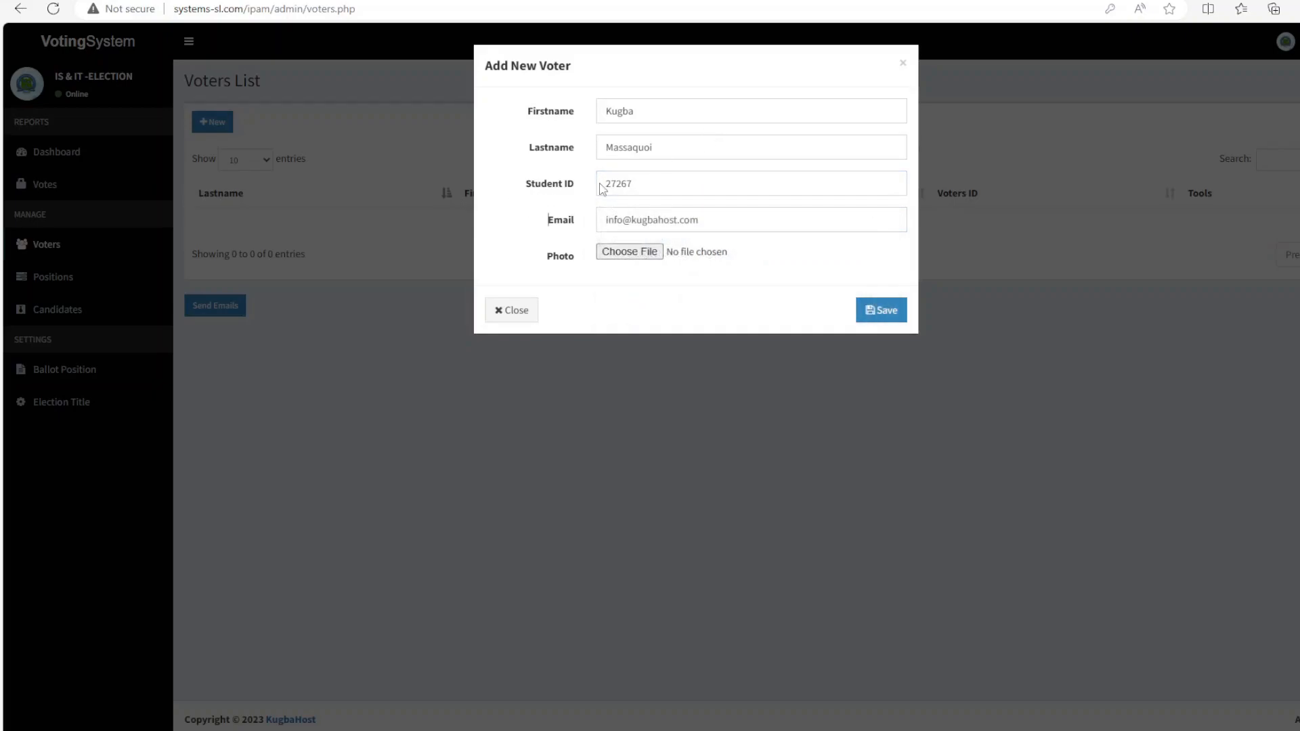
mouse_move(809, 275)
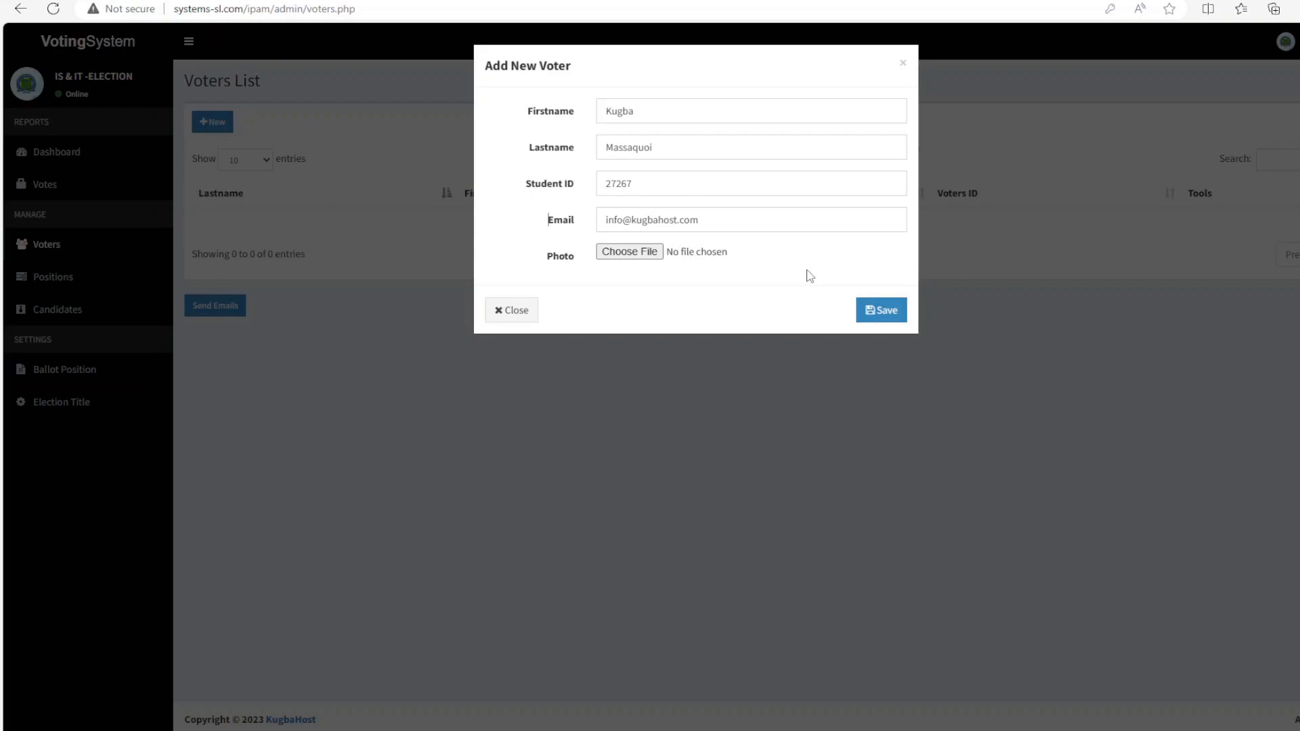
mouse_move(830, 288)
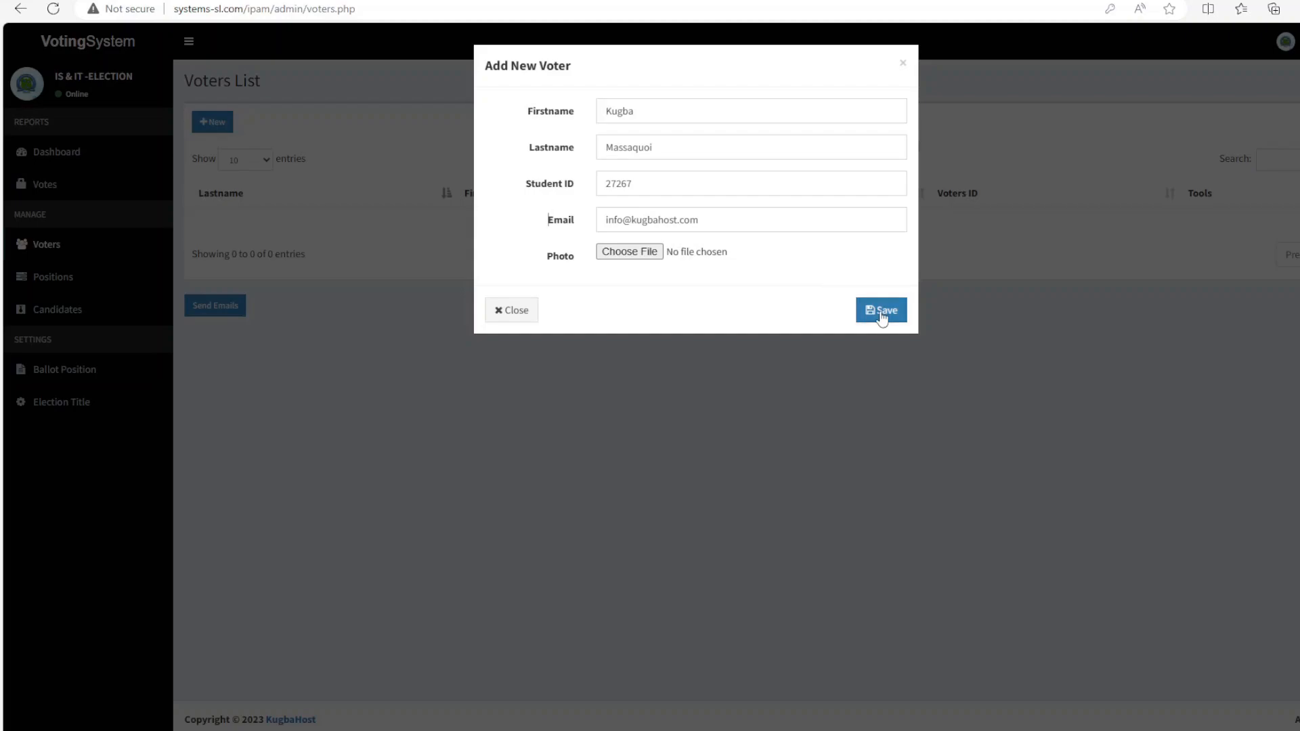
Save the new voter and send the login emails to the one registered voter
left_click(880, 310)
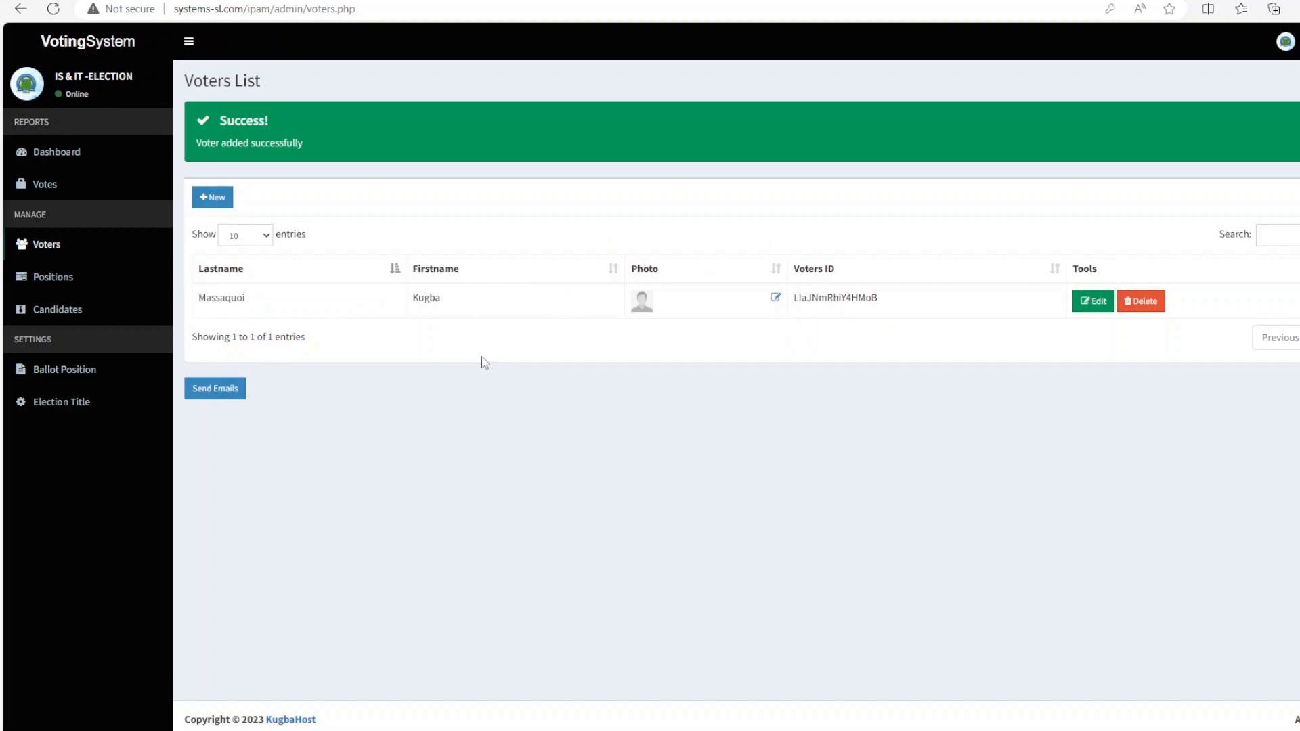
mouse_move(488, 361)
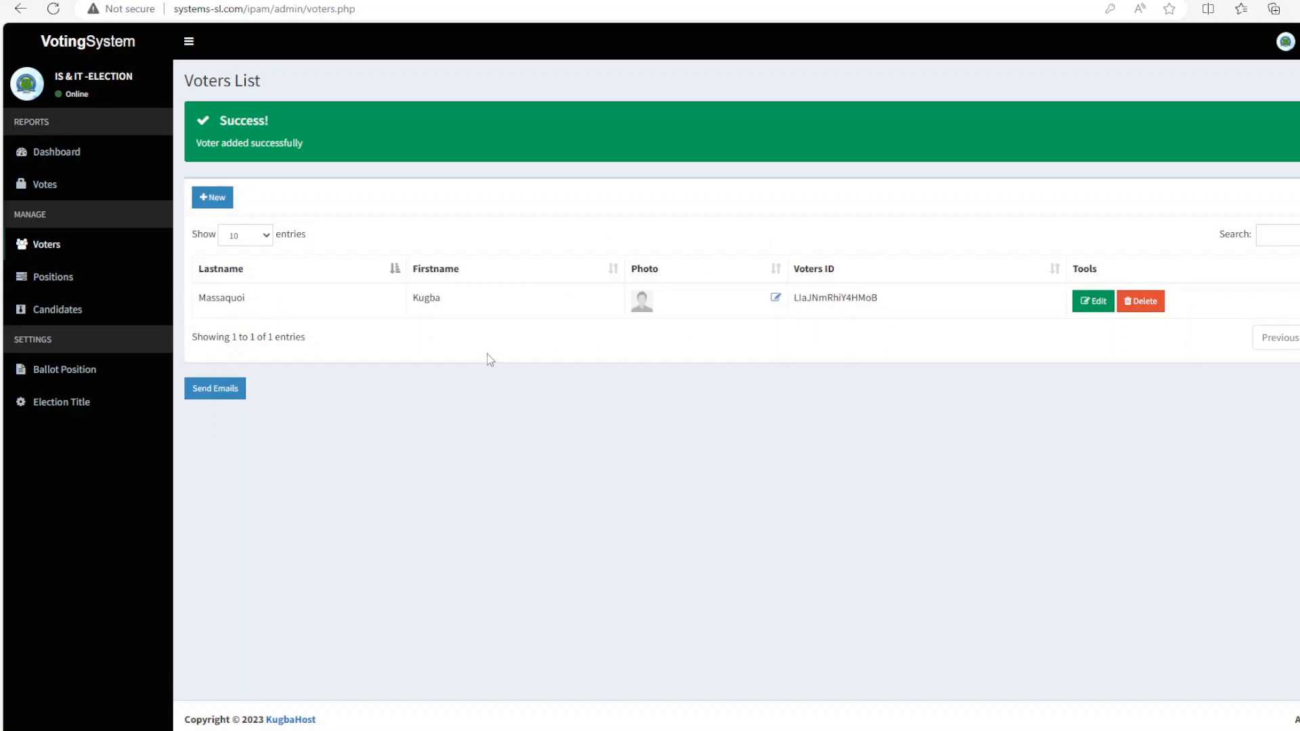
mouse_move(488, 344)
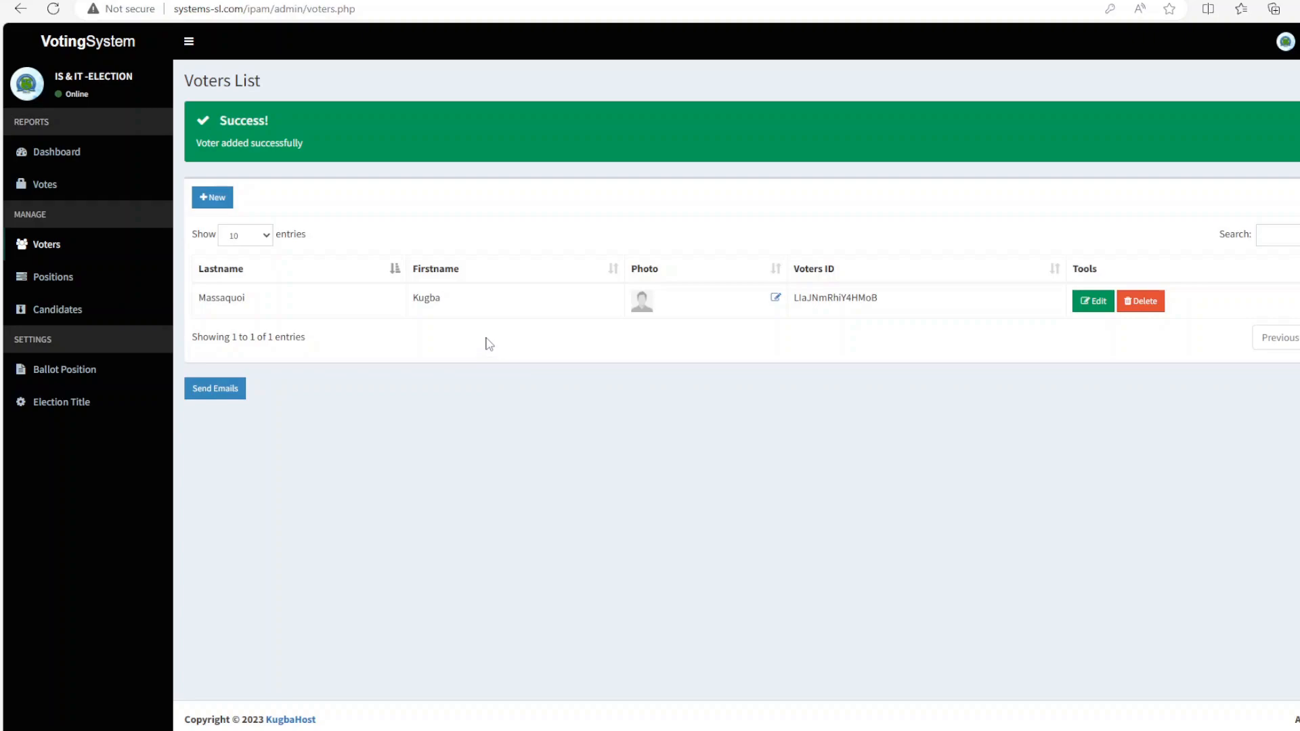
mouse_move(363, 270)
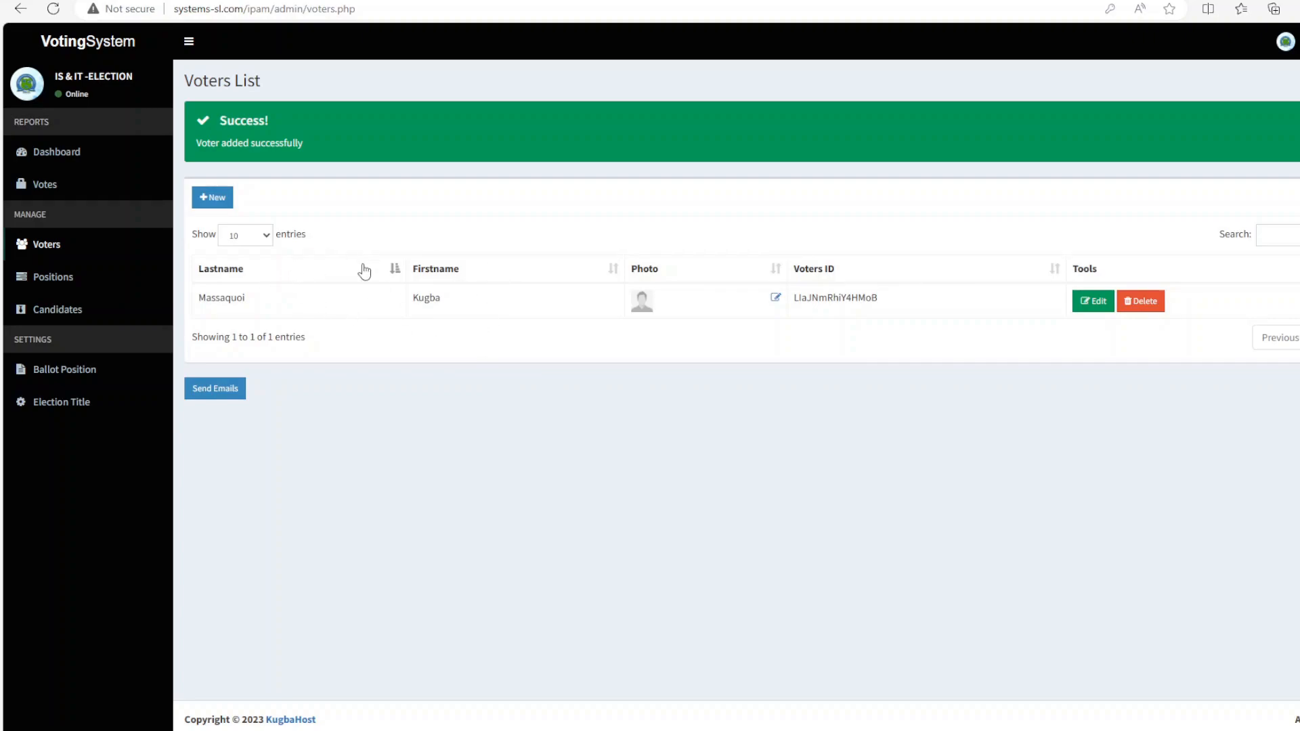
mouse_move(408, 326)
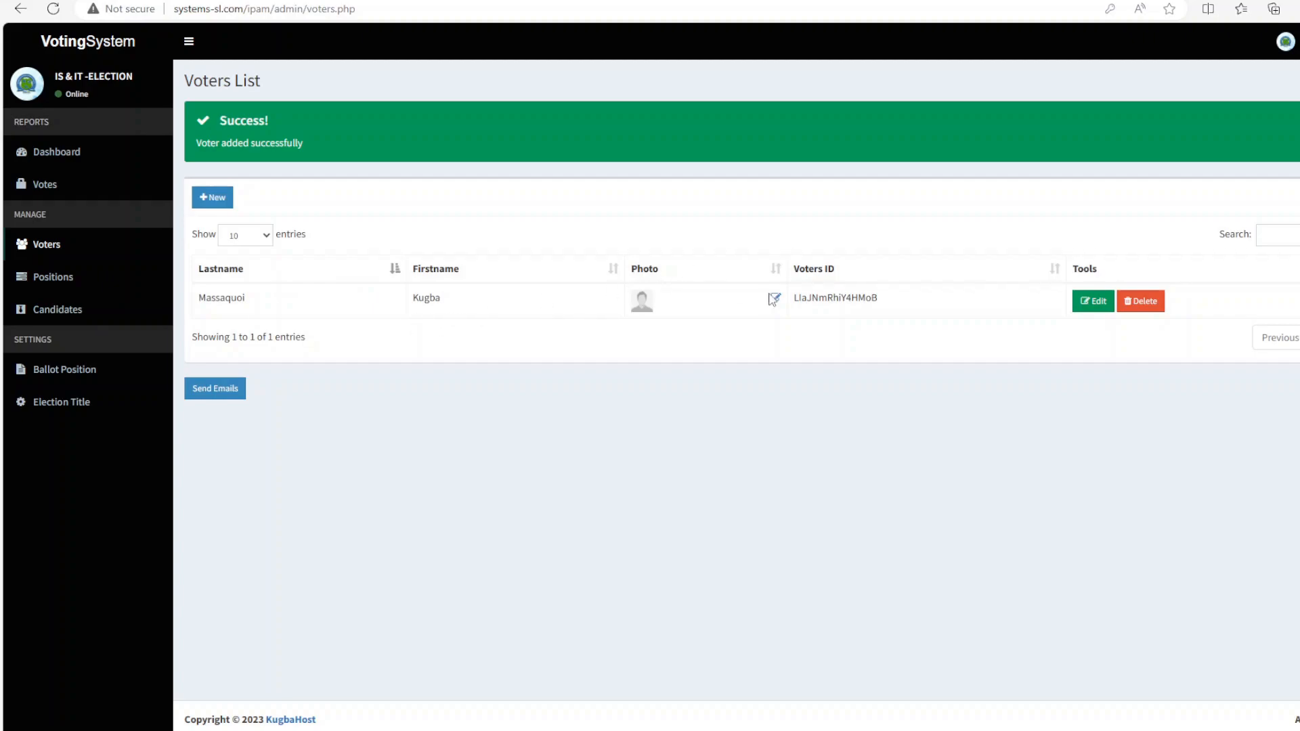
mouse_move(214, 388)
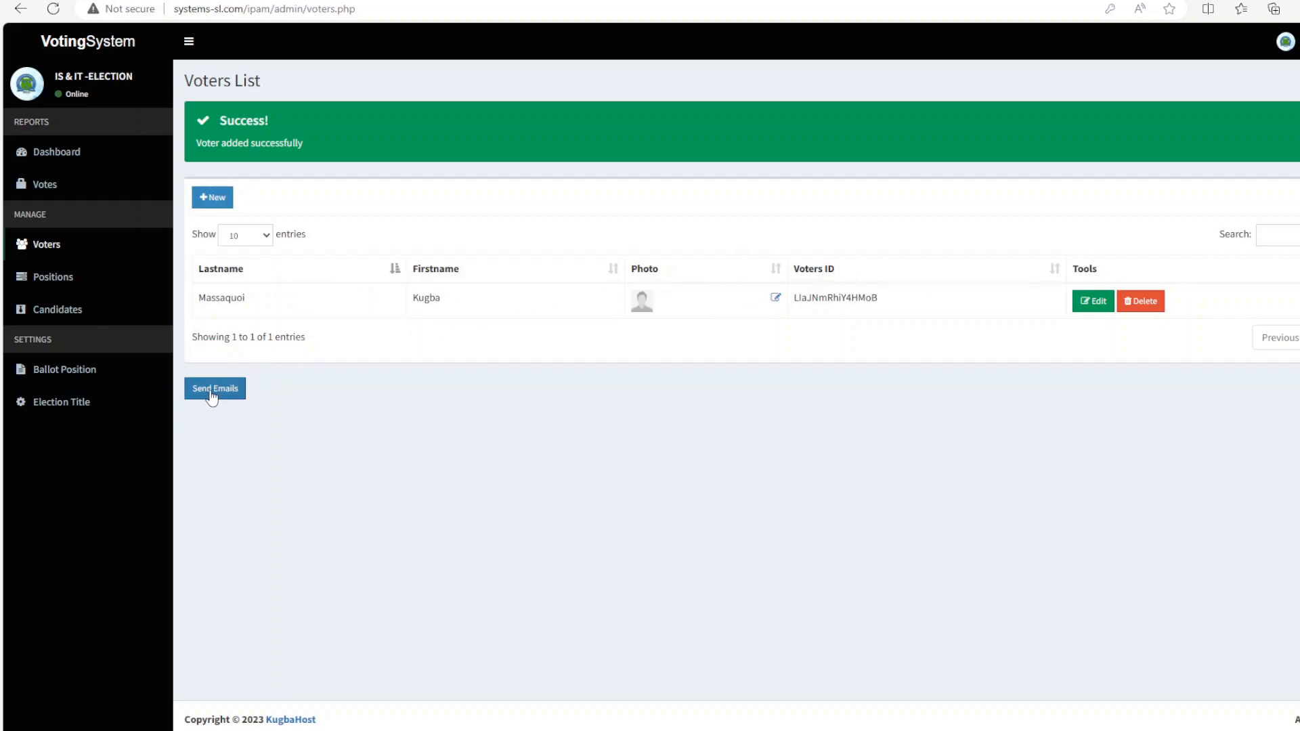
left_click(214, 389)
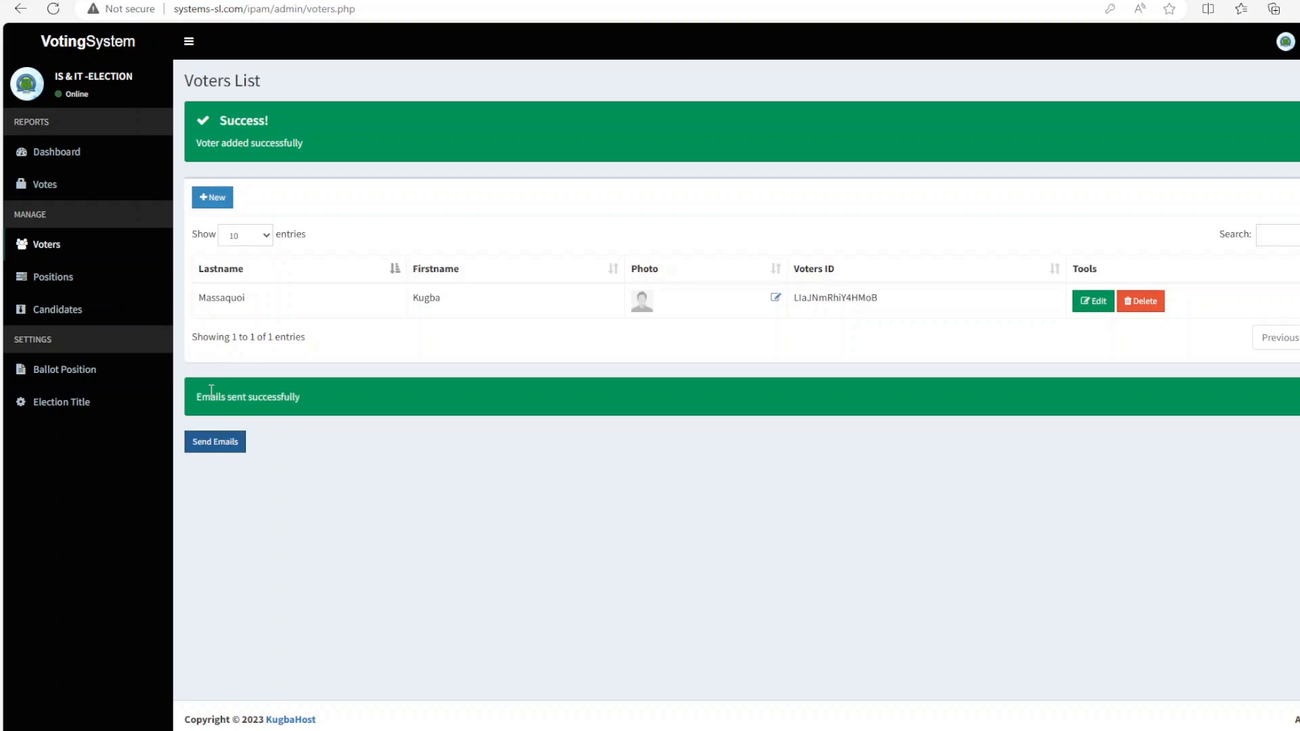
mouse_move(254, 411)
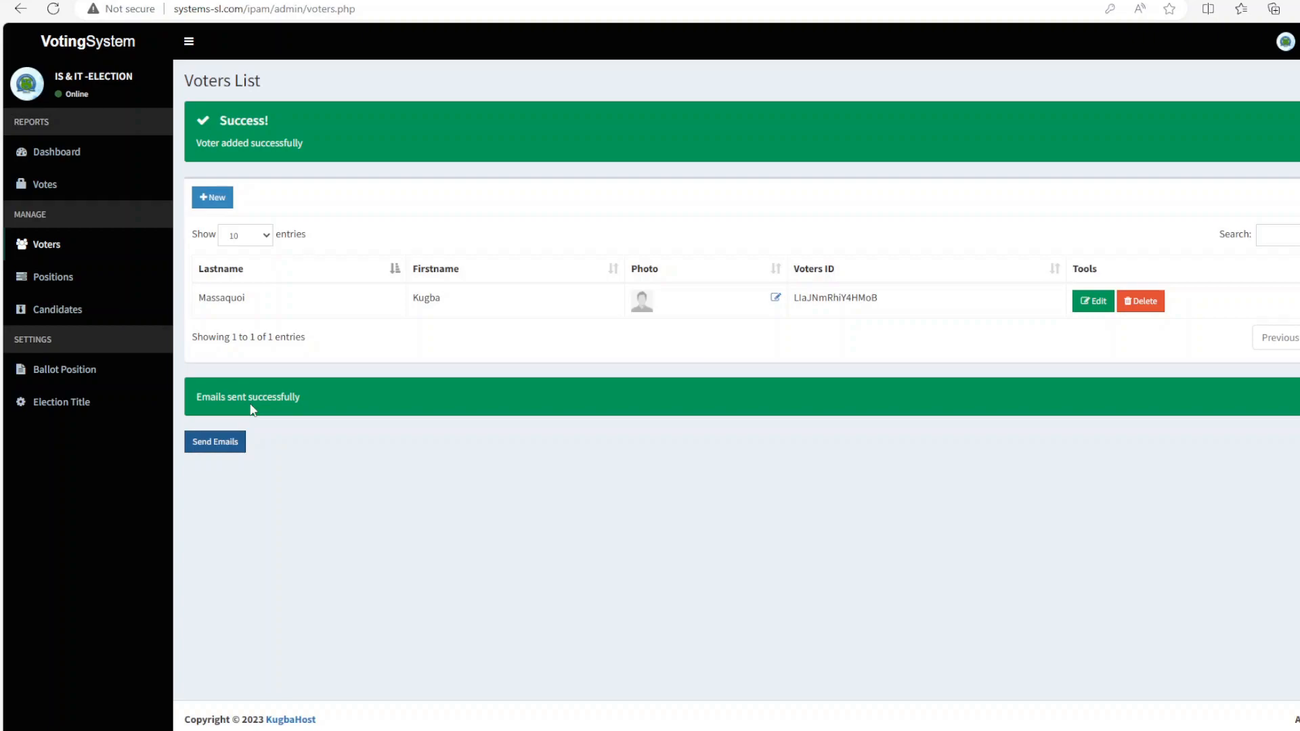
mouse_move(746, 551)
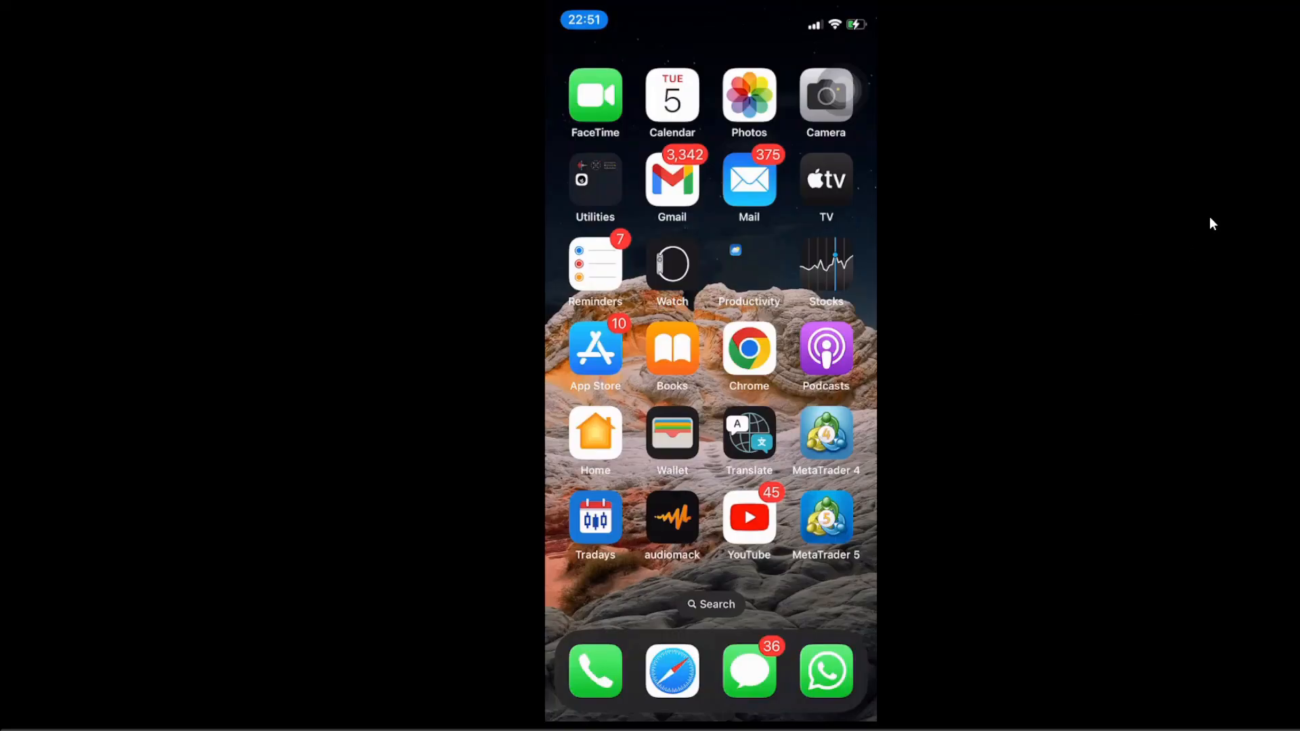
Read the IS & IT Society Election email with the voter ID in Mail, then switch to Chrome
left_click(826, 519)
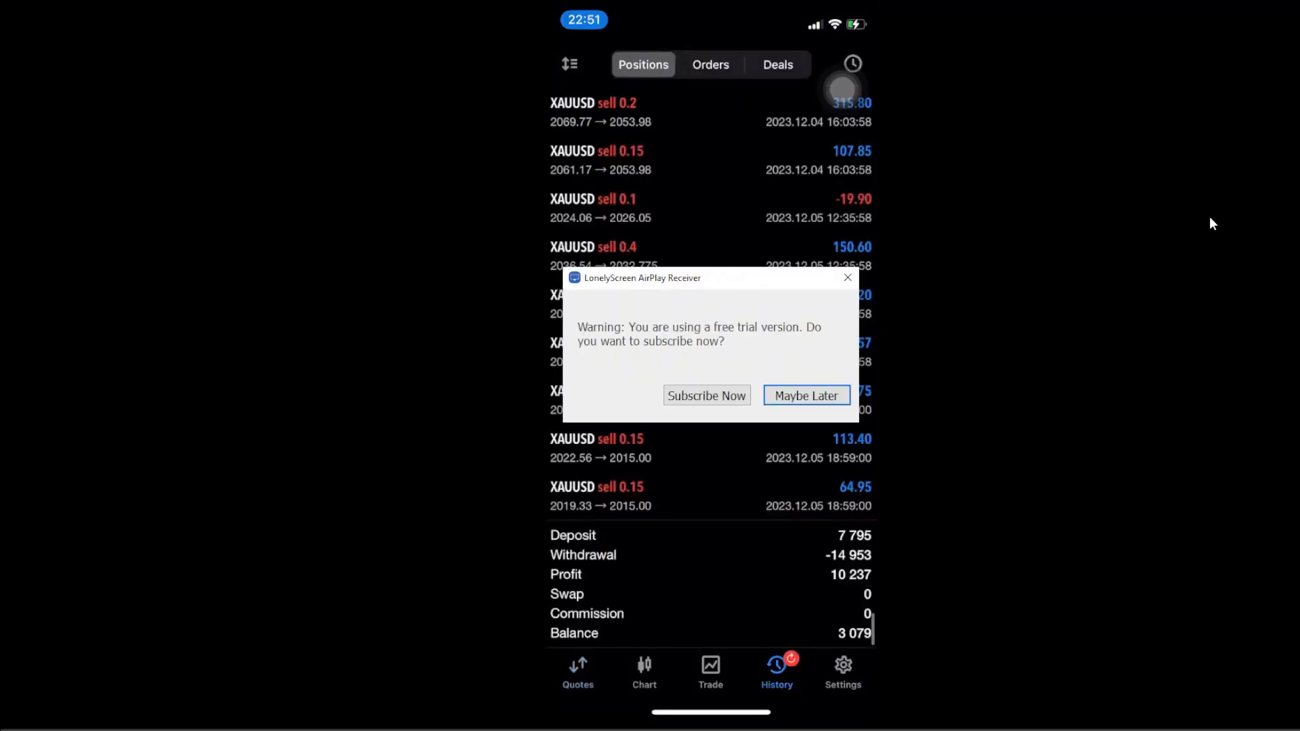
mouse_move(839, 288)
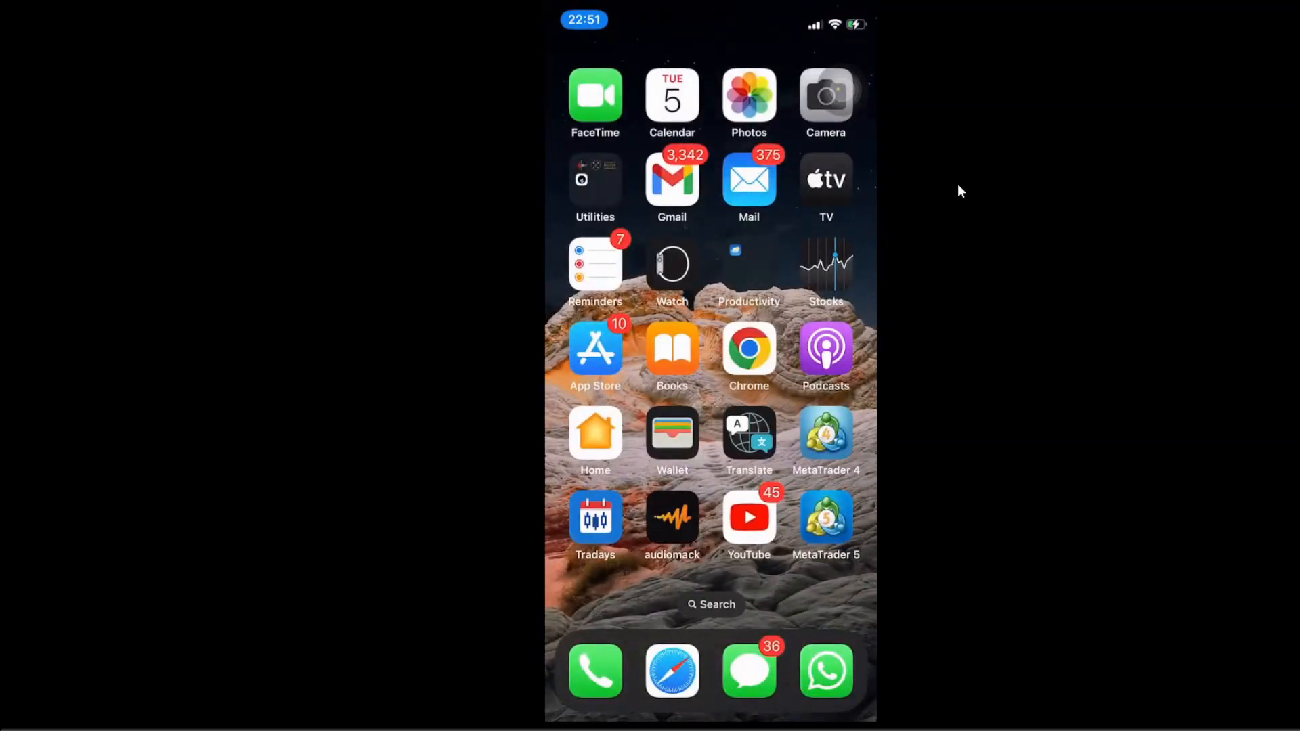
left_click(747, 180)
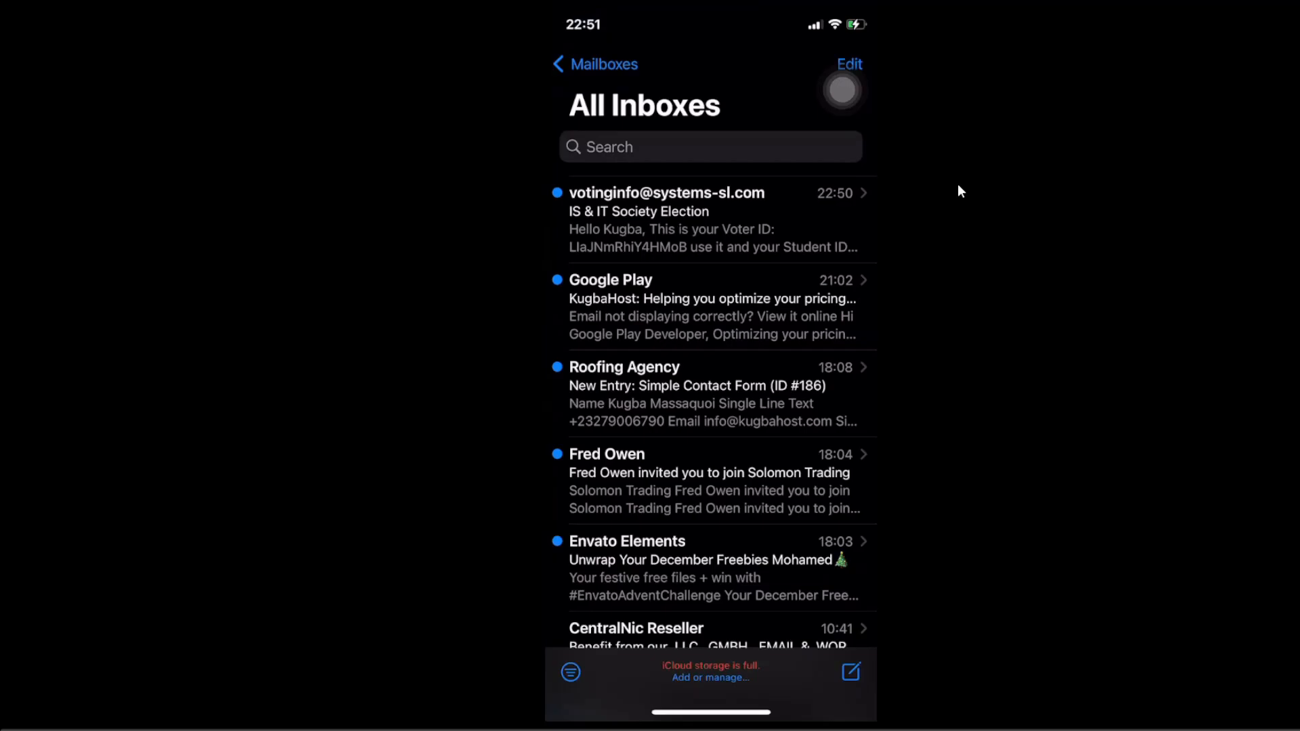
left_click(708, 219)
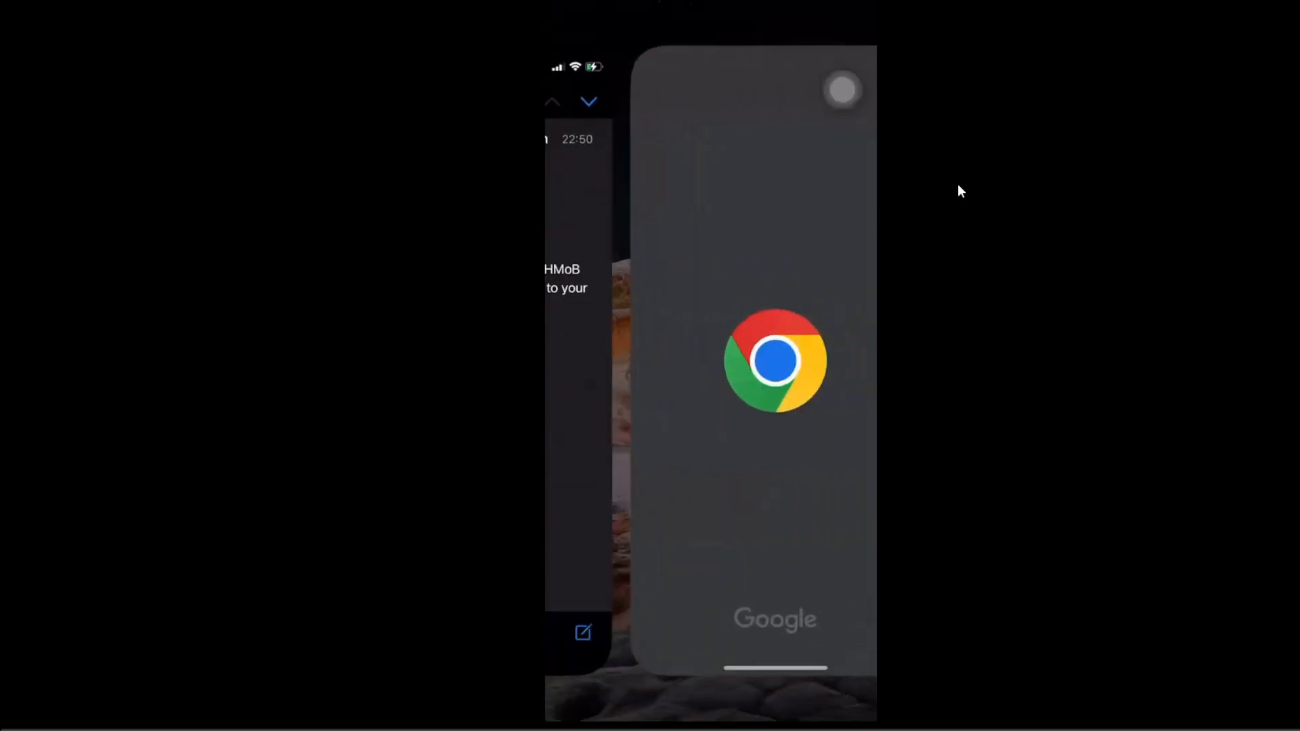
Load systems-sl.com on the phone and scroll the 2023 election page down to the Election Data section
left_click(774, 360)
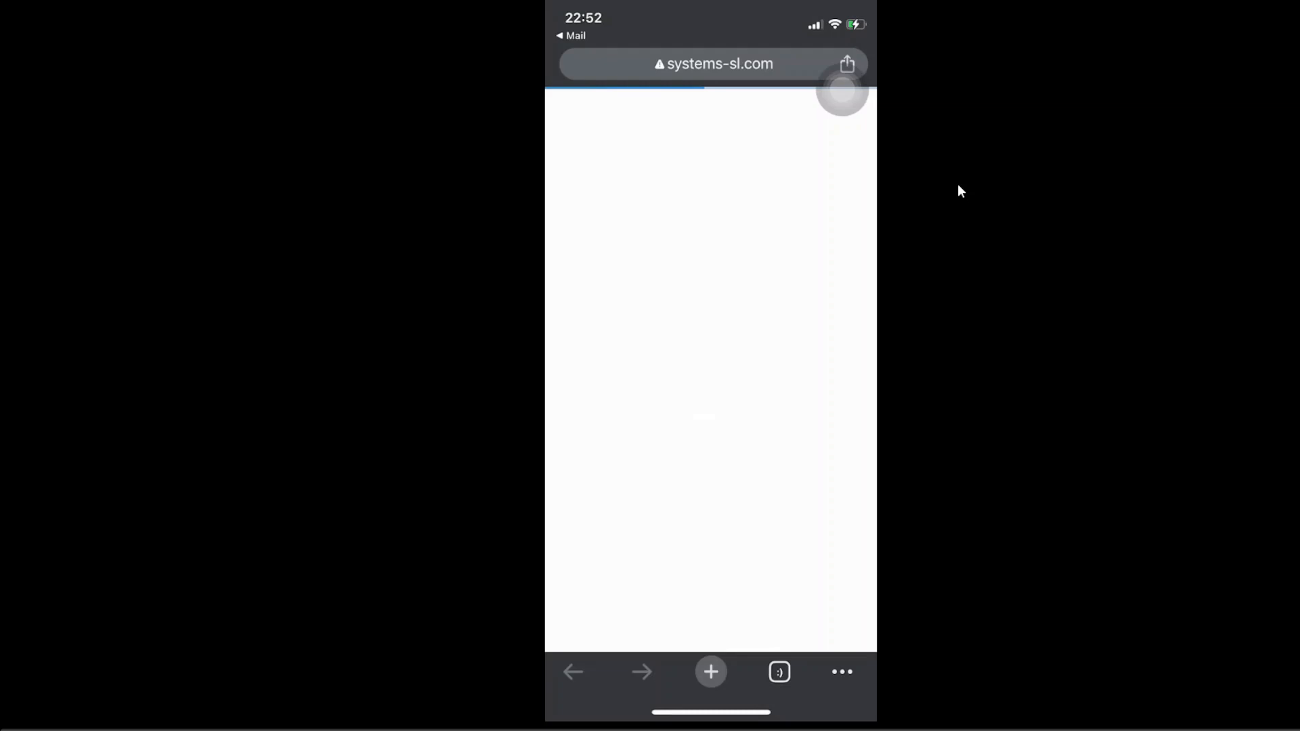
mouse_move(954, 133)
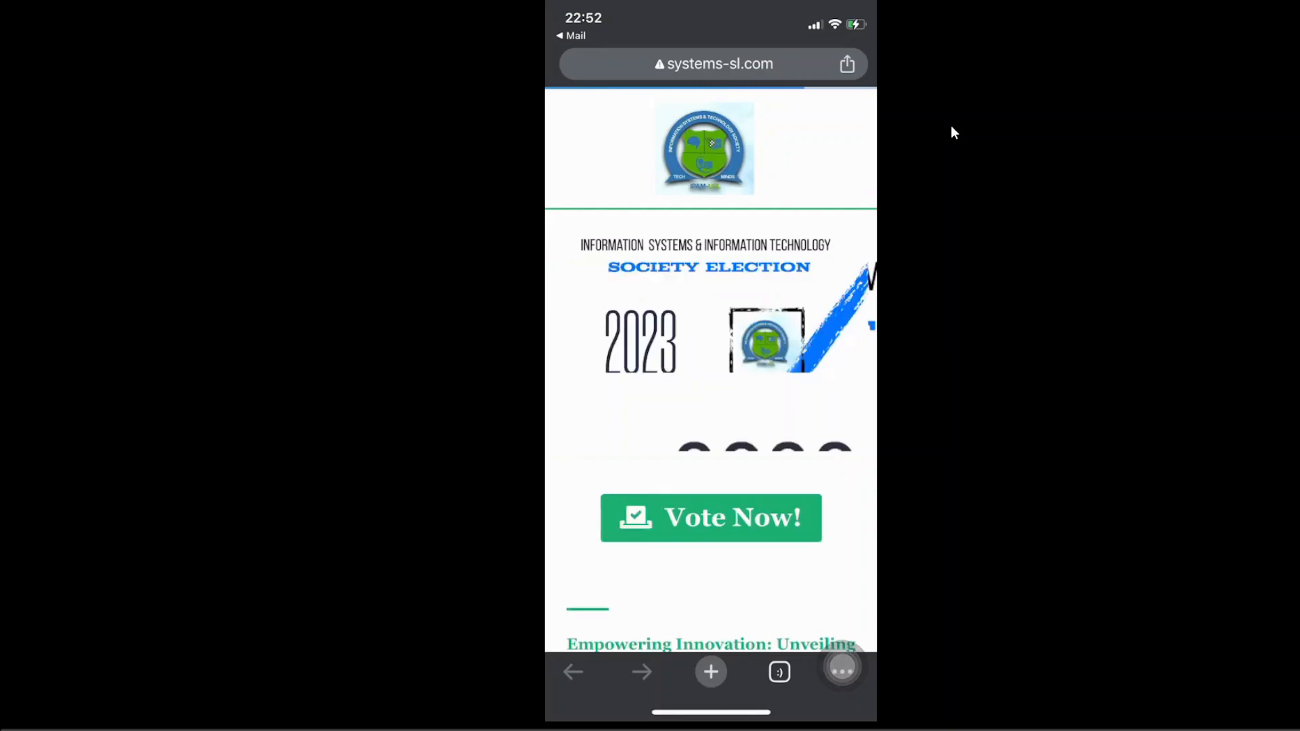
scroll("down", 3)
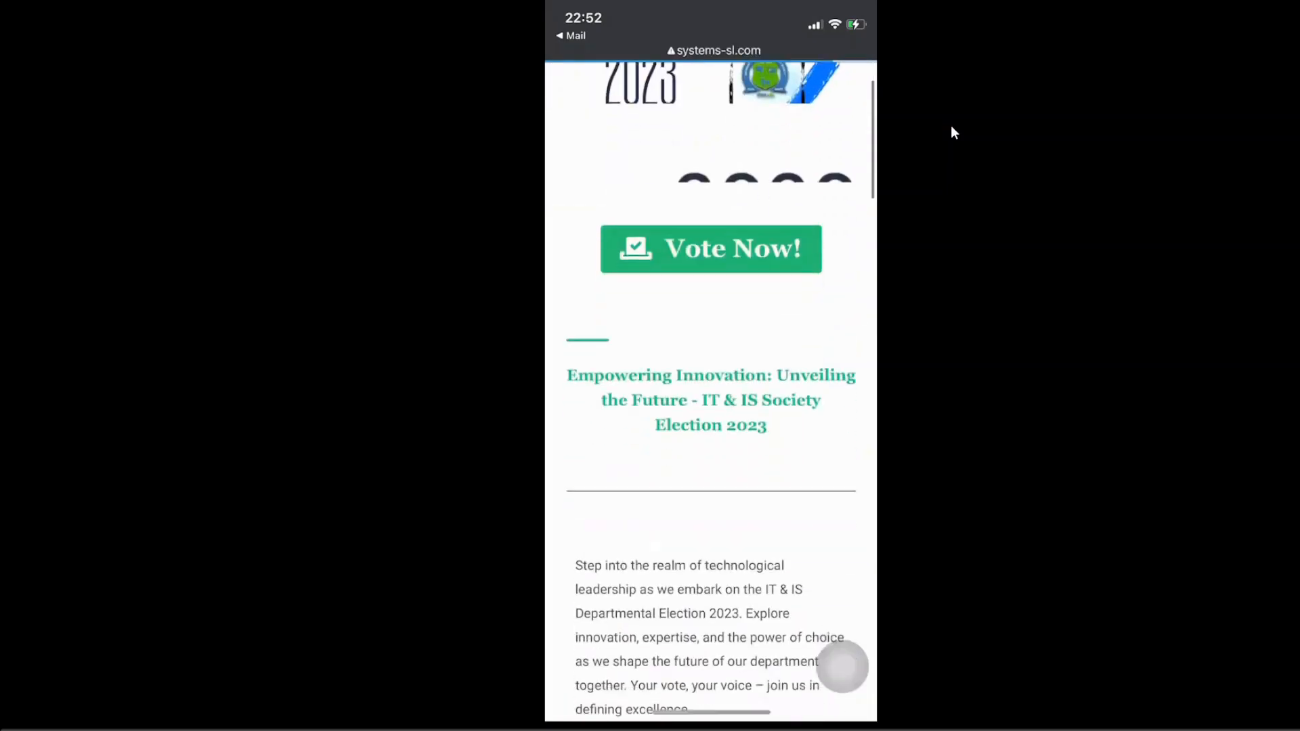
scroll("down", 3)
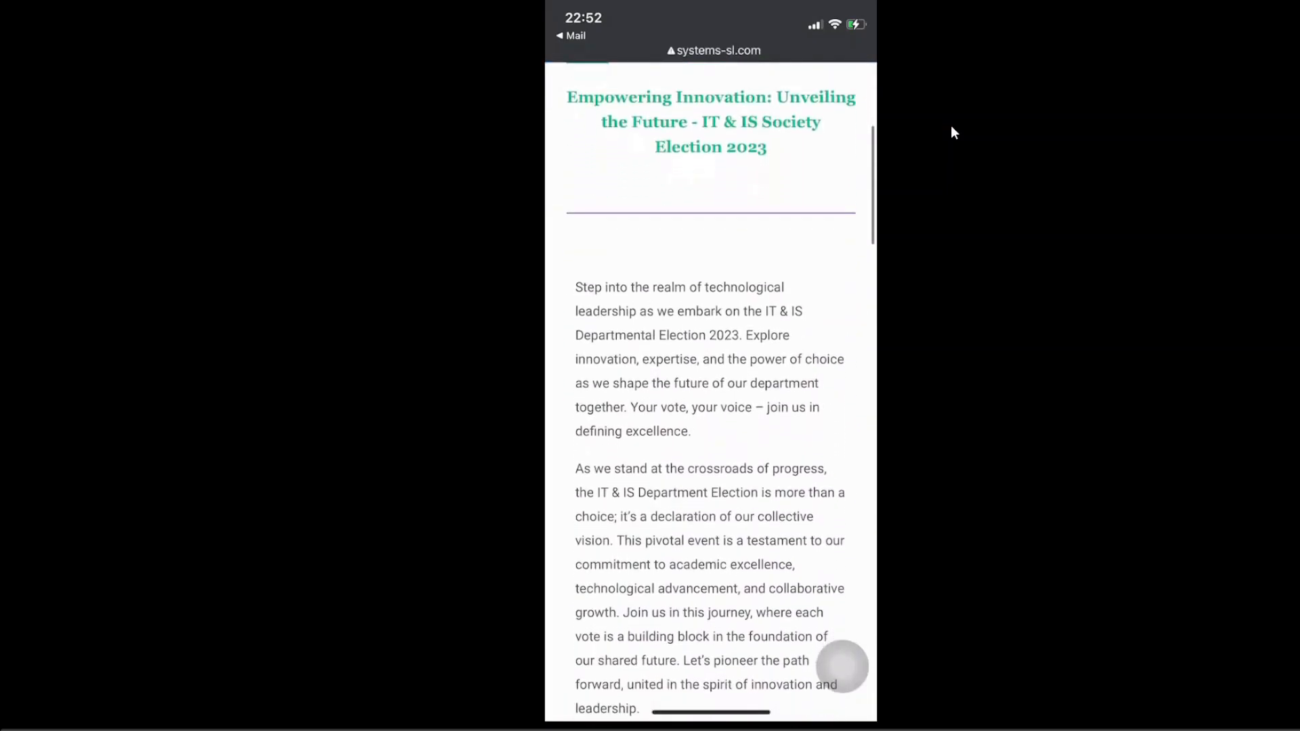
scroll("down", 3)
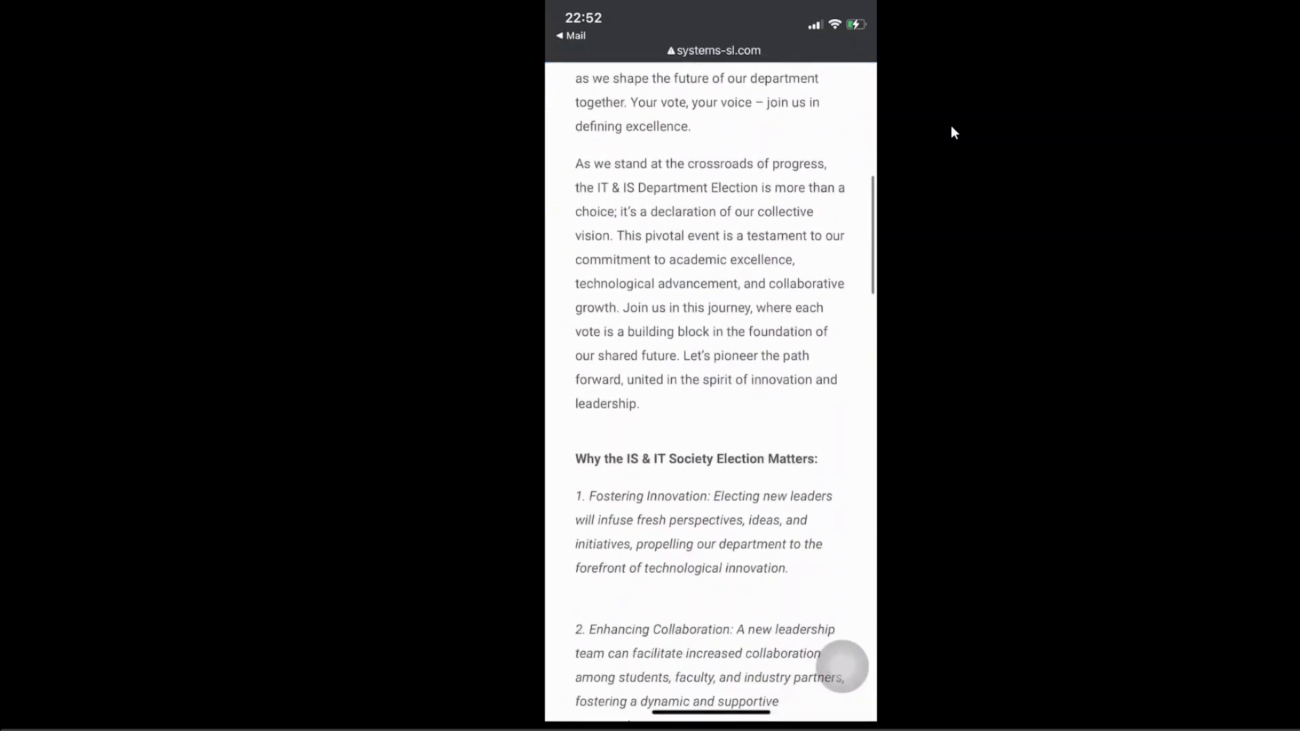
scroll("down", 3)
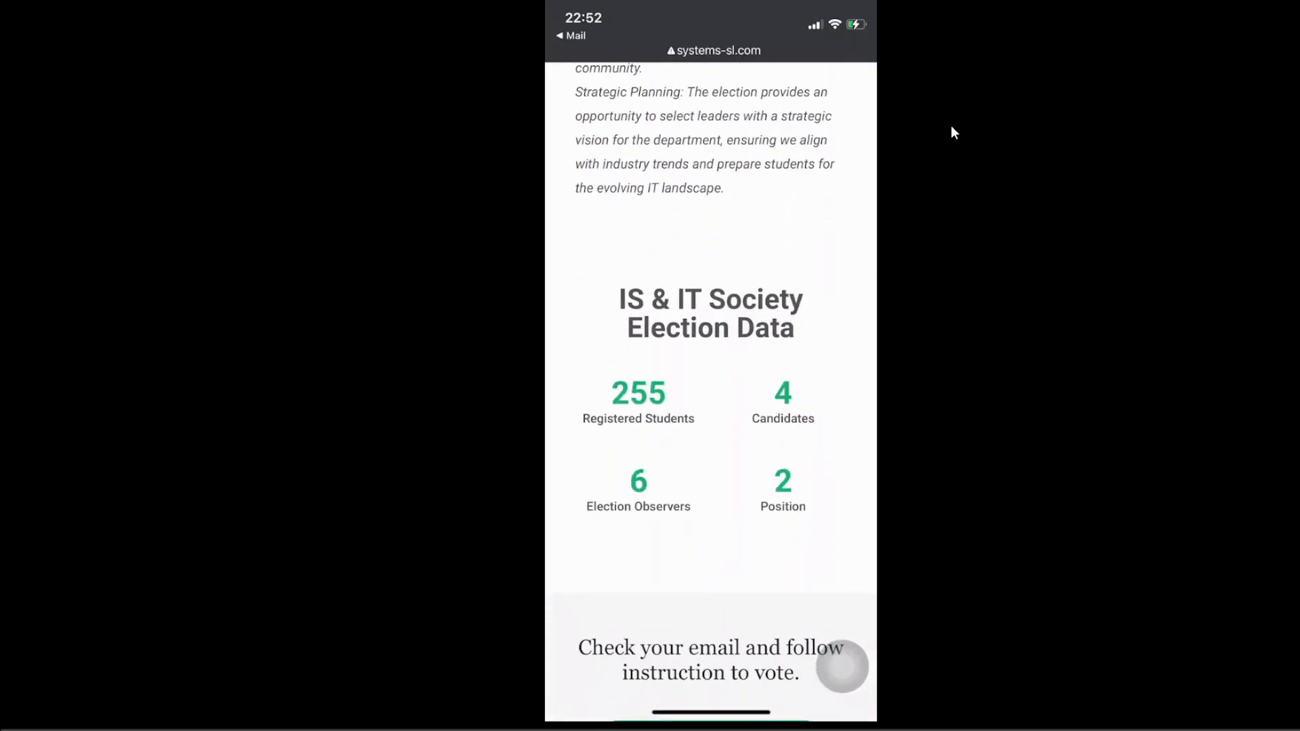
scroll("down", 3)
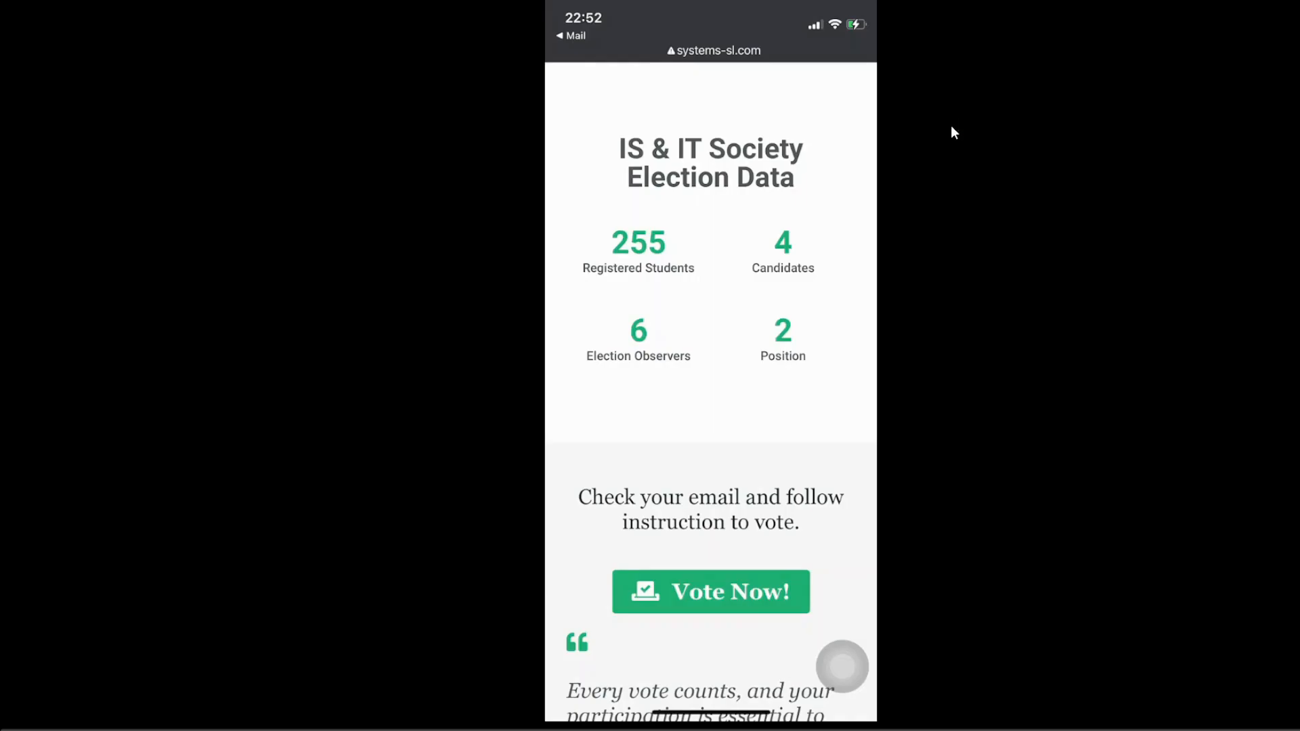
scroll("down", 3)
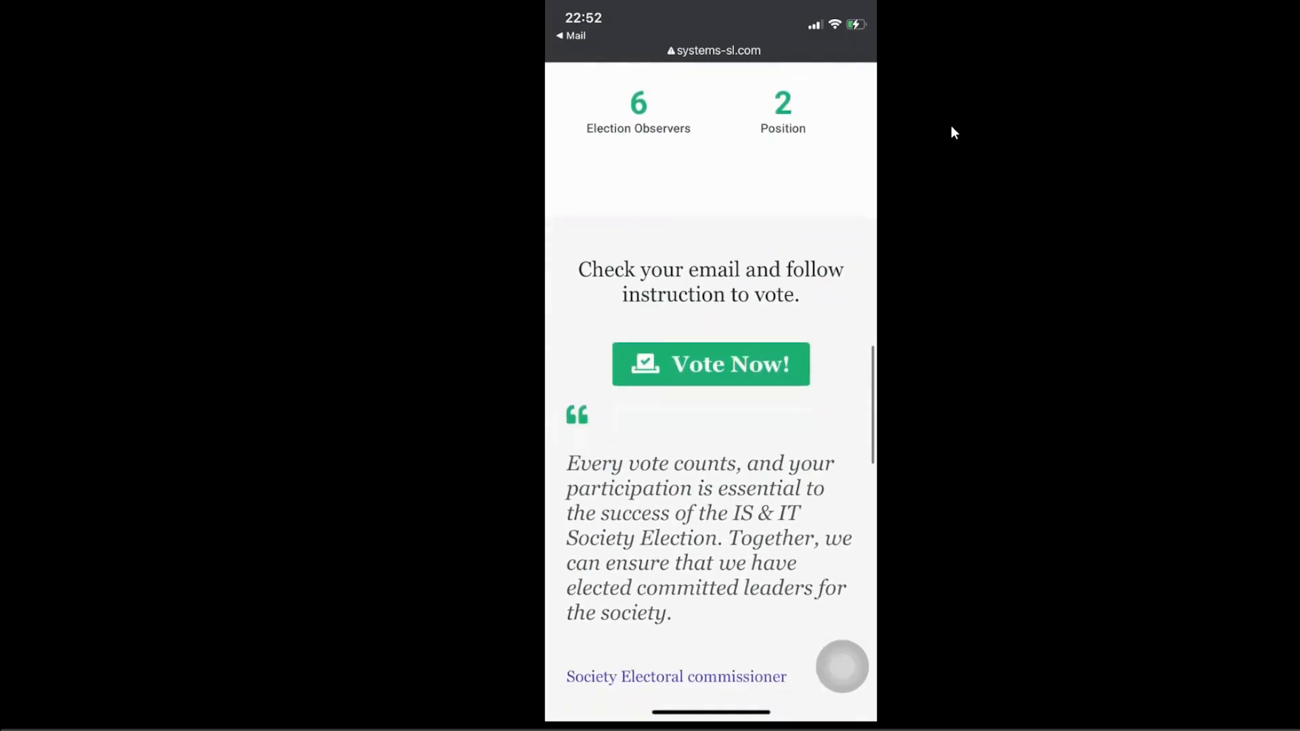
scroll("up", 3)
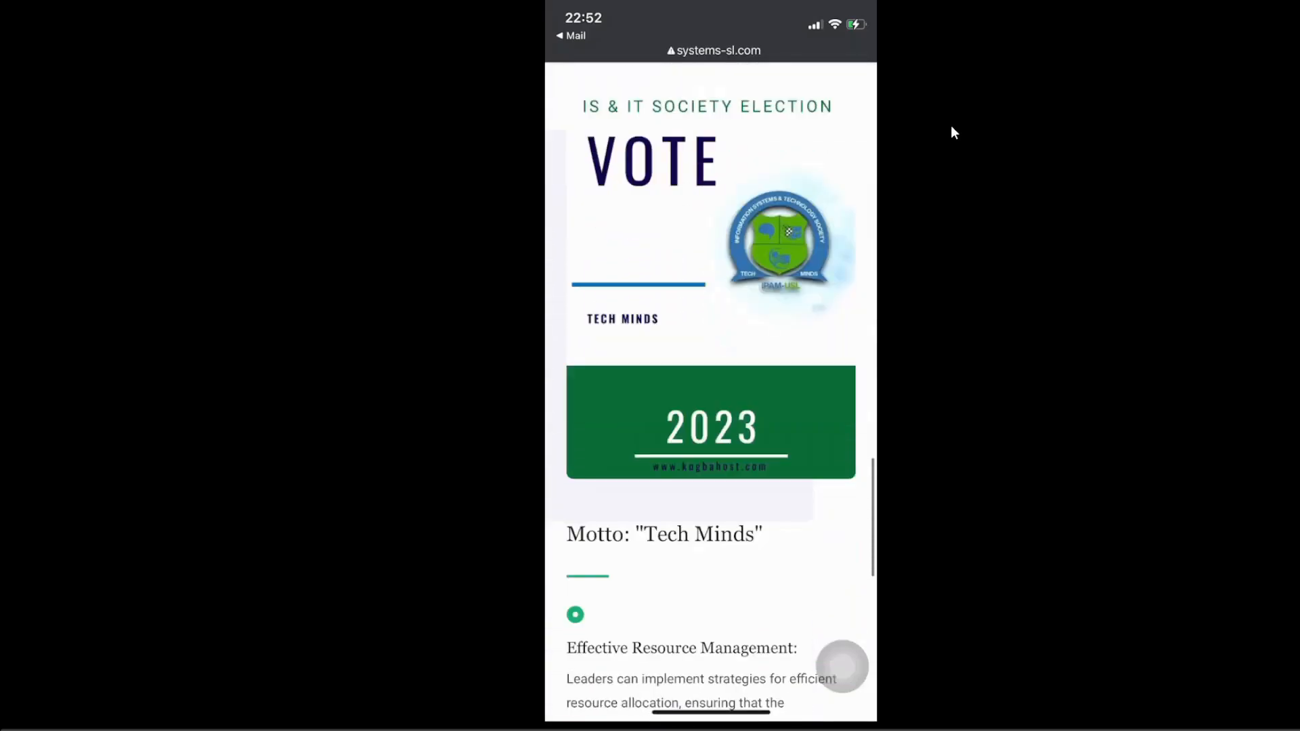
scroll("down", 3)
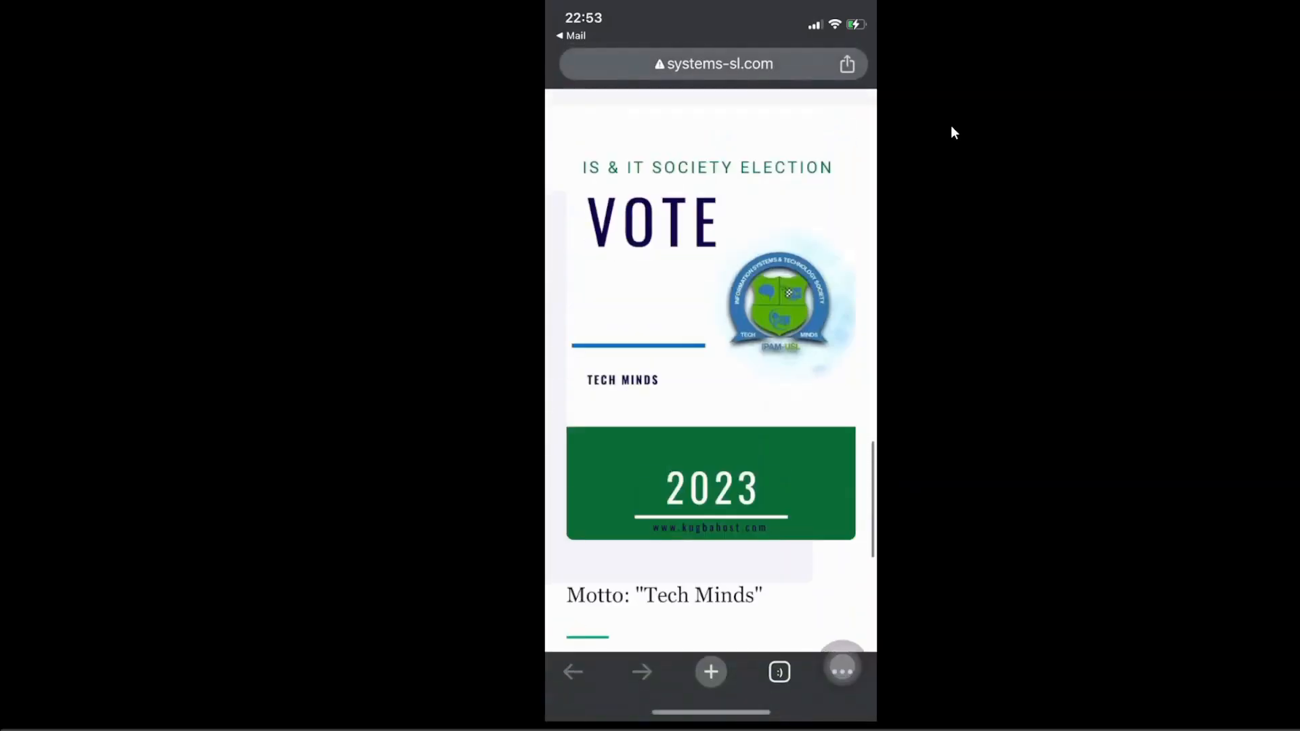
scroll("down", 3)
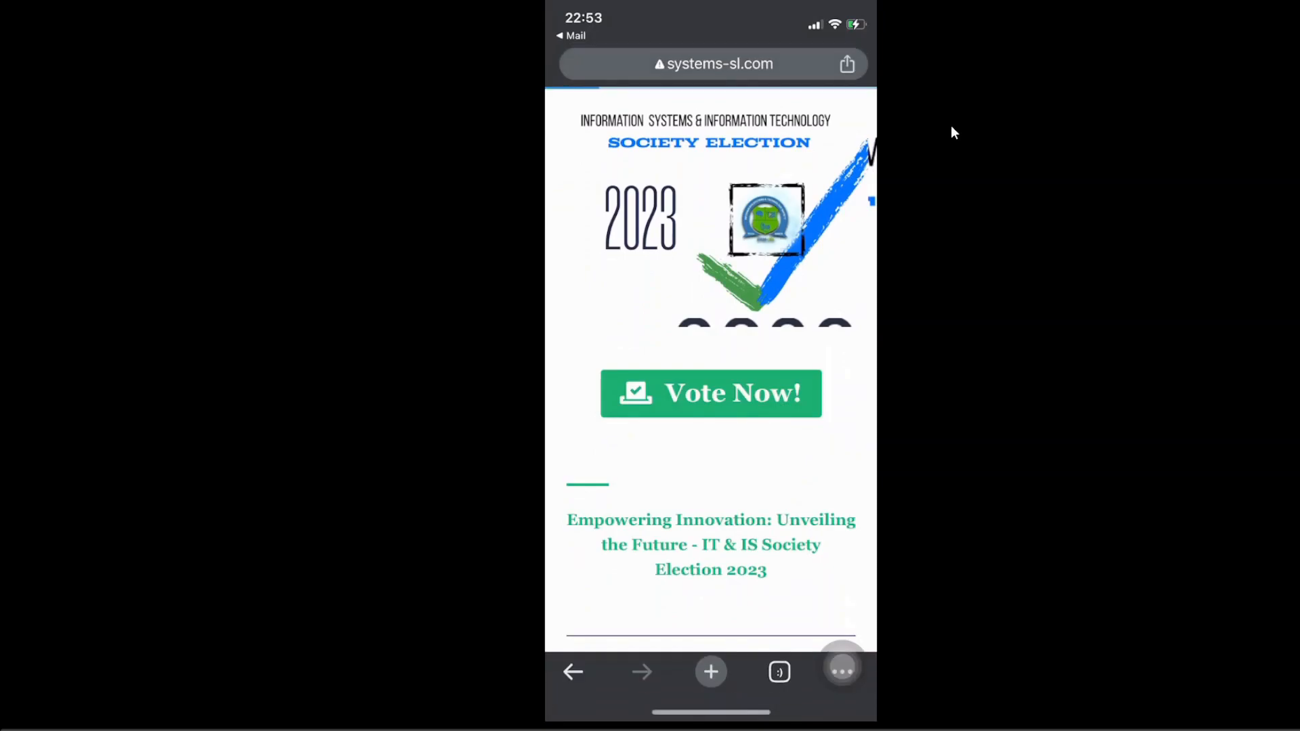
Copy the emailed voter ID and paste it into the Voter's ID field of the sign-in form
left_click(709, 392)
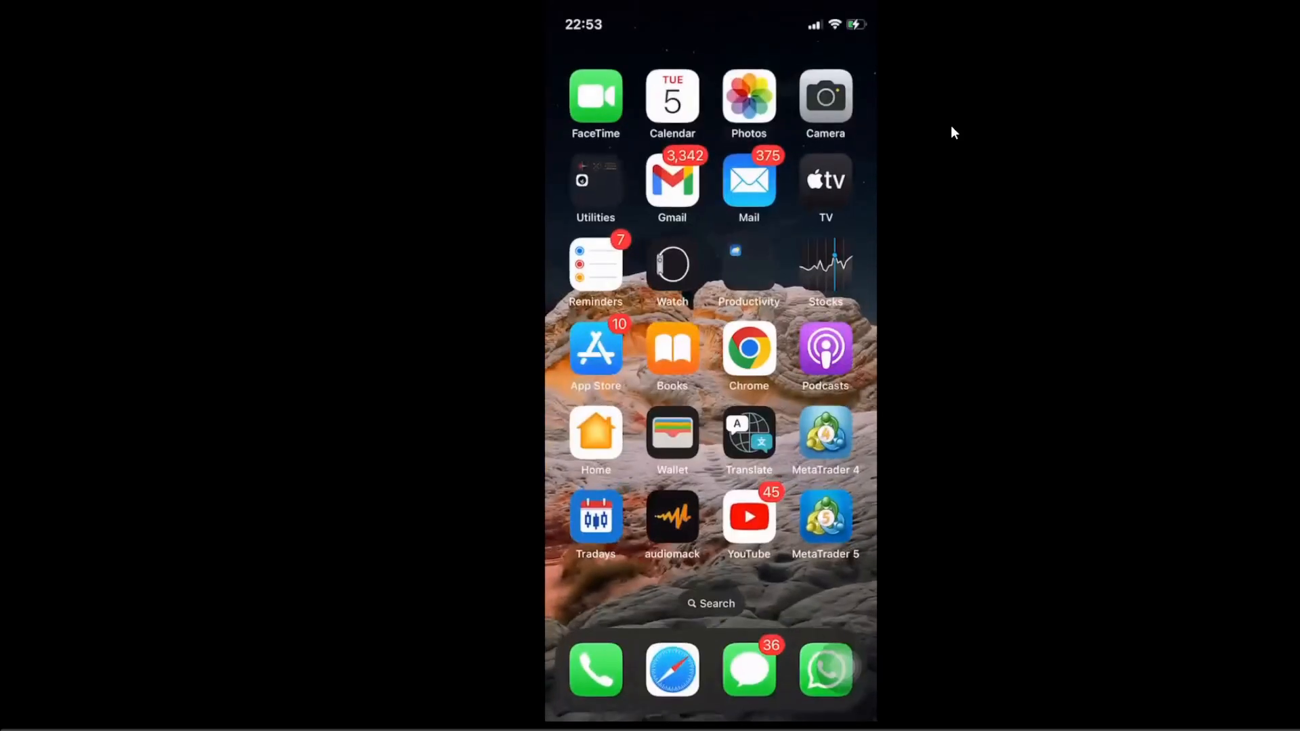
left_click(747, 179)
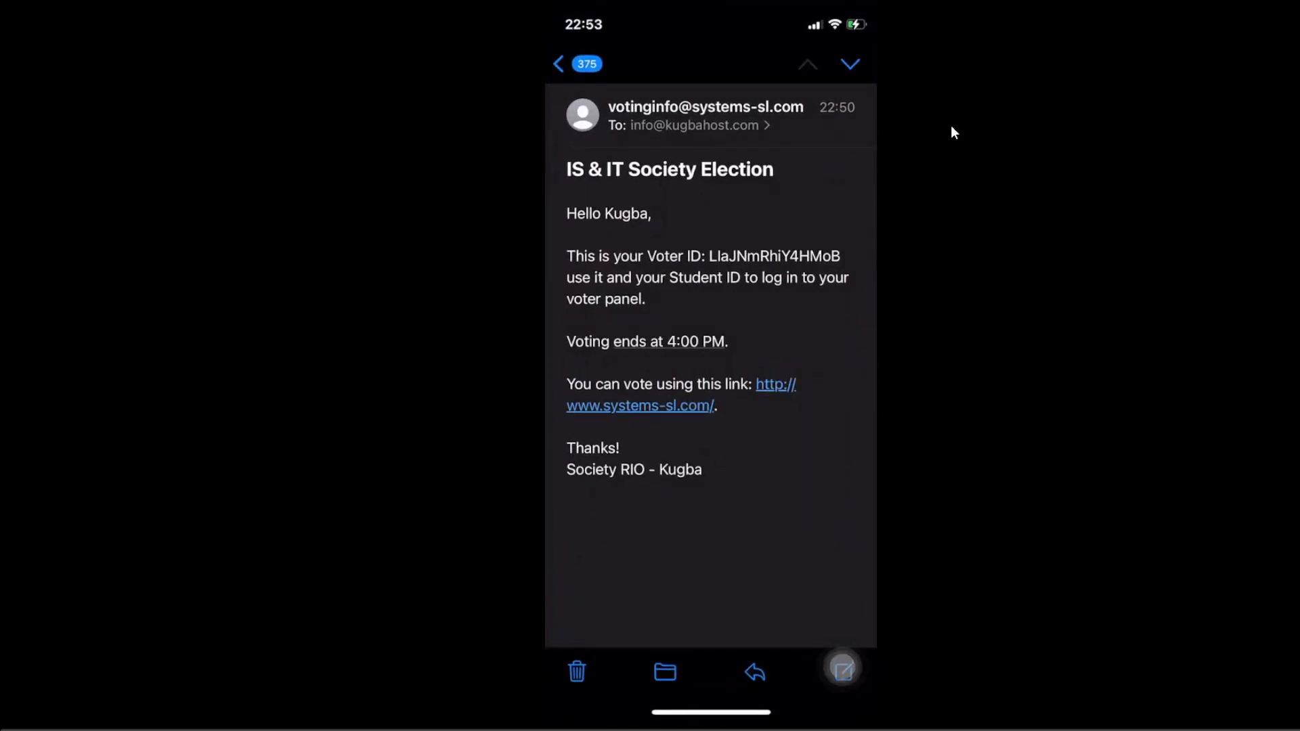
double_click(773, 255)
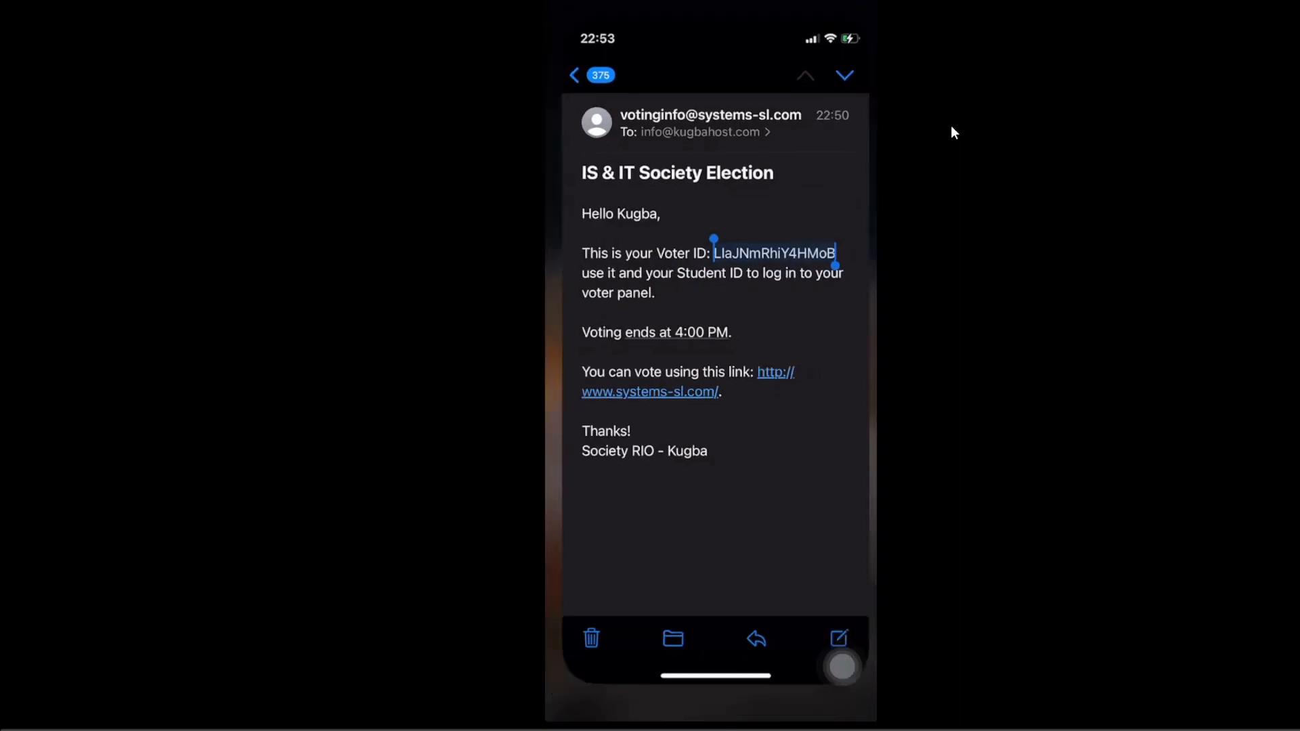
left_click(650, 391)
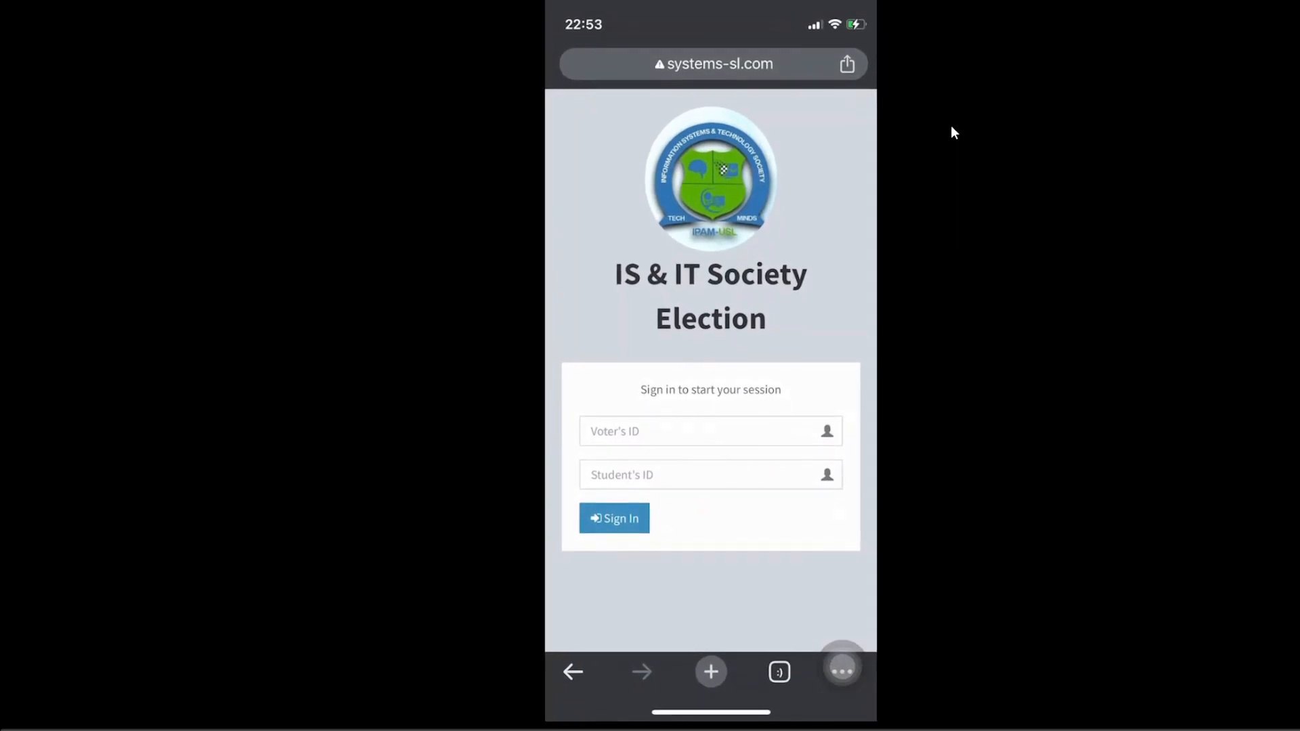
left_click(710, 430)
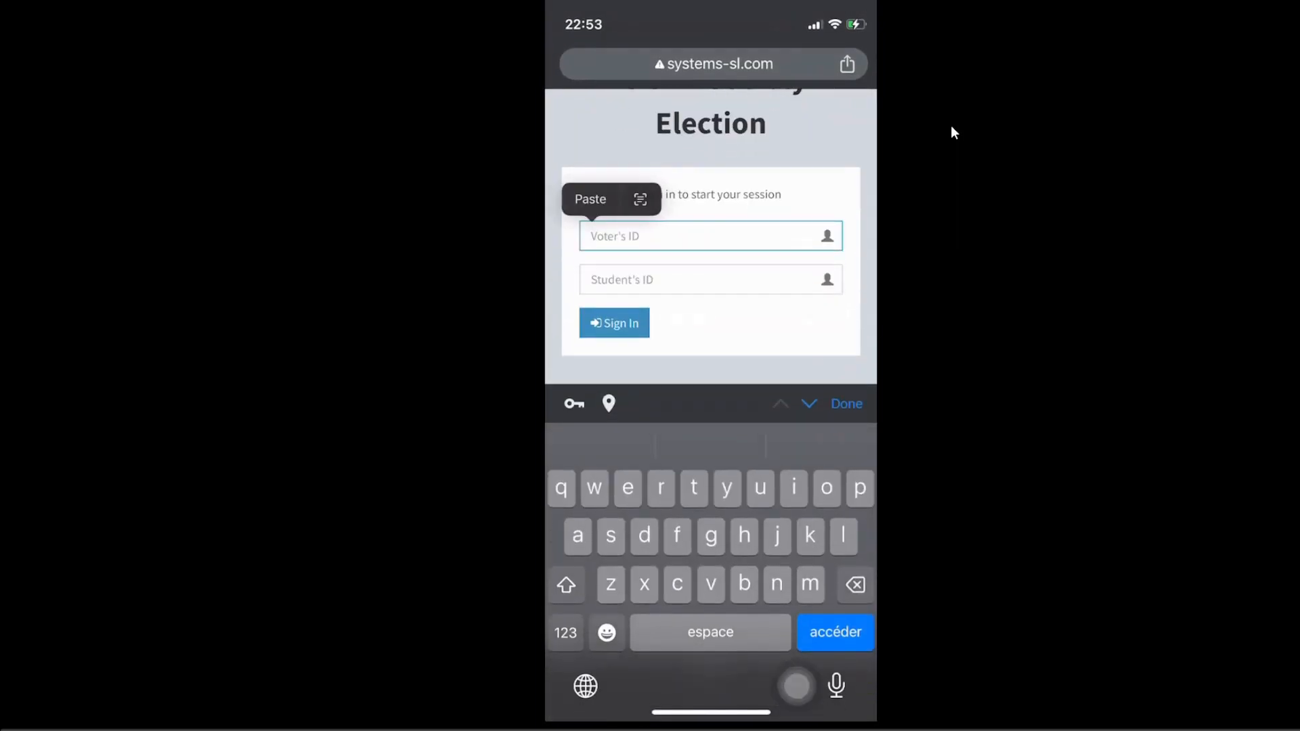
left_click(589, 199)
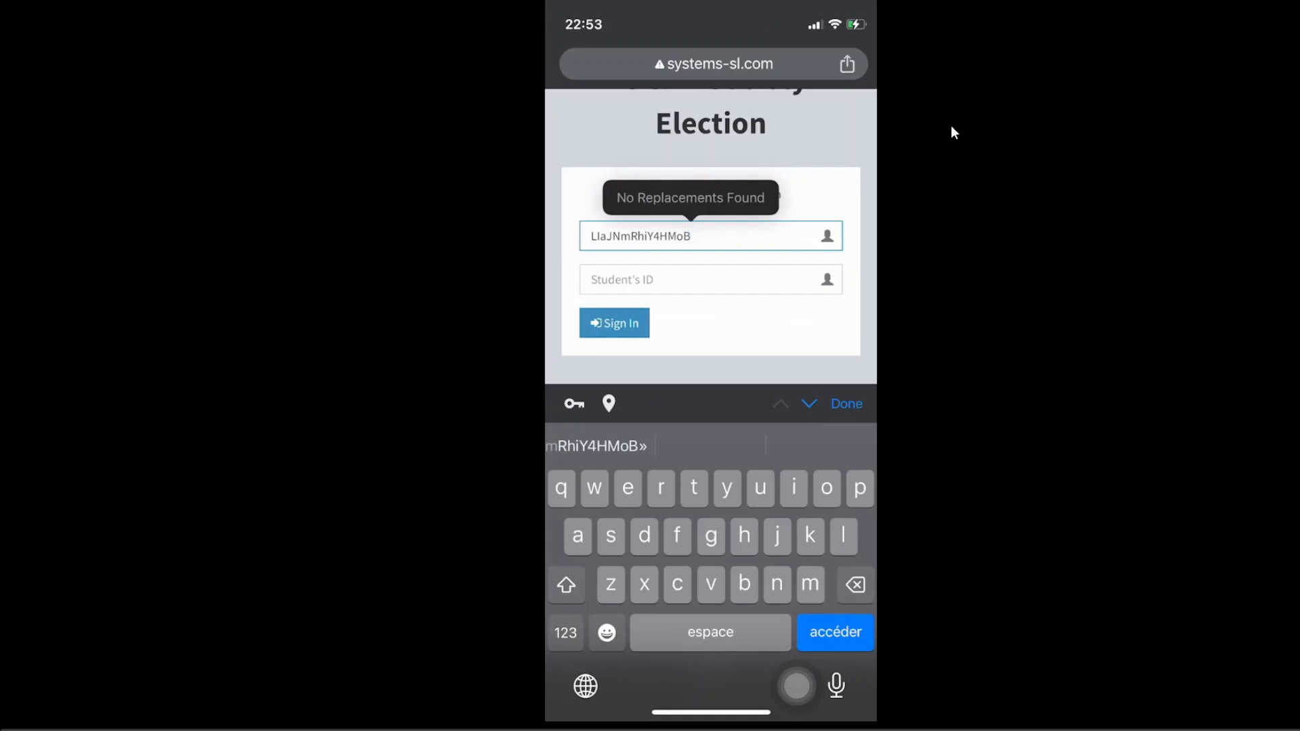
Enter the student ID 272 in the Student's ID field
left_click(709, 279)
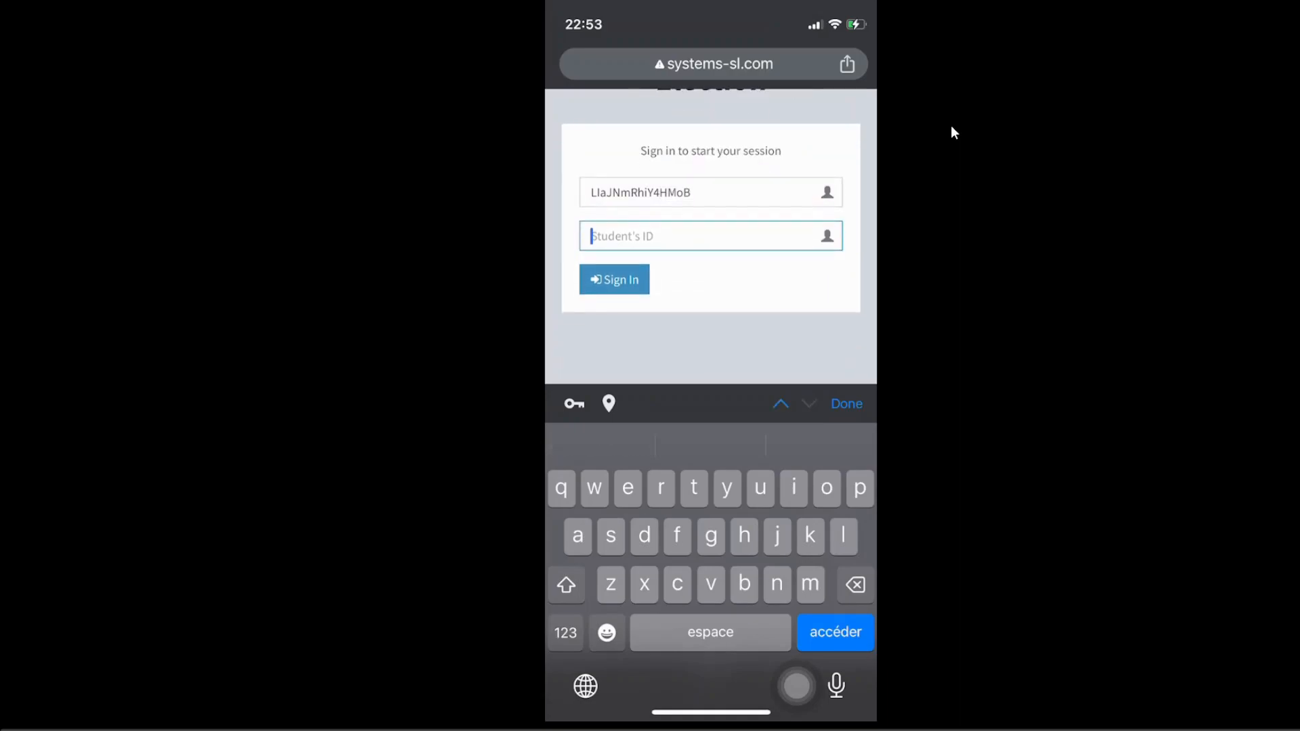
left_click(565, 632)
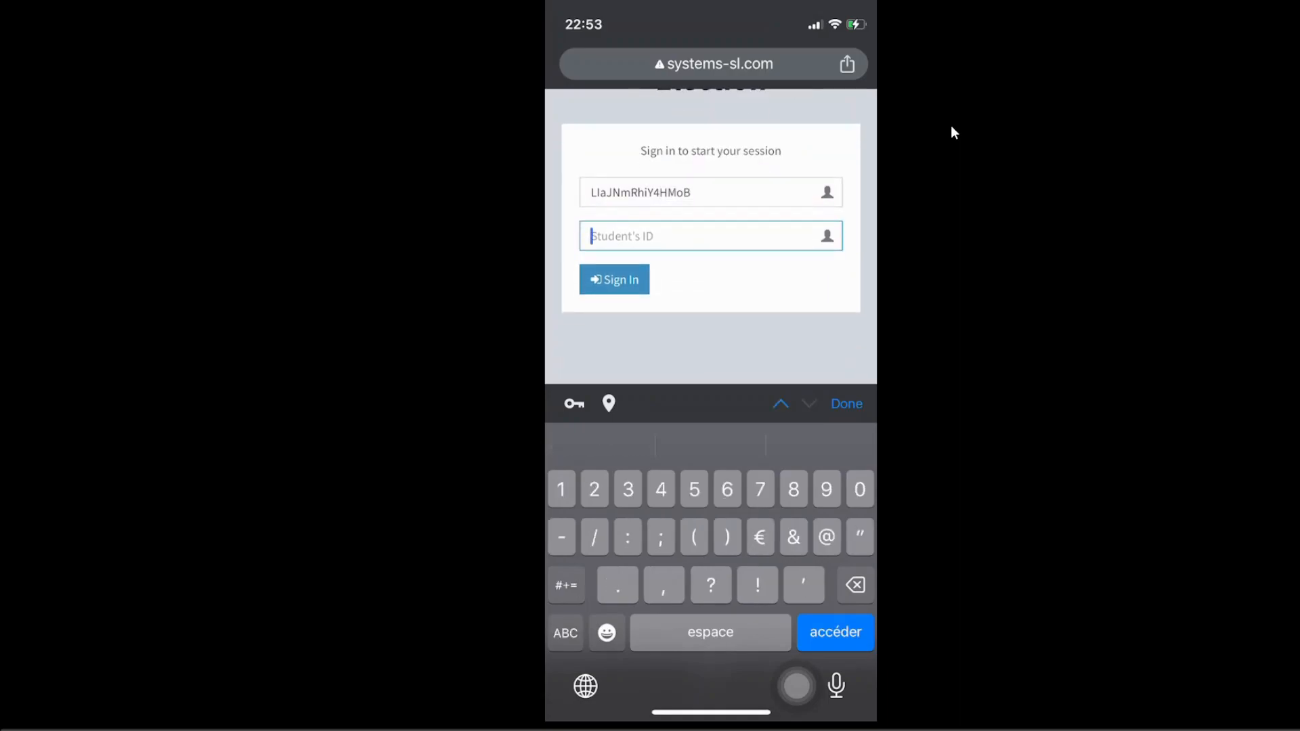
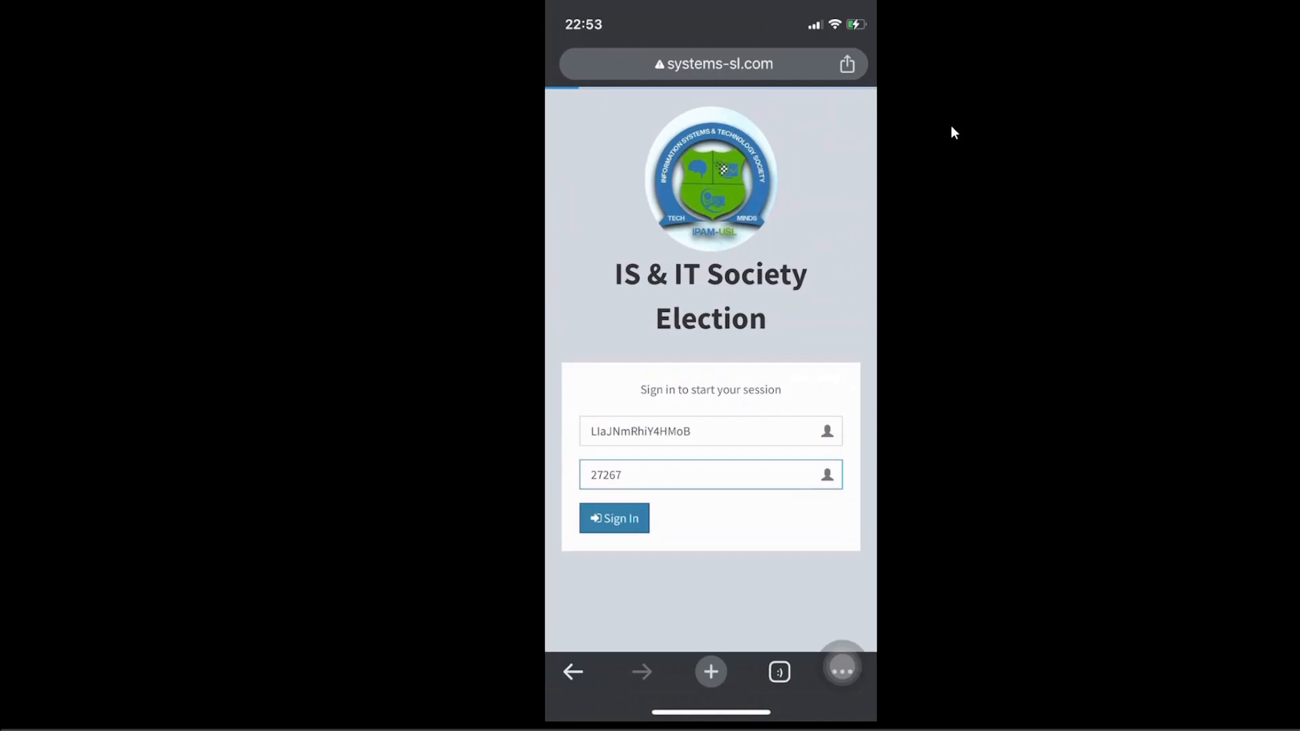
Sign in to the ballot and choose the first candidate for President
left_click(614, 519)
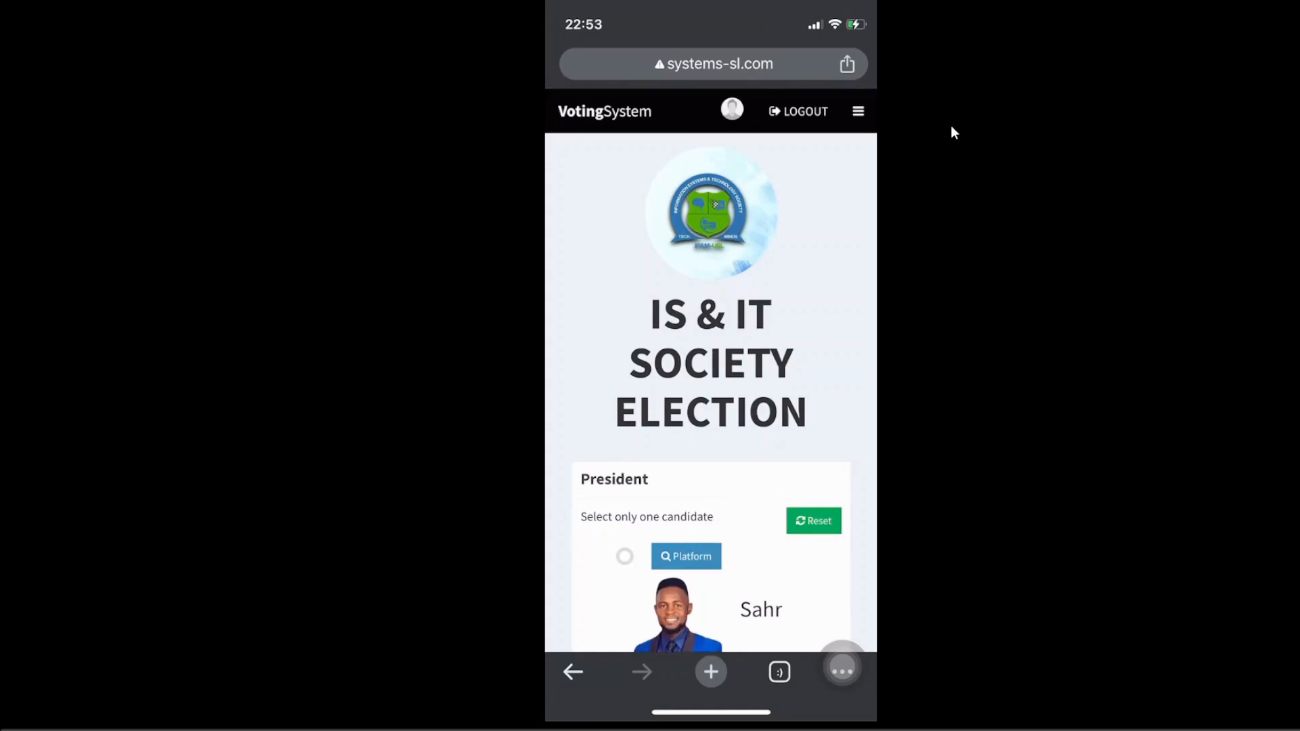
scroll("down", 3)
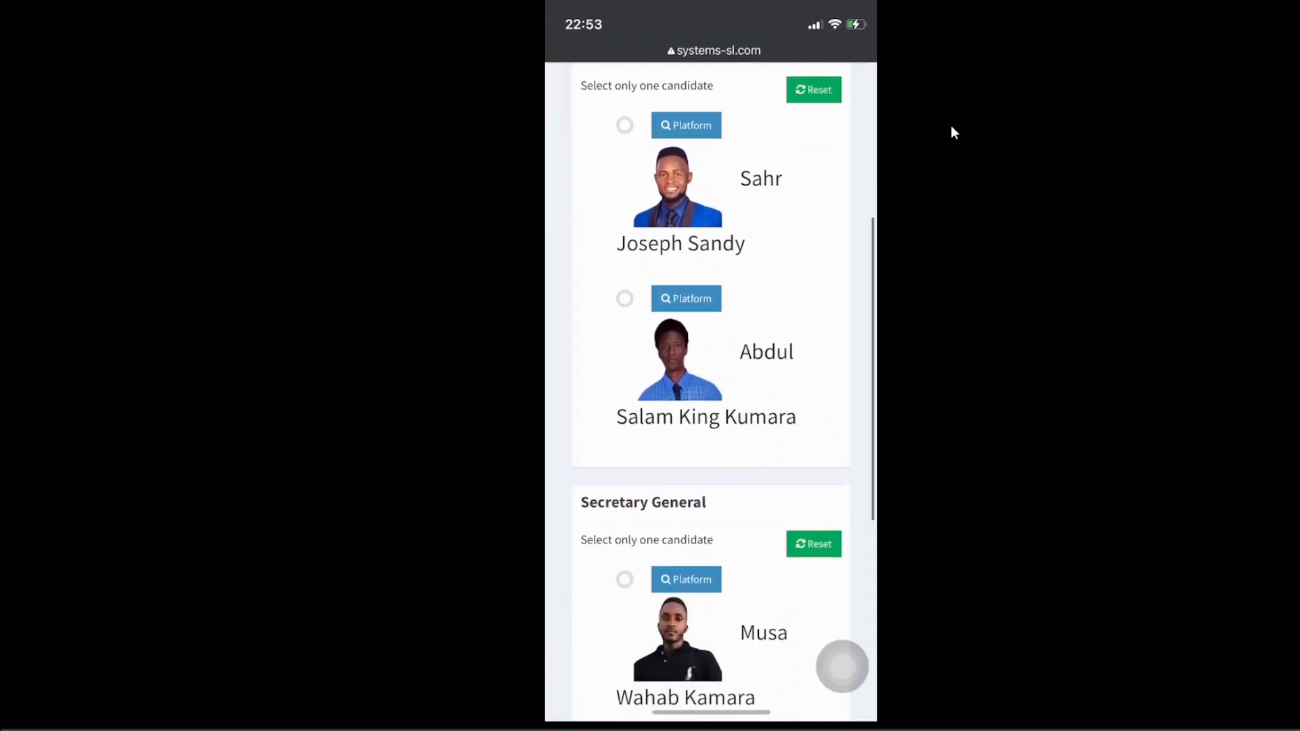
scroll("down", 3)
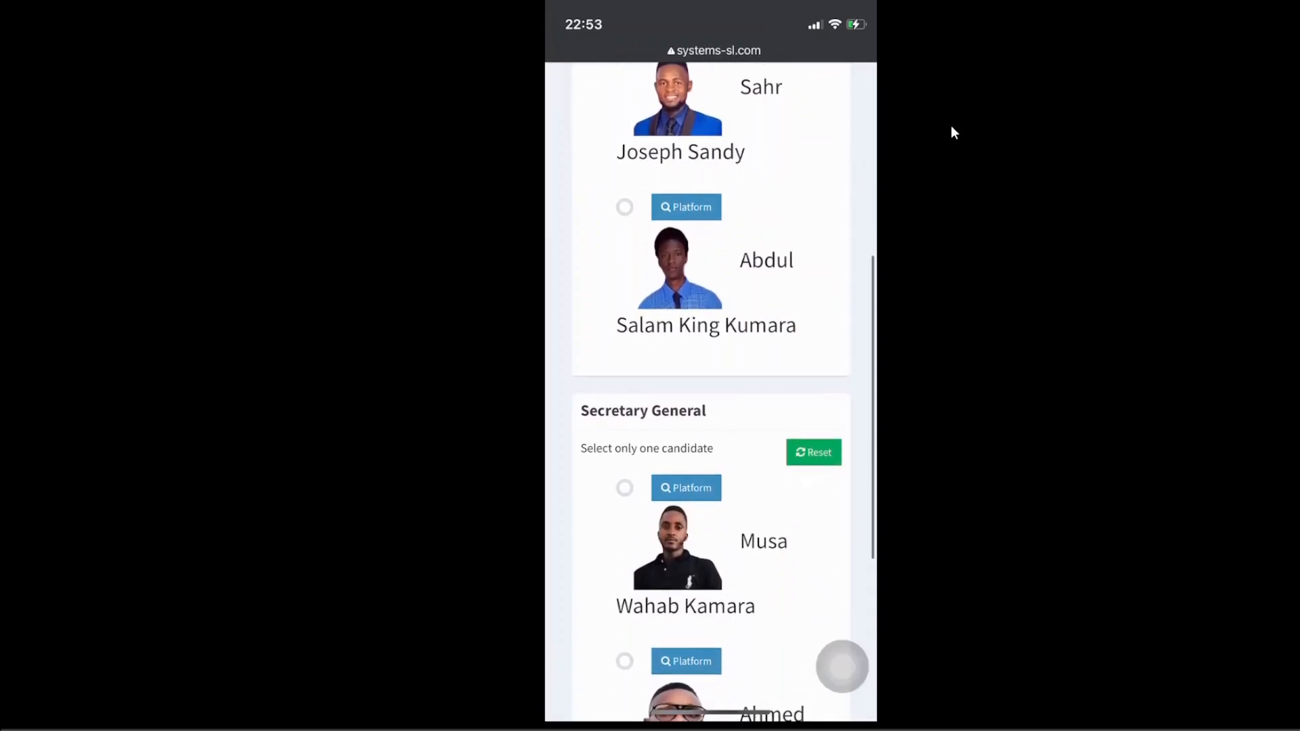
scroll("up", 3)
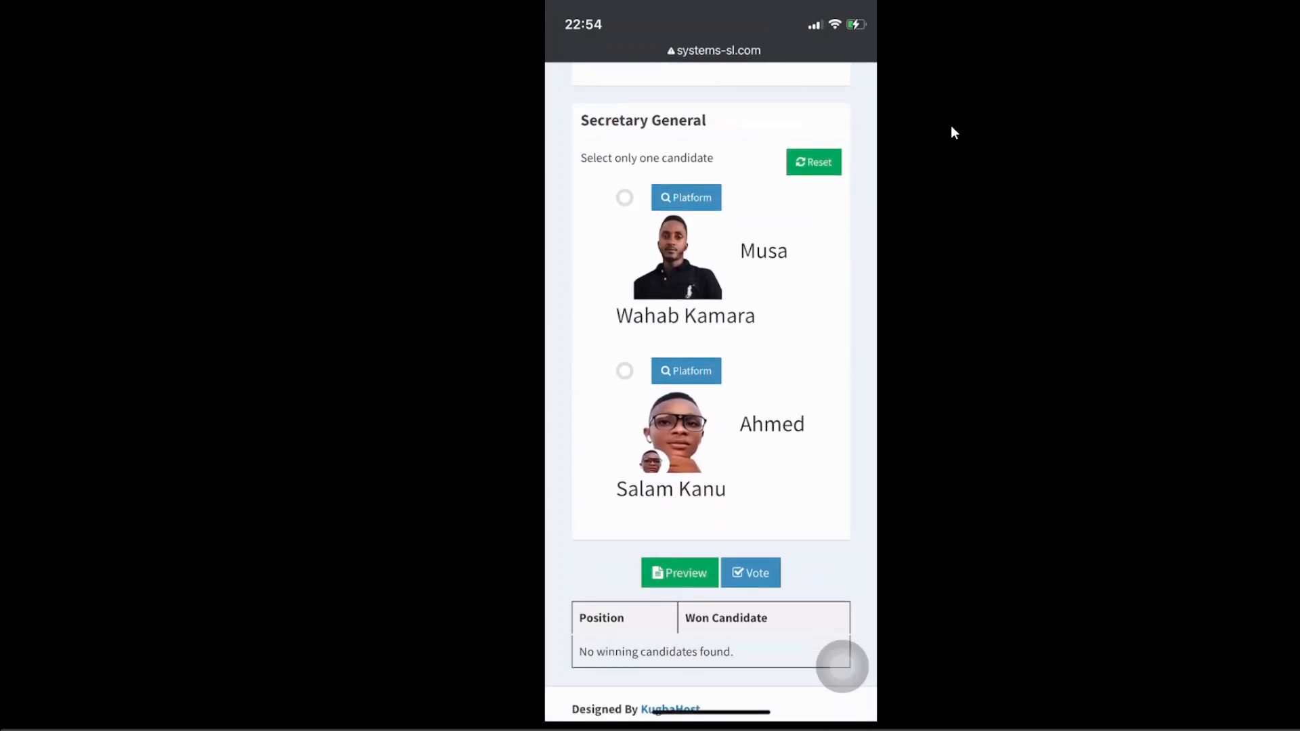
scroll("up", 3)
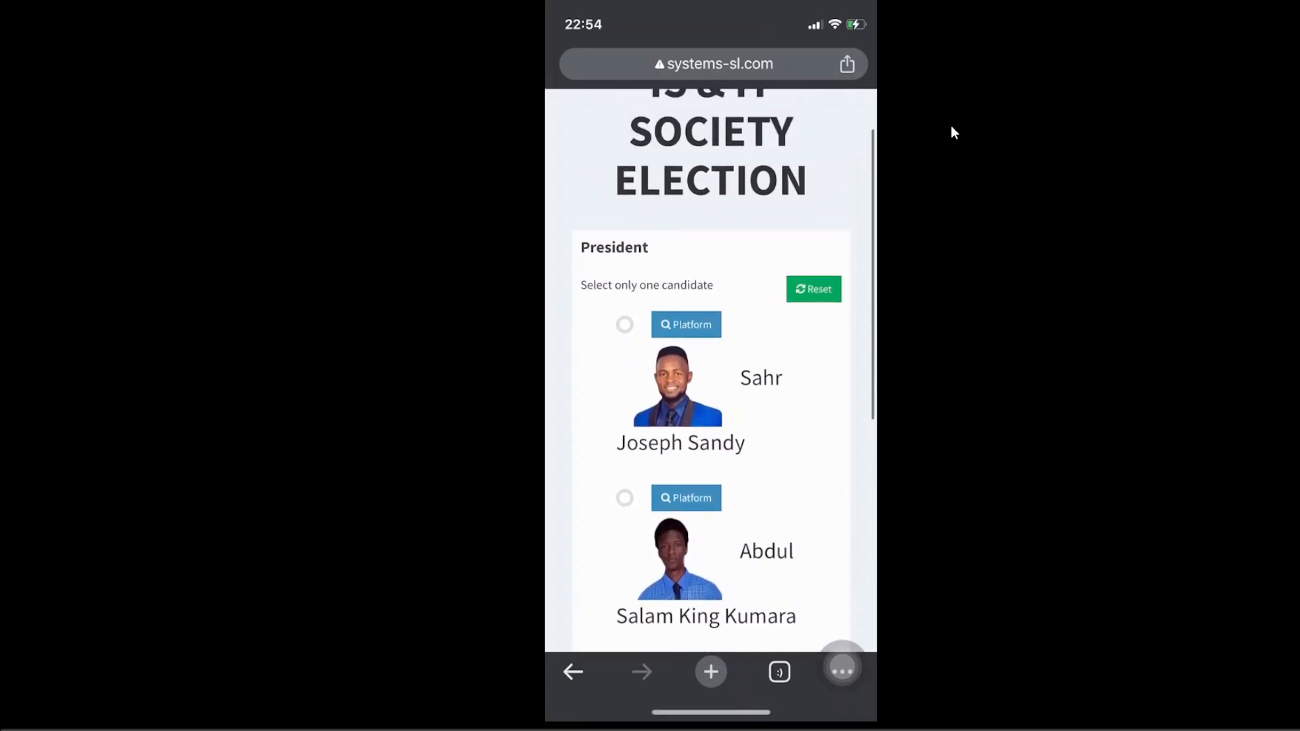
scroll("up", 3)
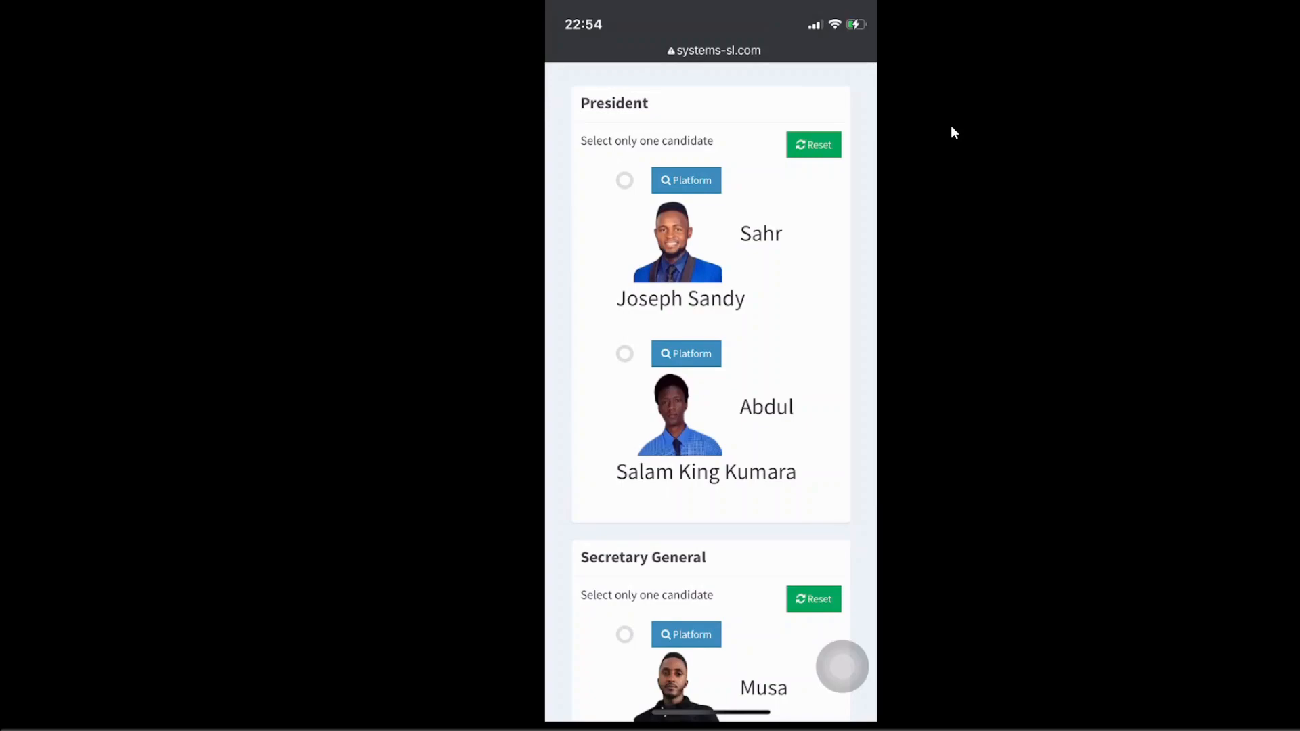
left_click(624, 180)
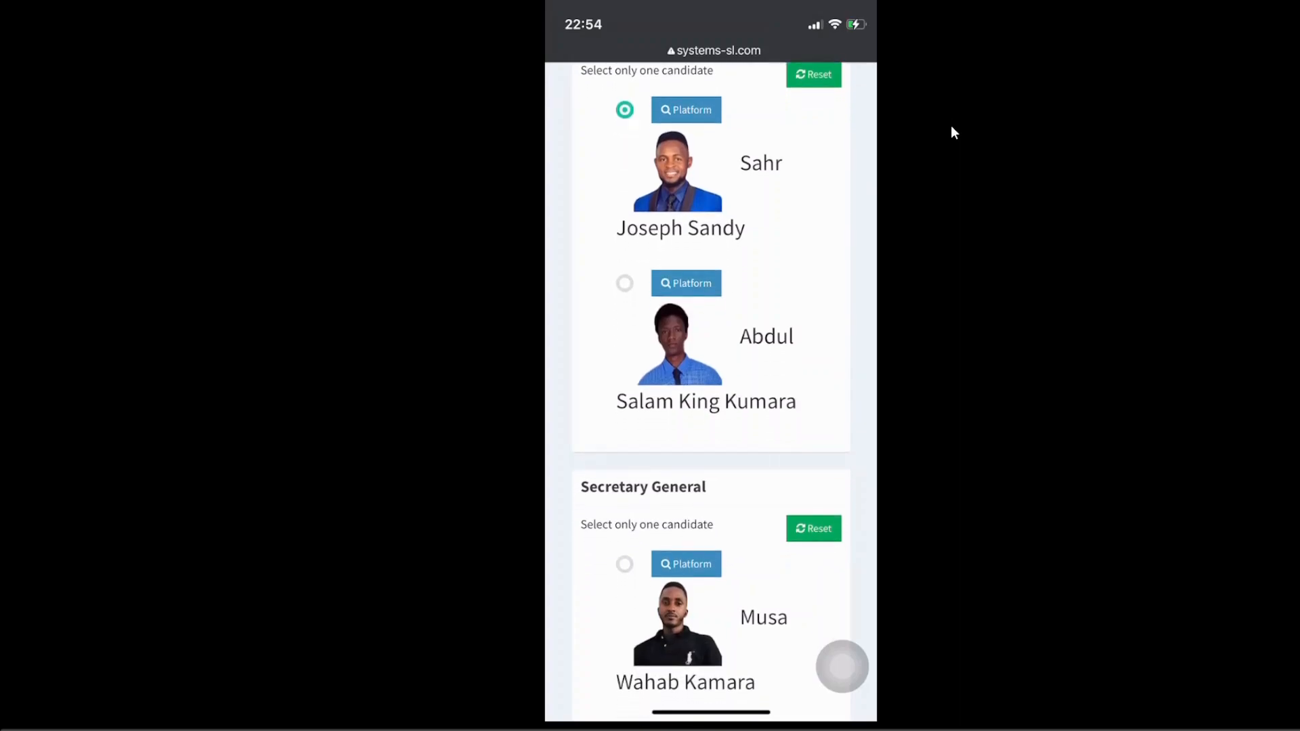
Choose the second candidate for Secretary General and submit the vote
scroll("down", 3)
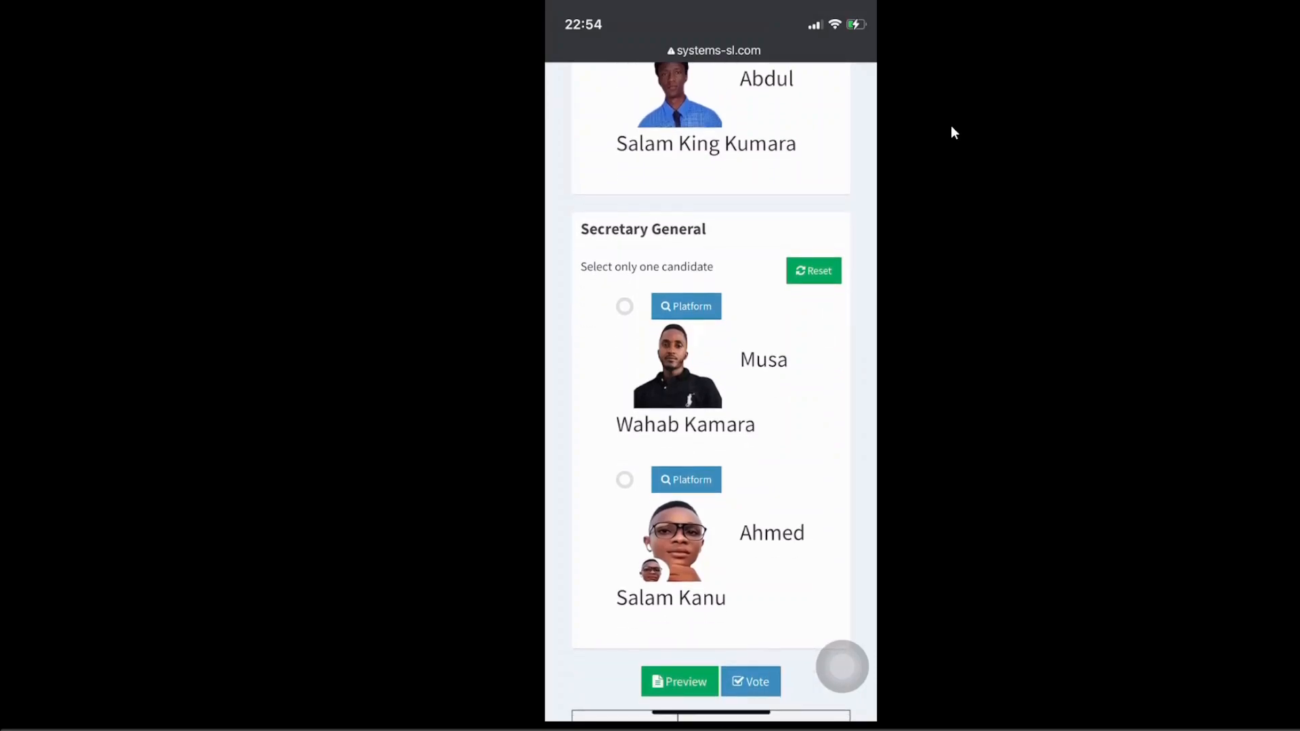
left_click(624, 480)
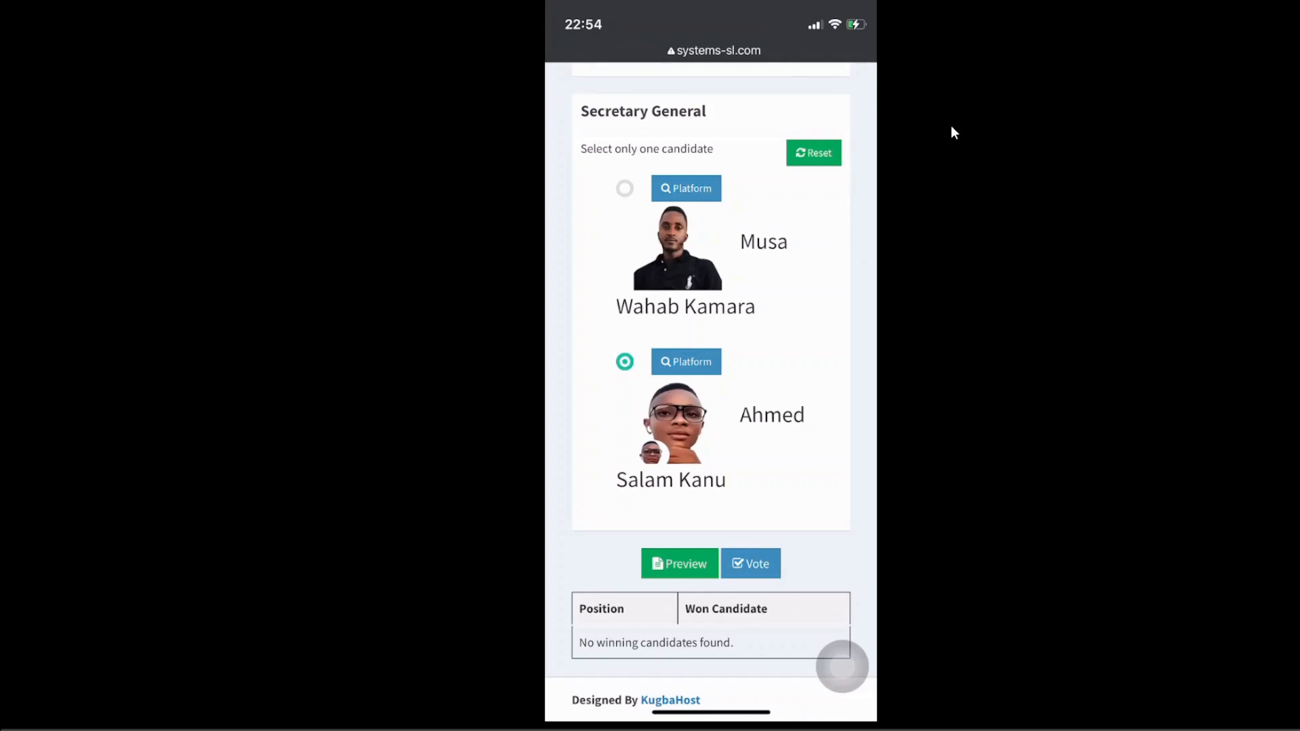
scroll("down", 3)
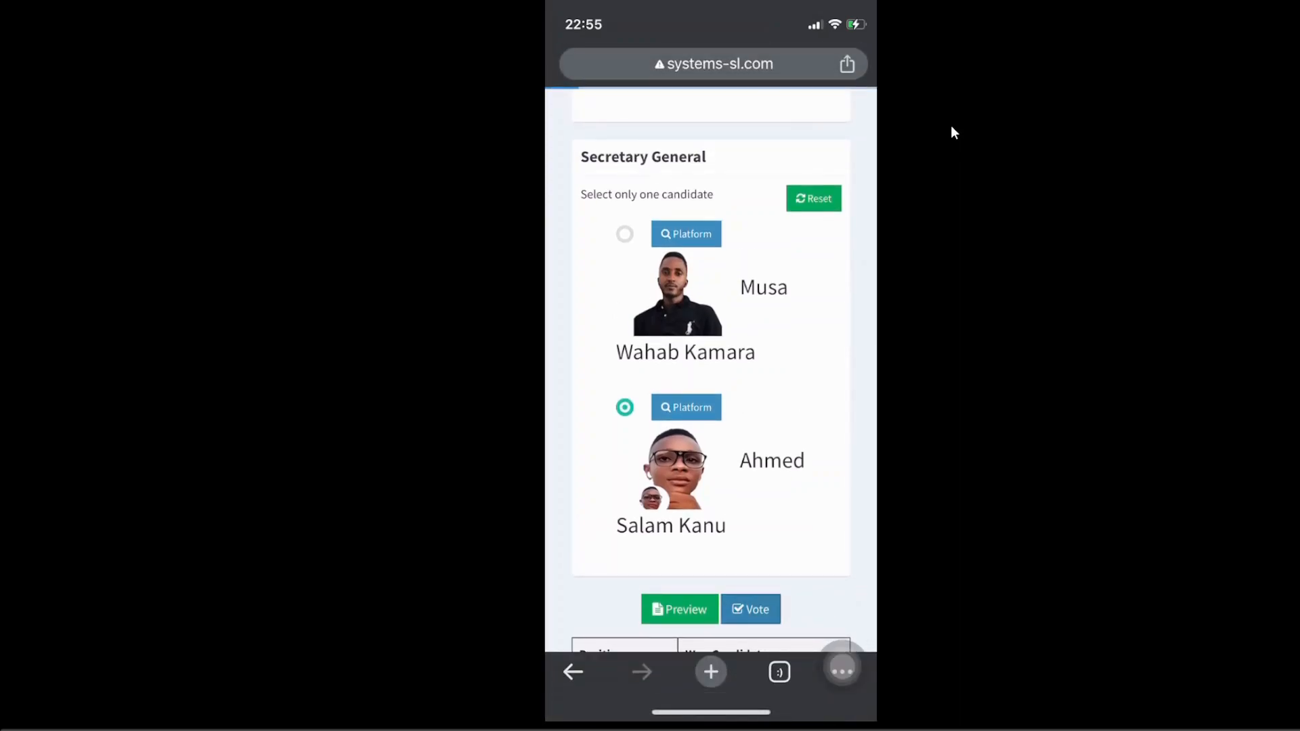
left_click(749, 608)
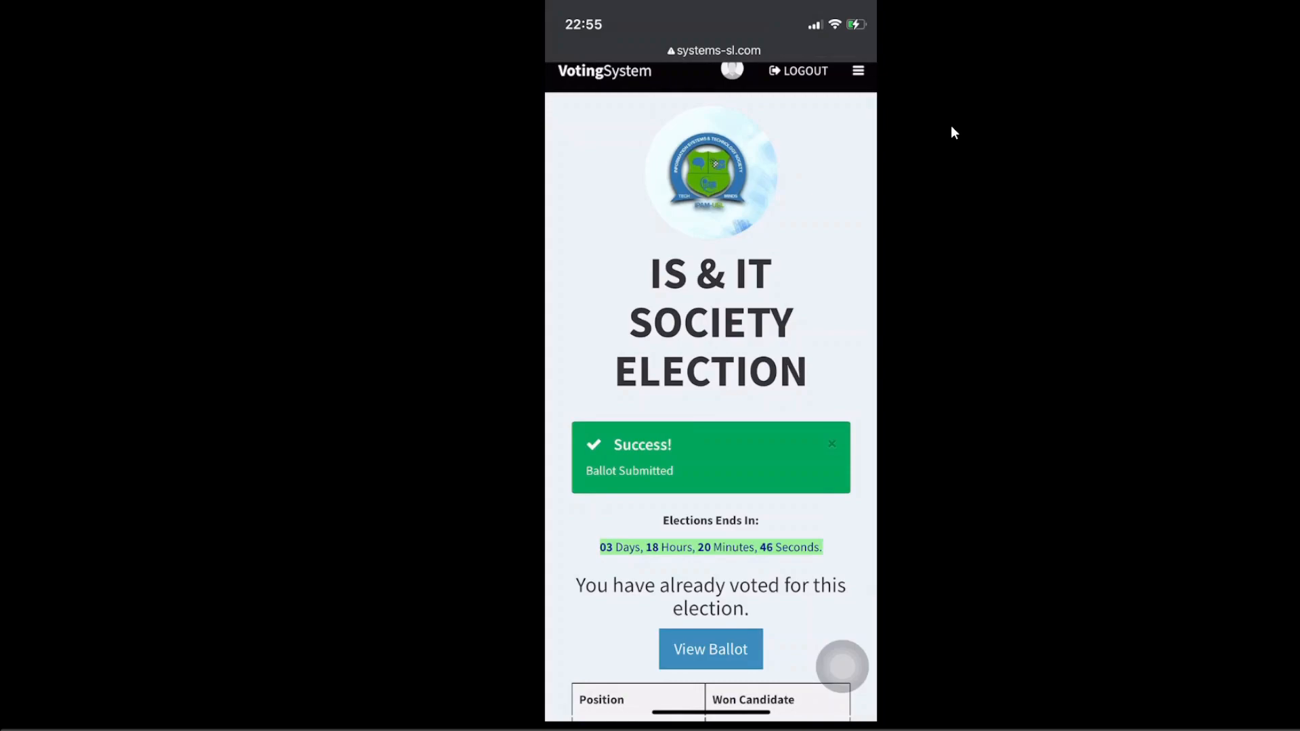
mouse_move(848, 566)
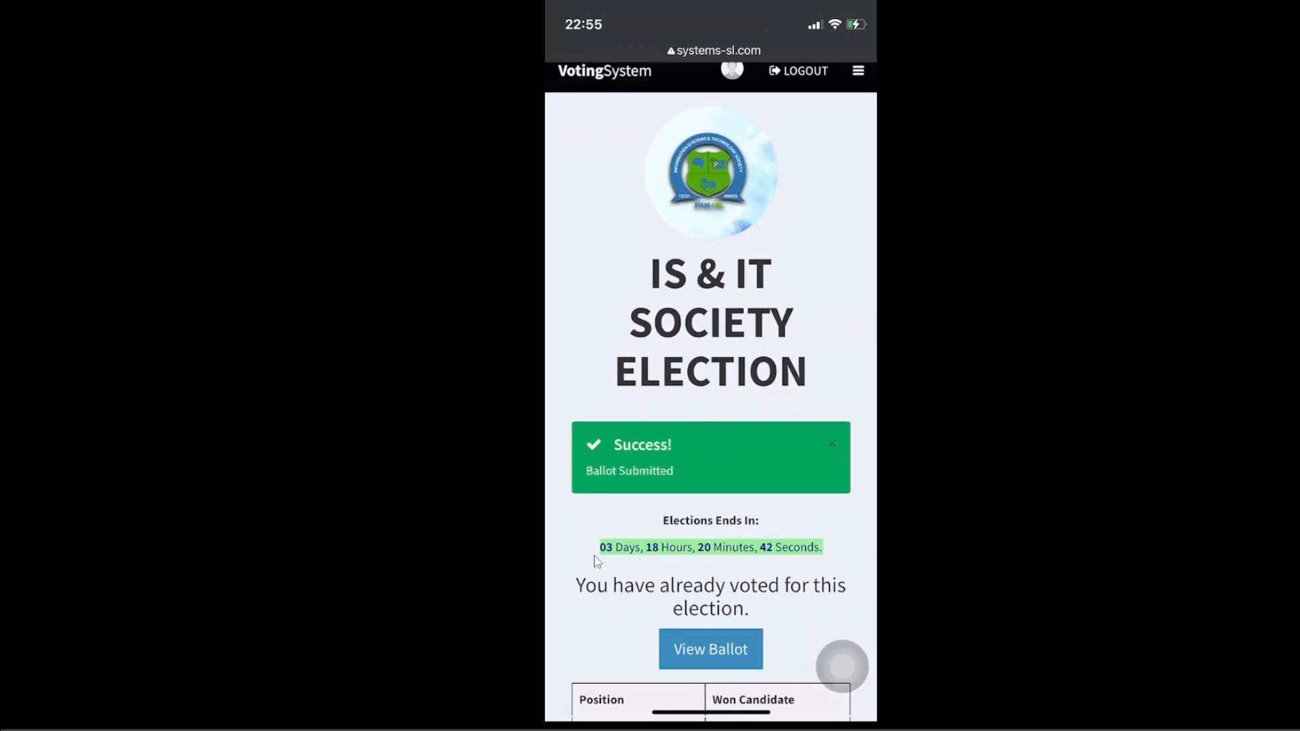
mouse_move(1064, 473)
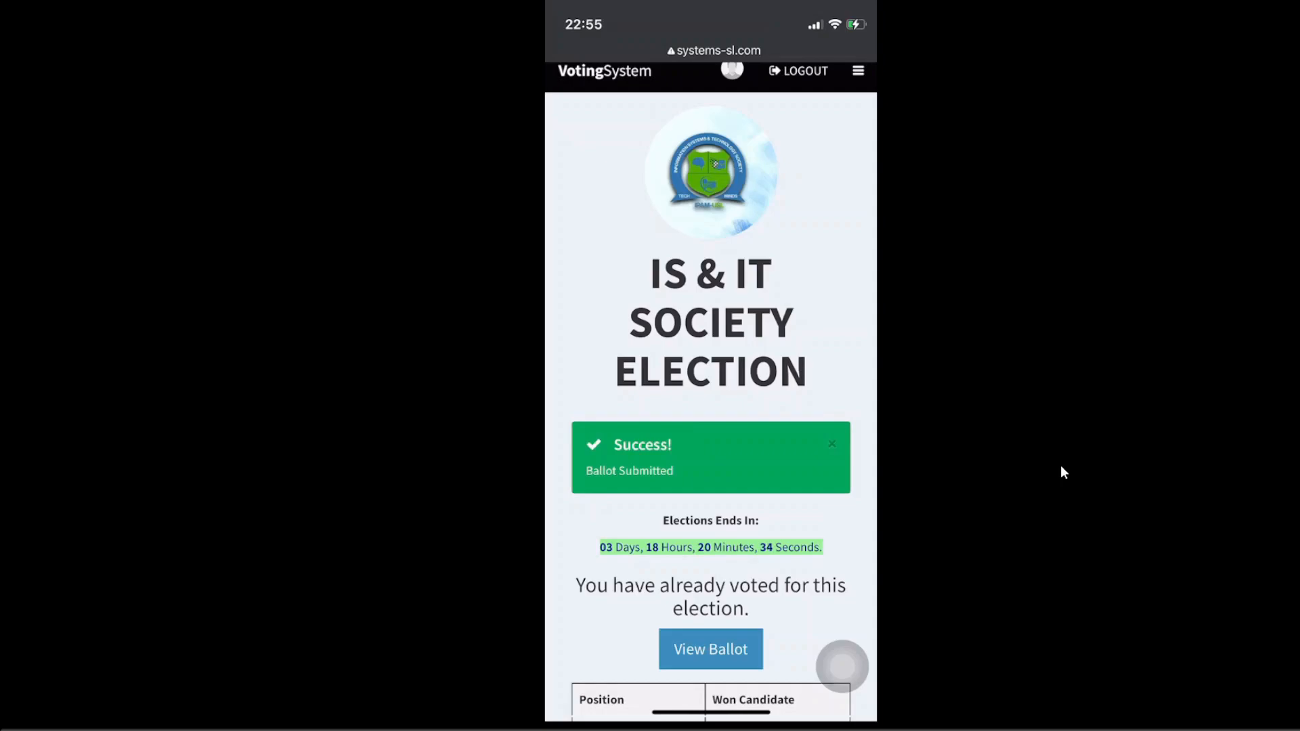
mouse_move(745, 570)
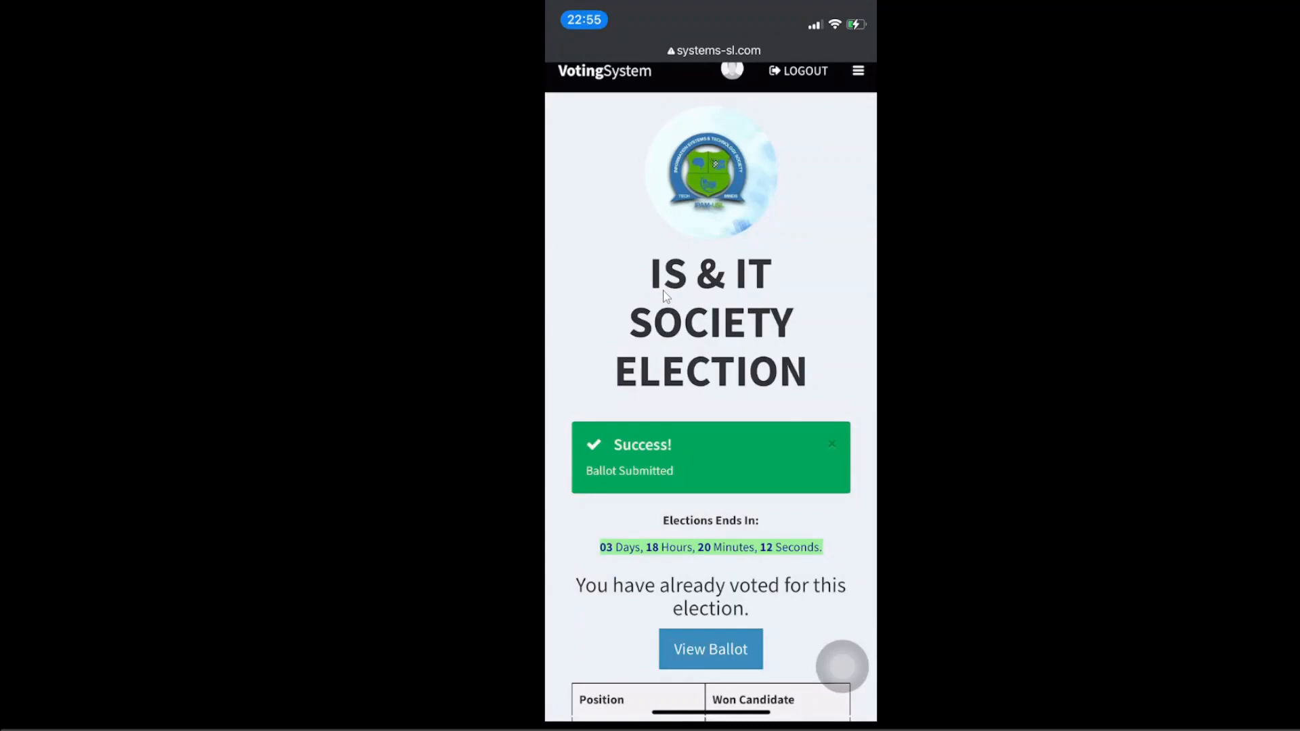
left_click(709, 649)
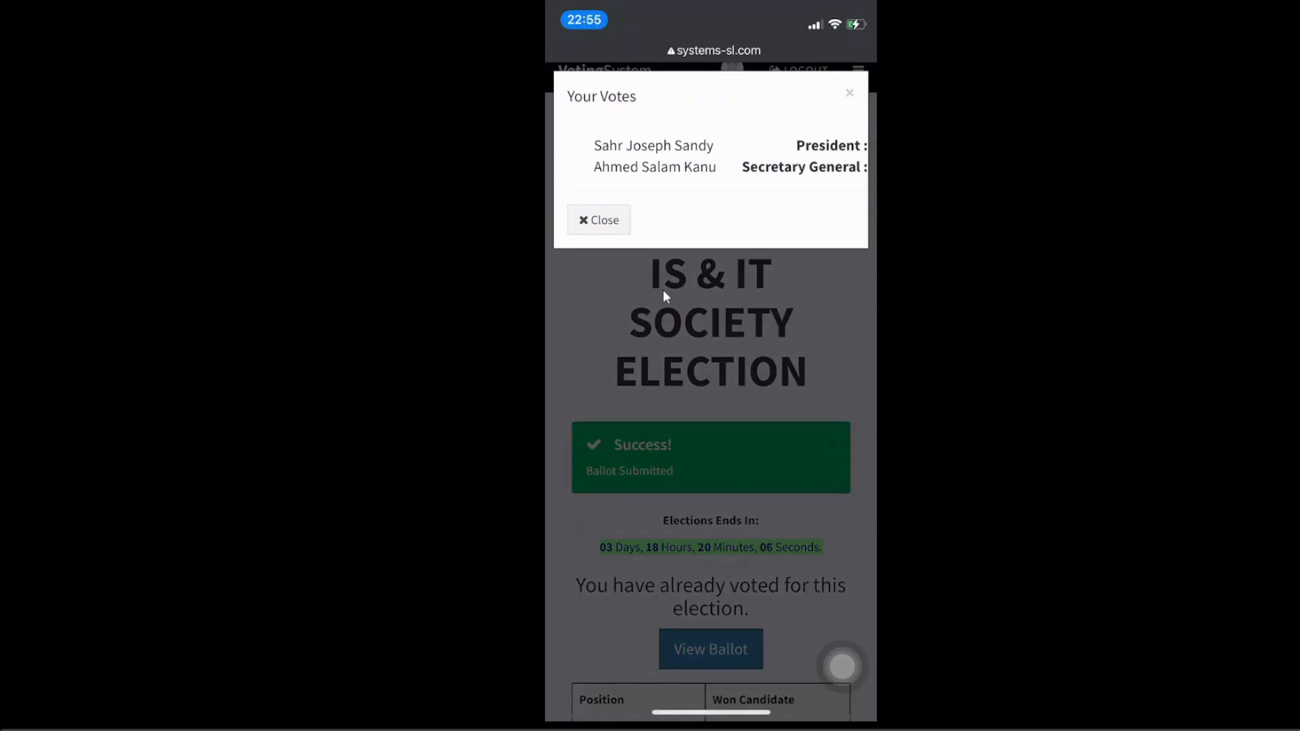
left_click(597, 220)
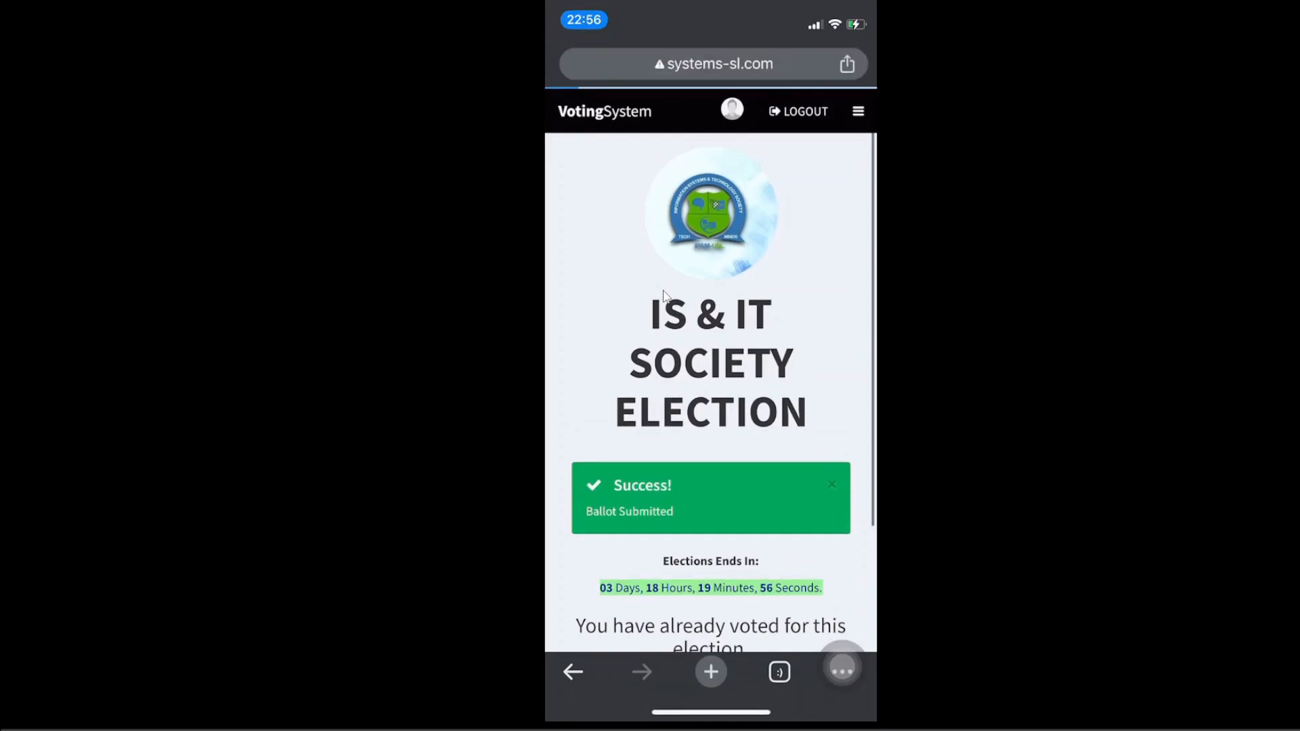
Log out, sign in again with the pasted voter ID and student ID to see the already-voted notice, then log out
left_click(803, 111)
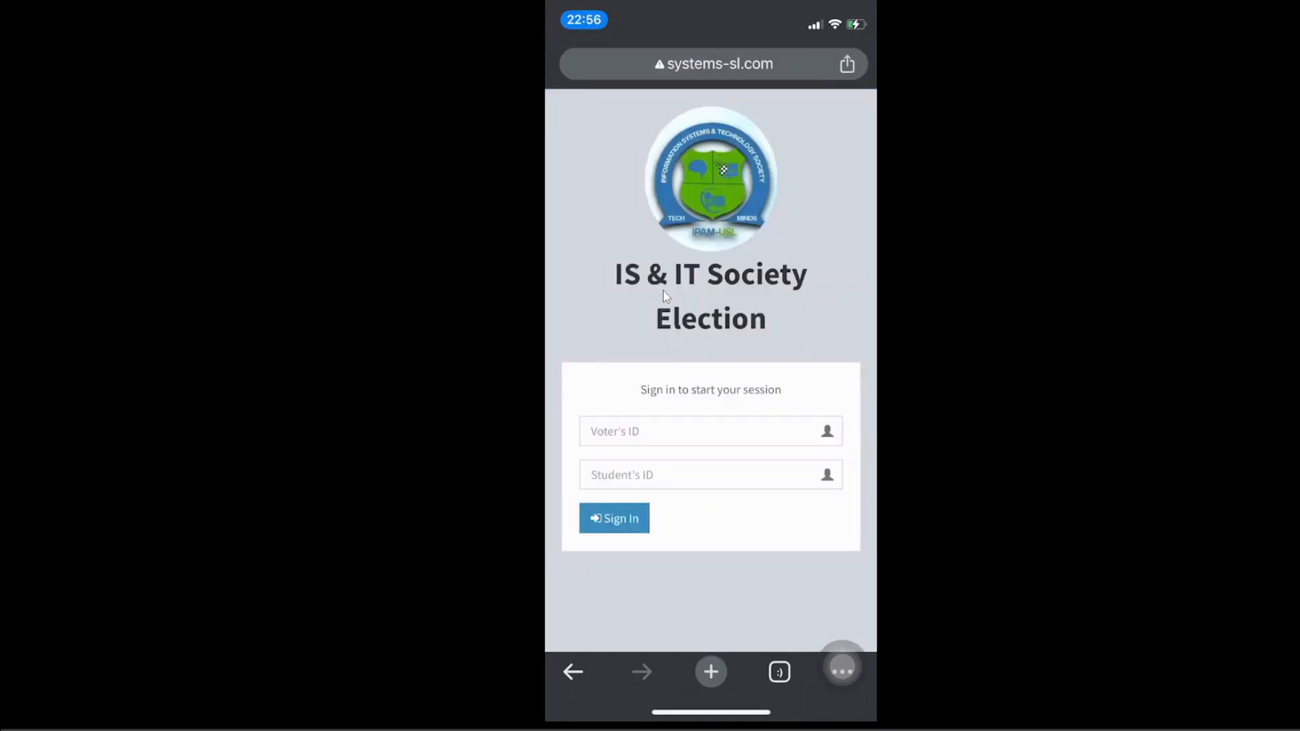
left_click(709, 430)
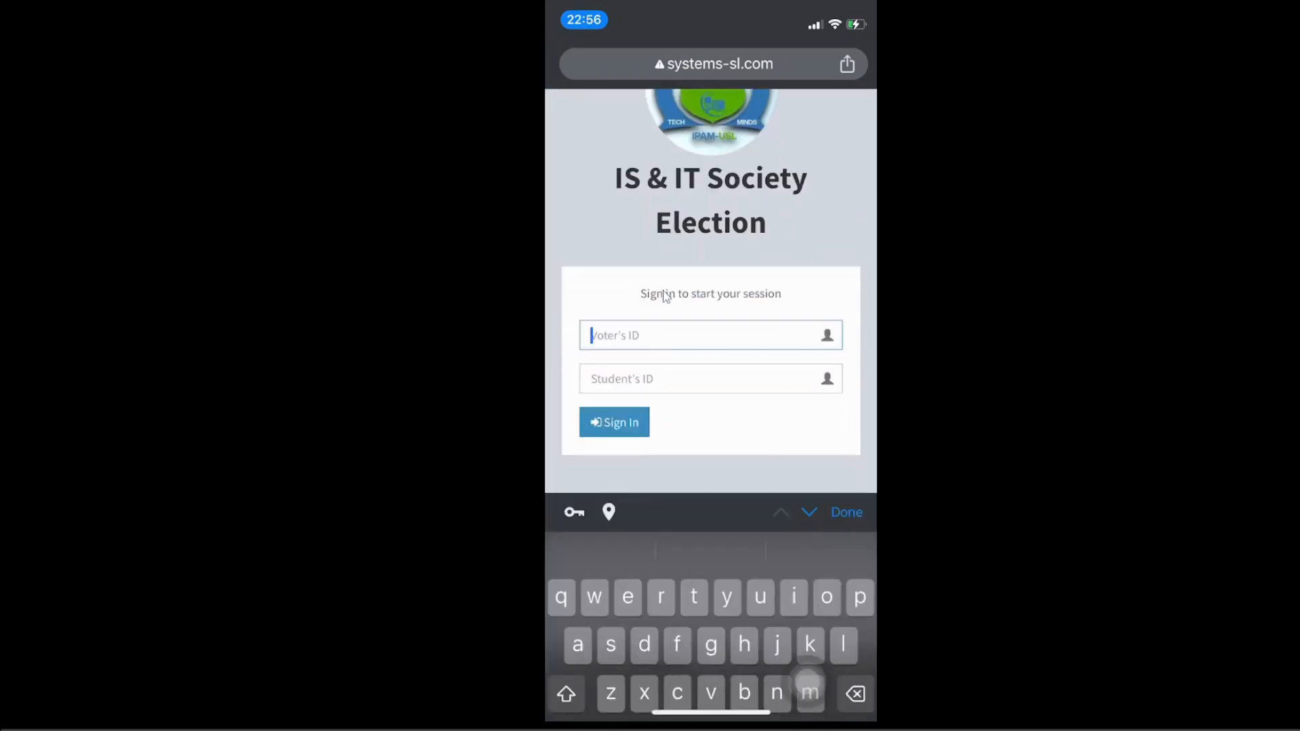
left_click(704, 334)
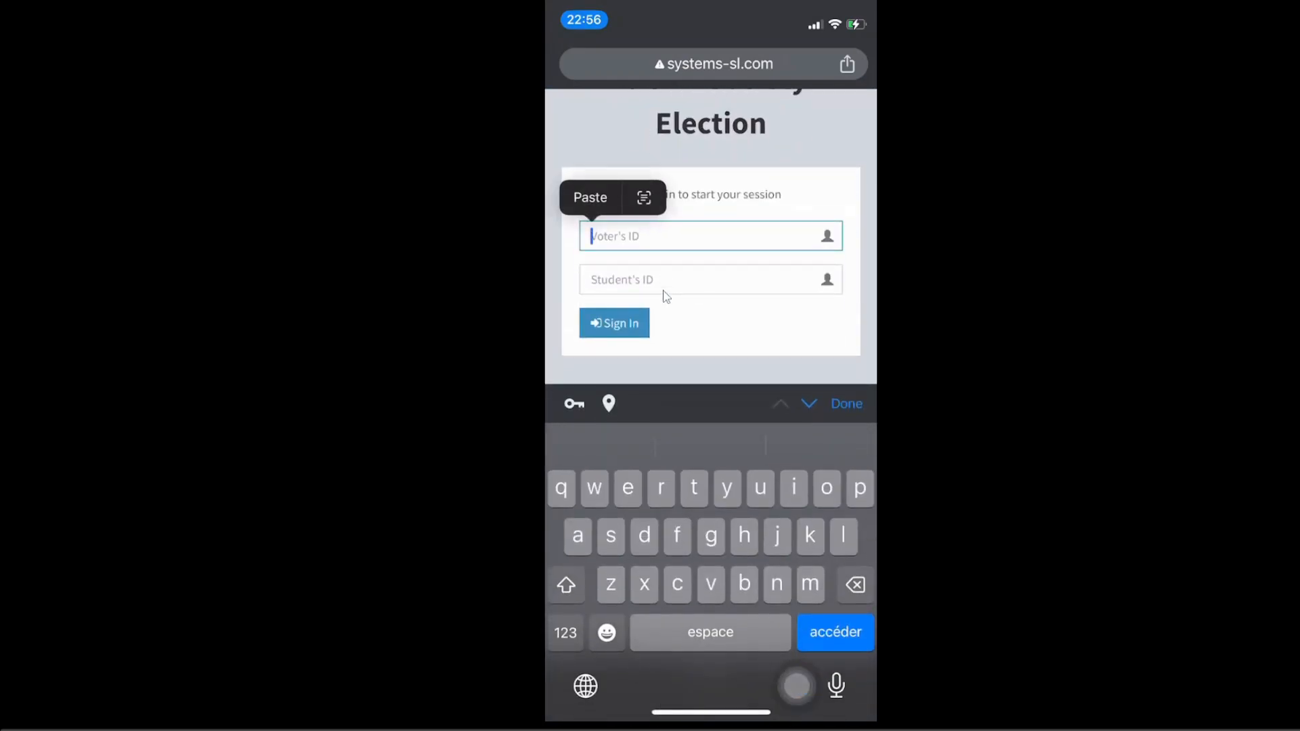
left_click(589, 198)
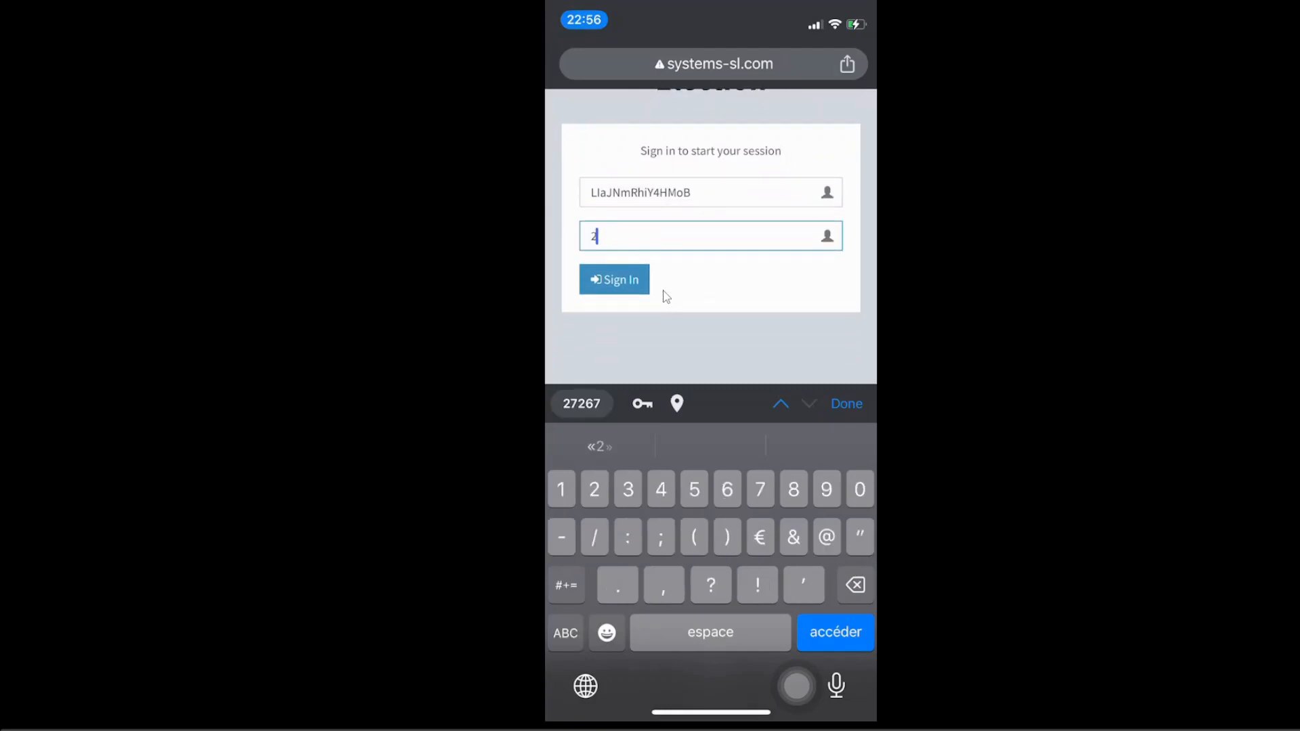
type("7267")
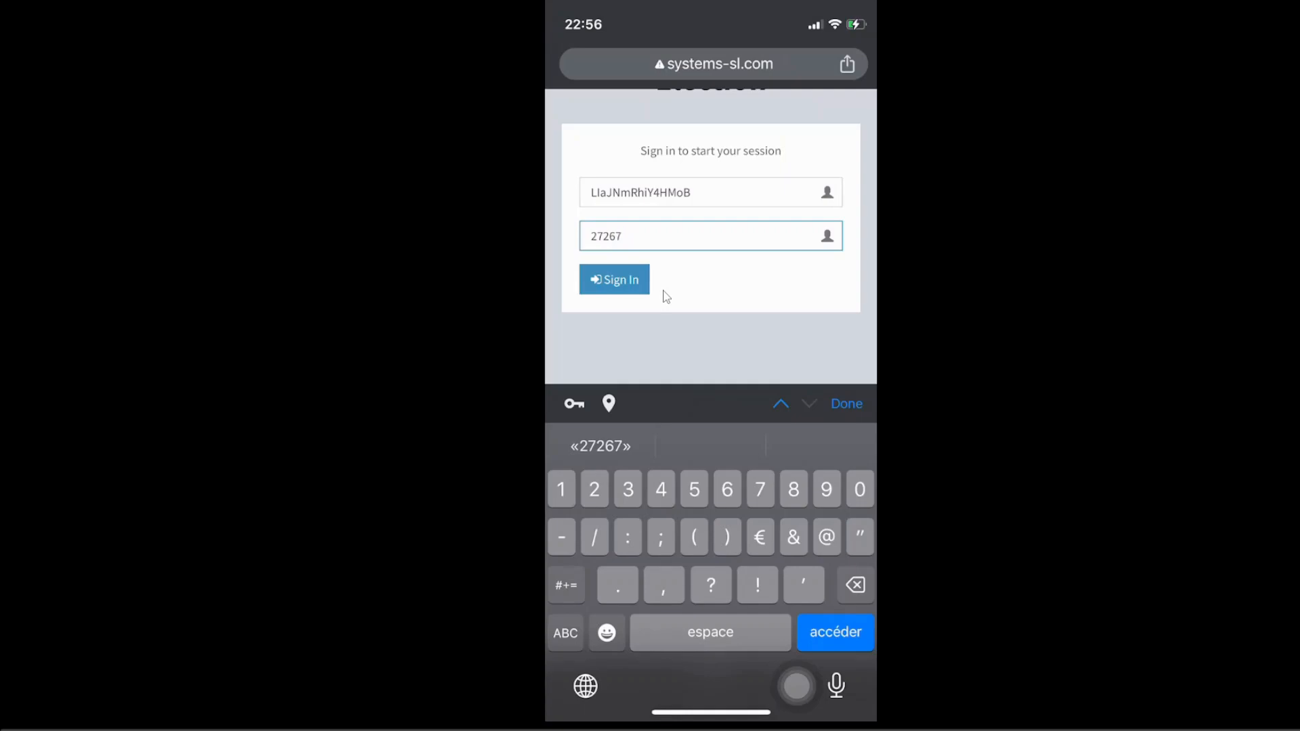
left_click(615, 279)
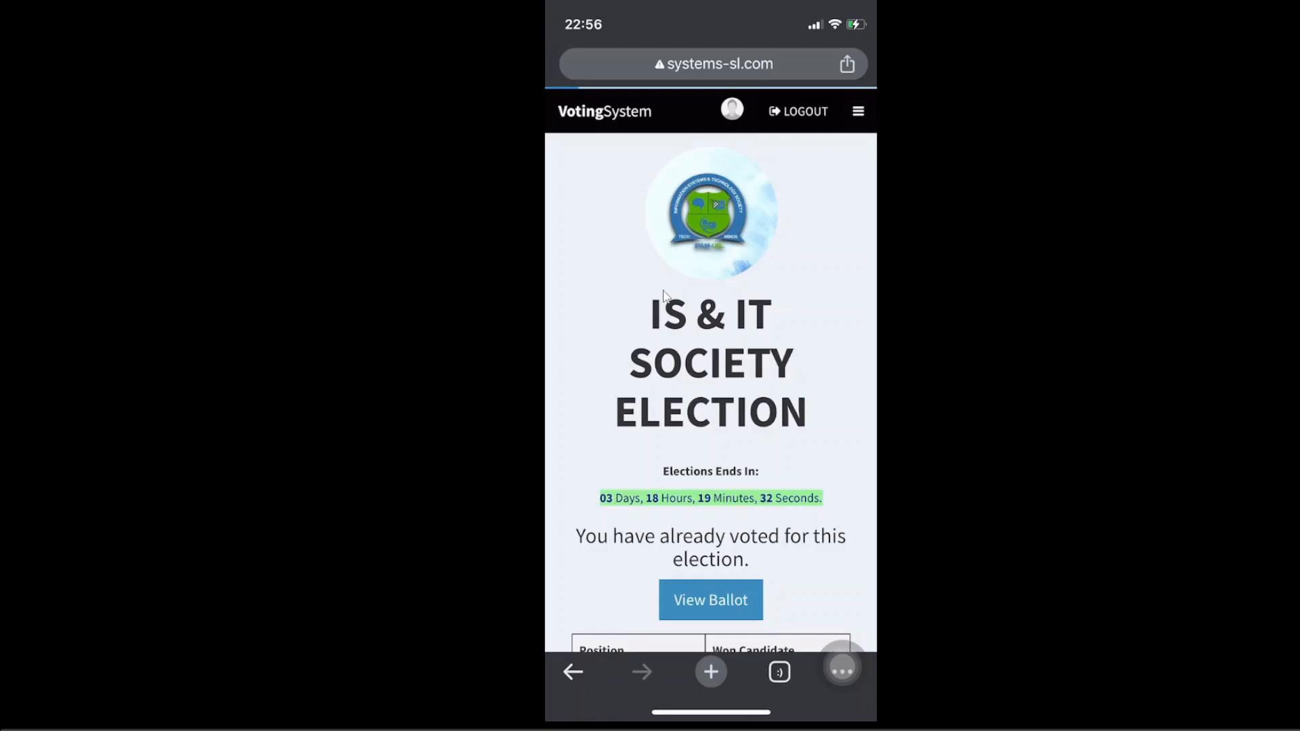
left_click(797, 111)
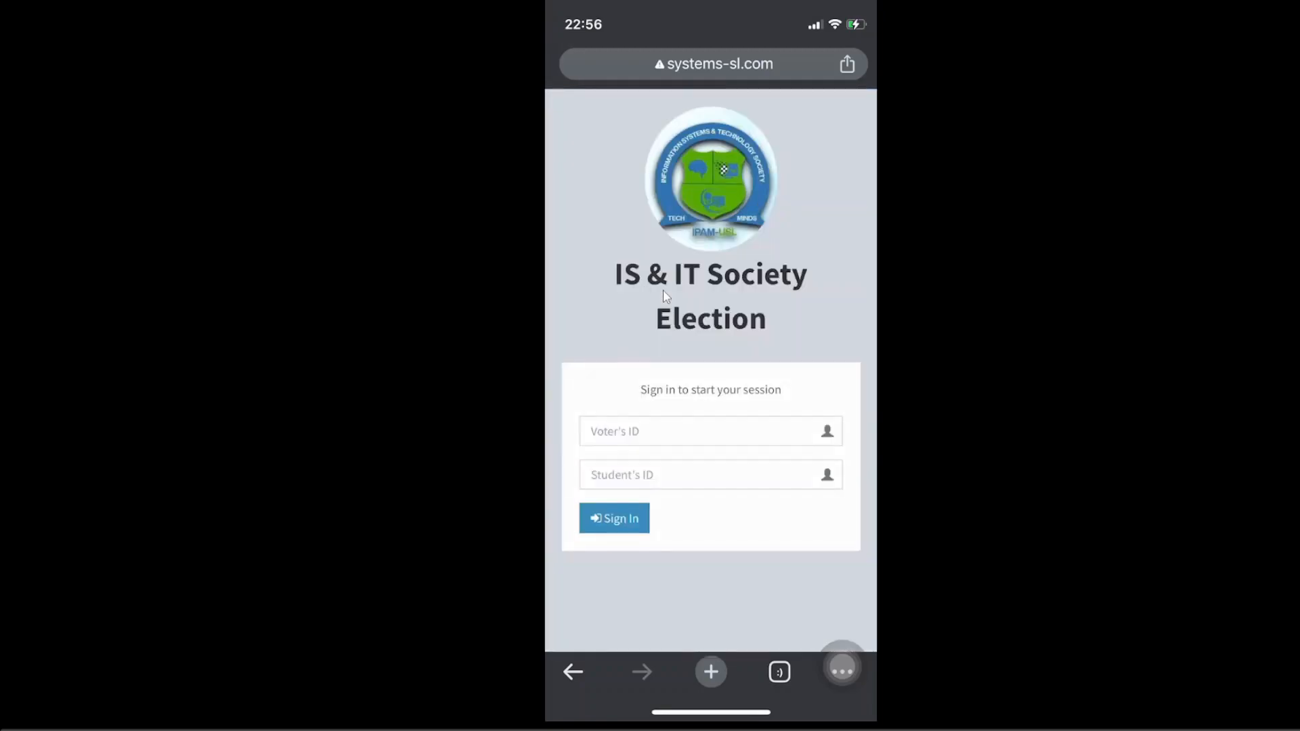
mouse_move(739, 255)
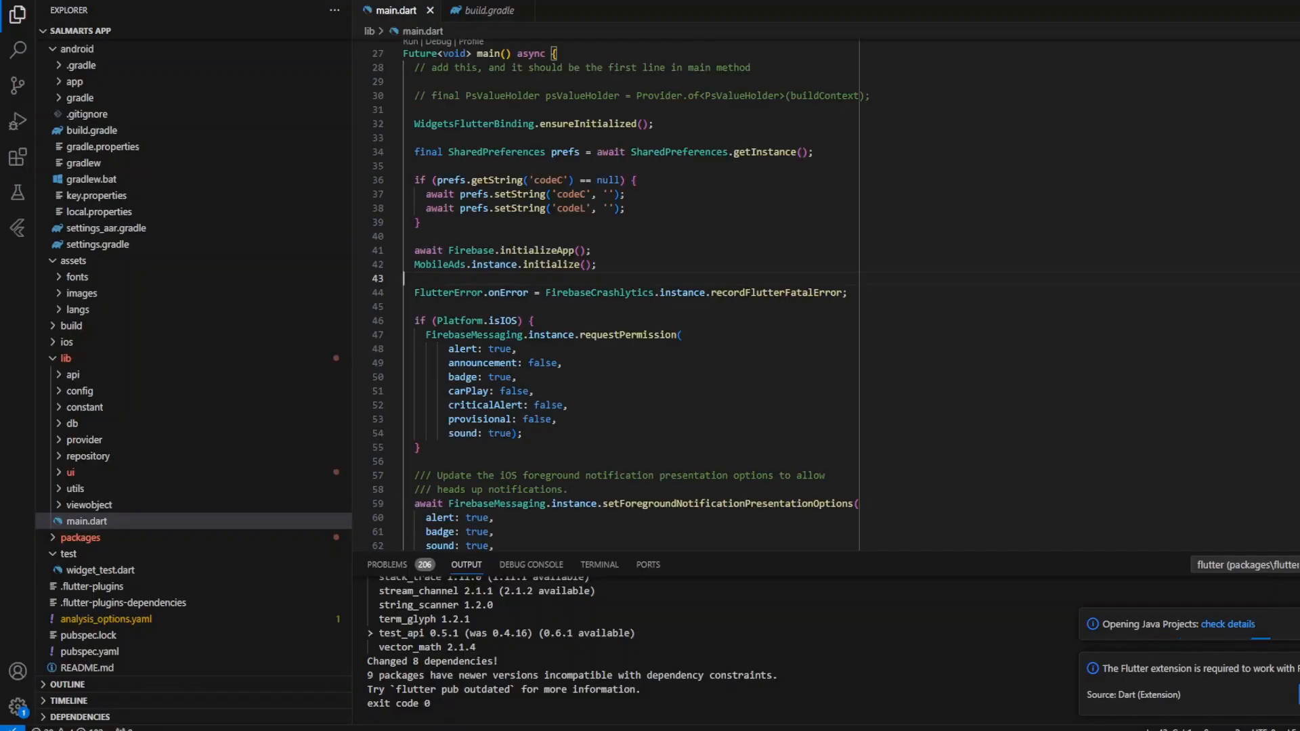
On the admin tab, check the Votes record showing the test voter's two choices, then return to the Voters list
key("alt+tab")
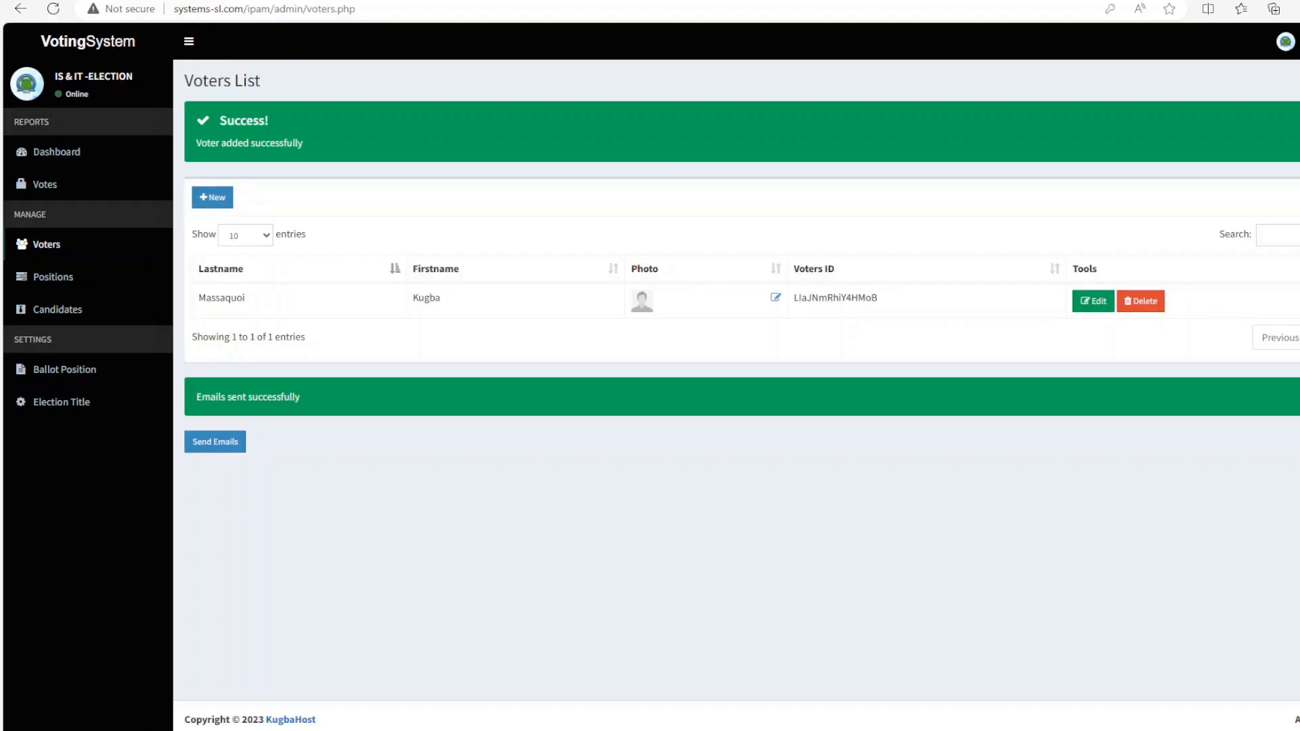
mouse_move(56, 151)
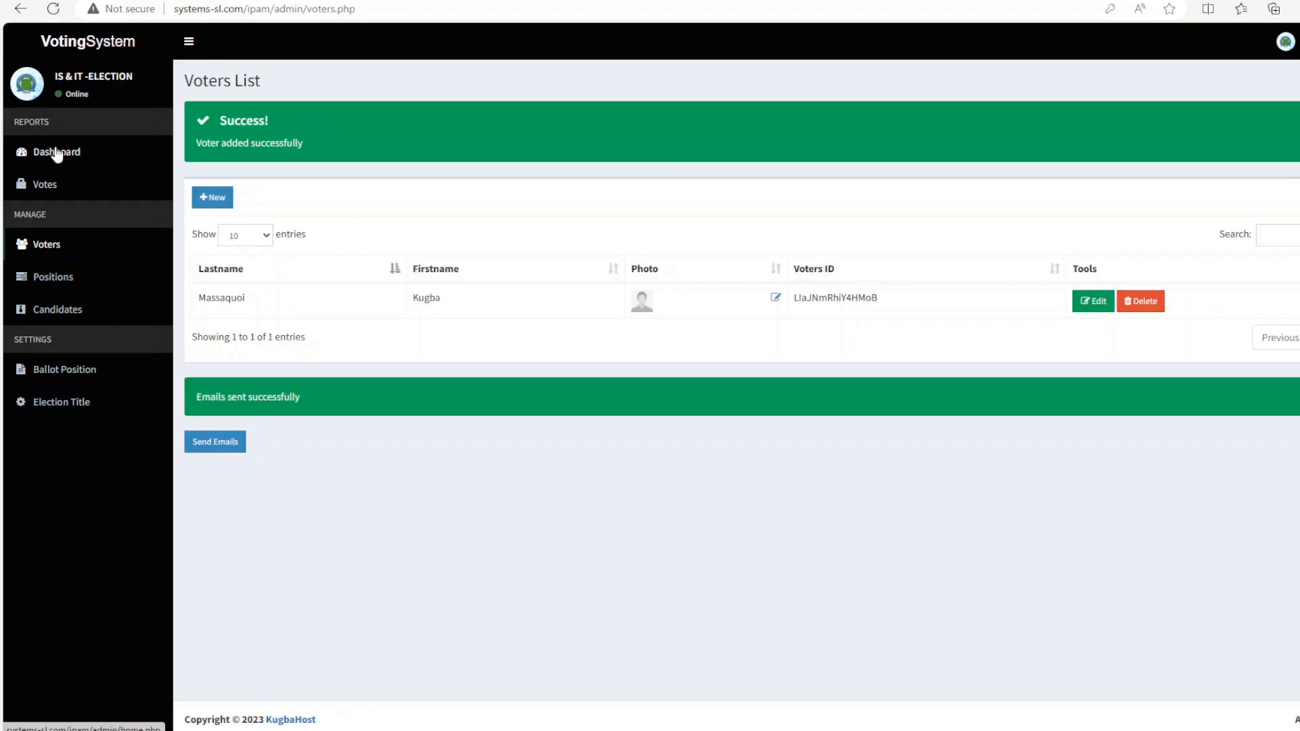
mouse_move(45, 185)
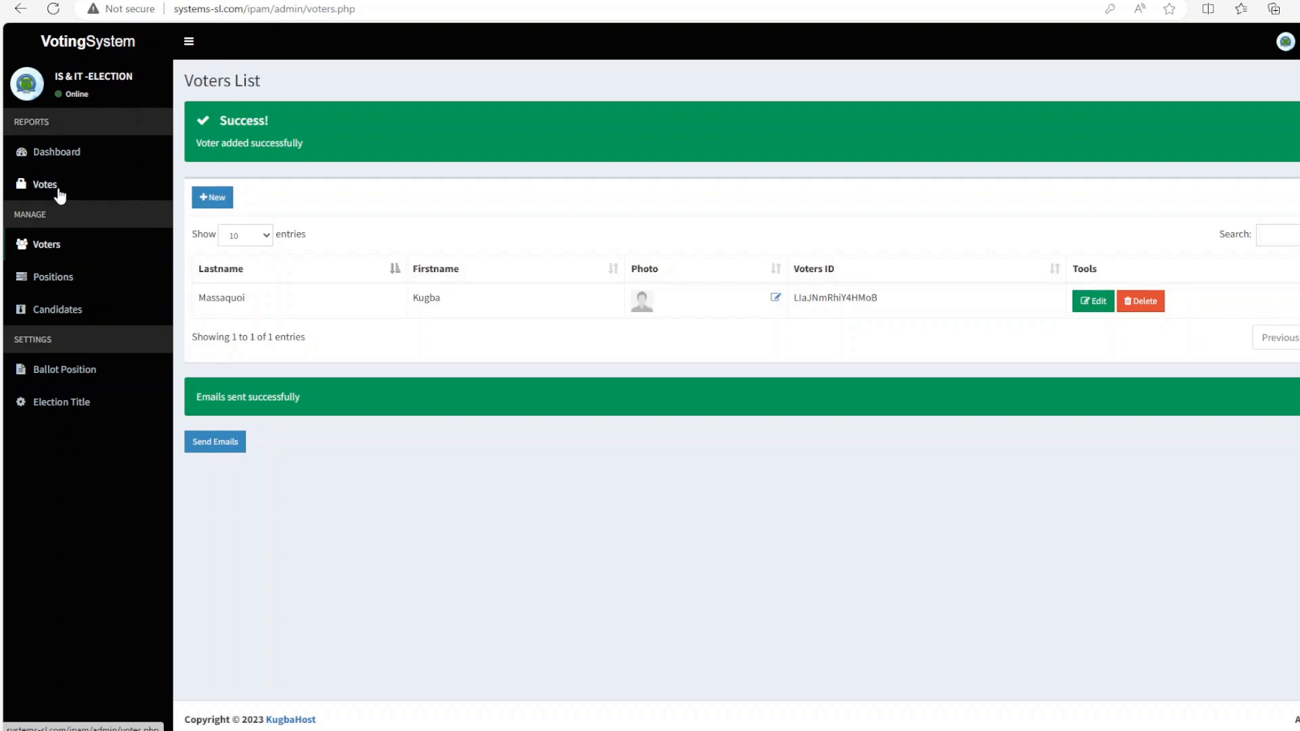
left_click(45, 184)
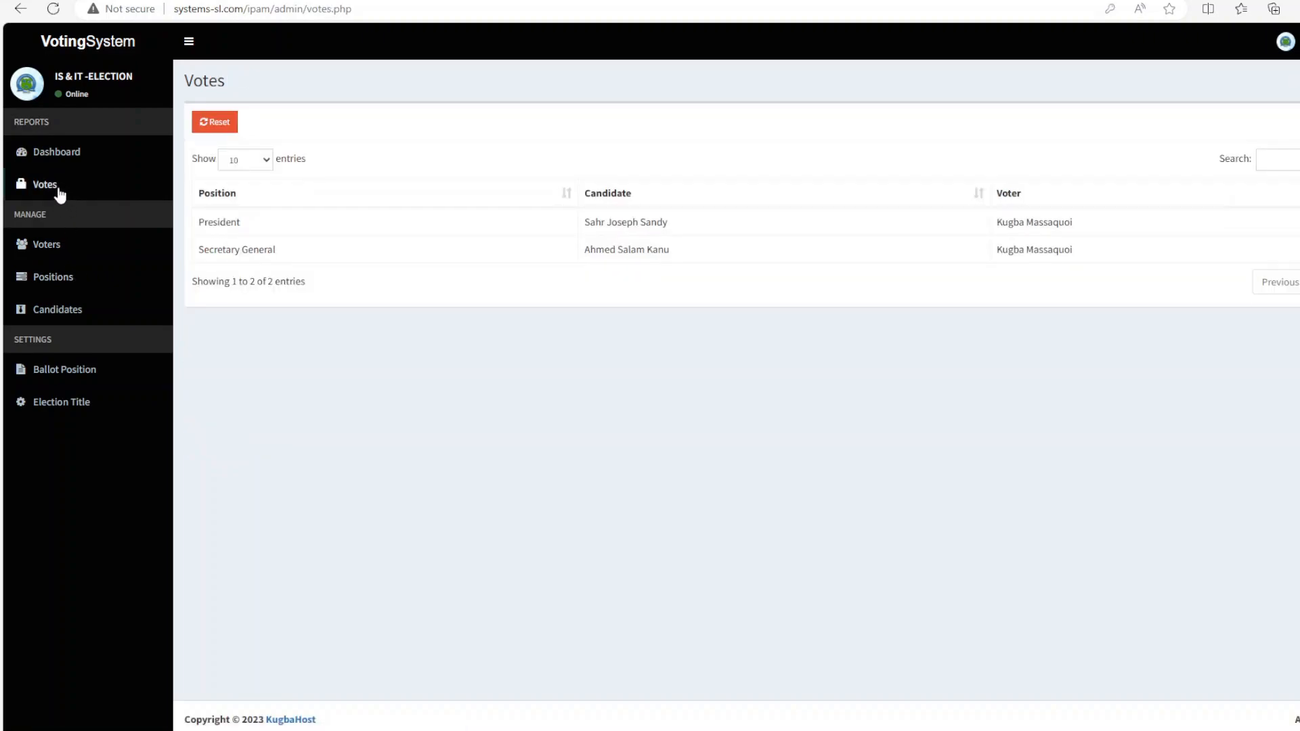
left_click(46, 244)
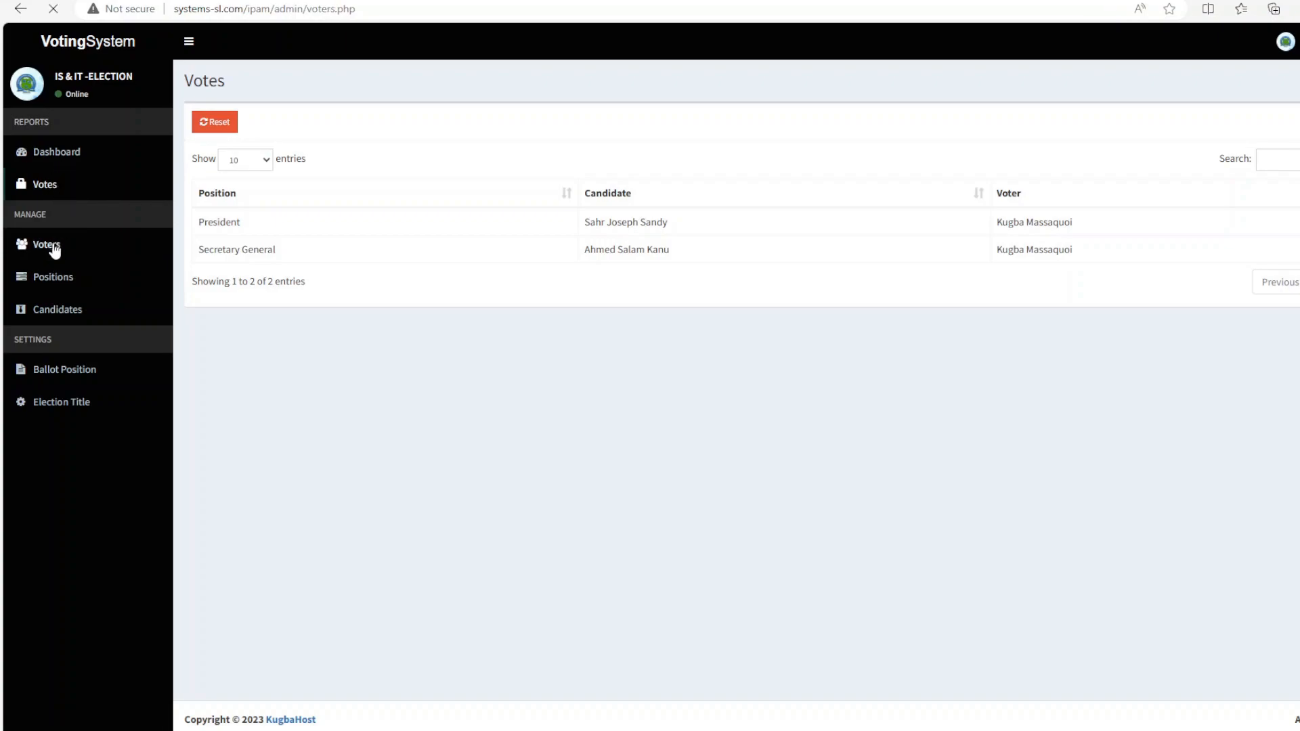
left_click(46, 244)
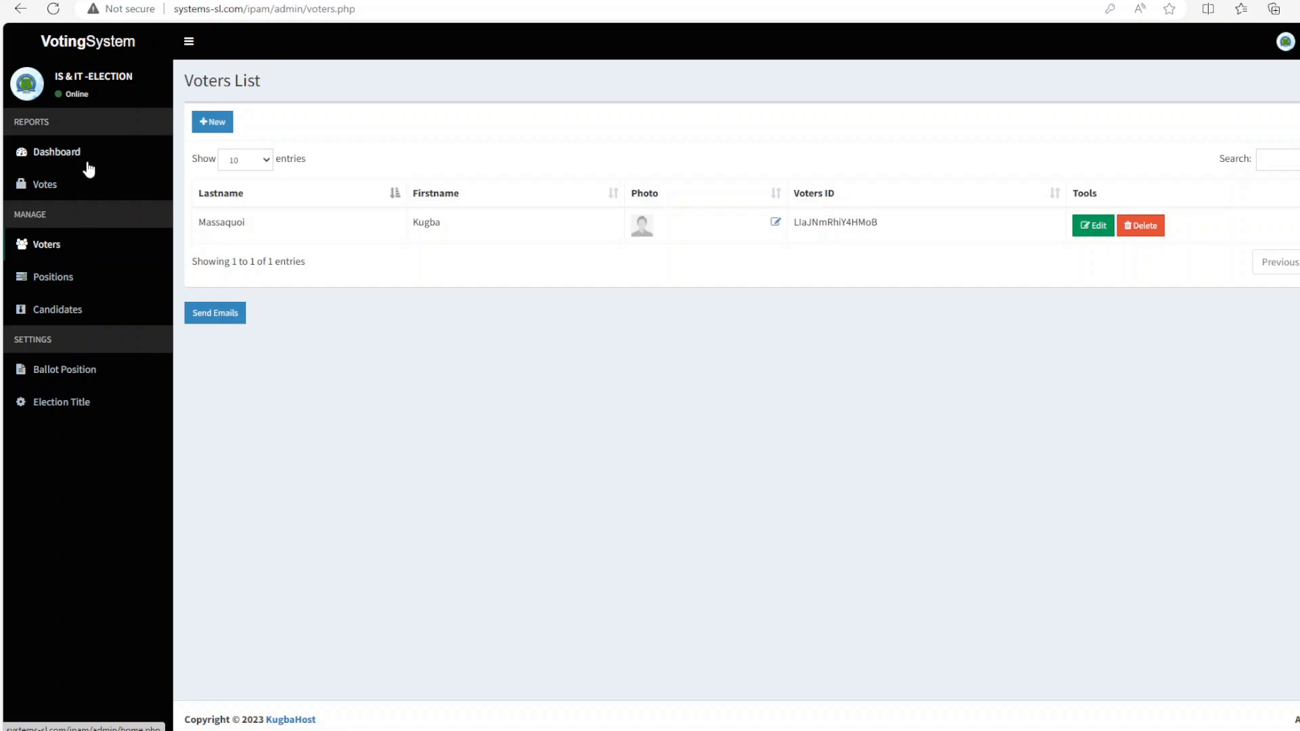
mouse_move(51, 164)
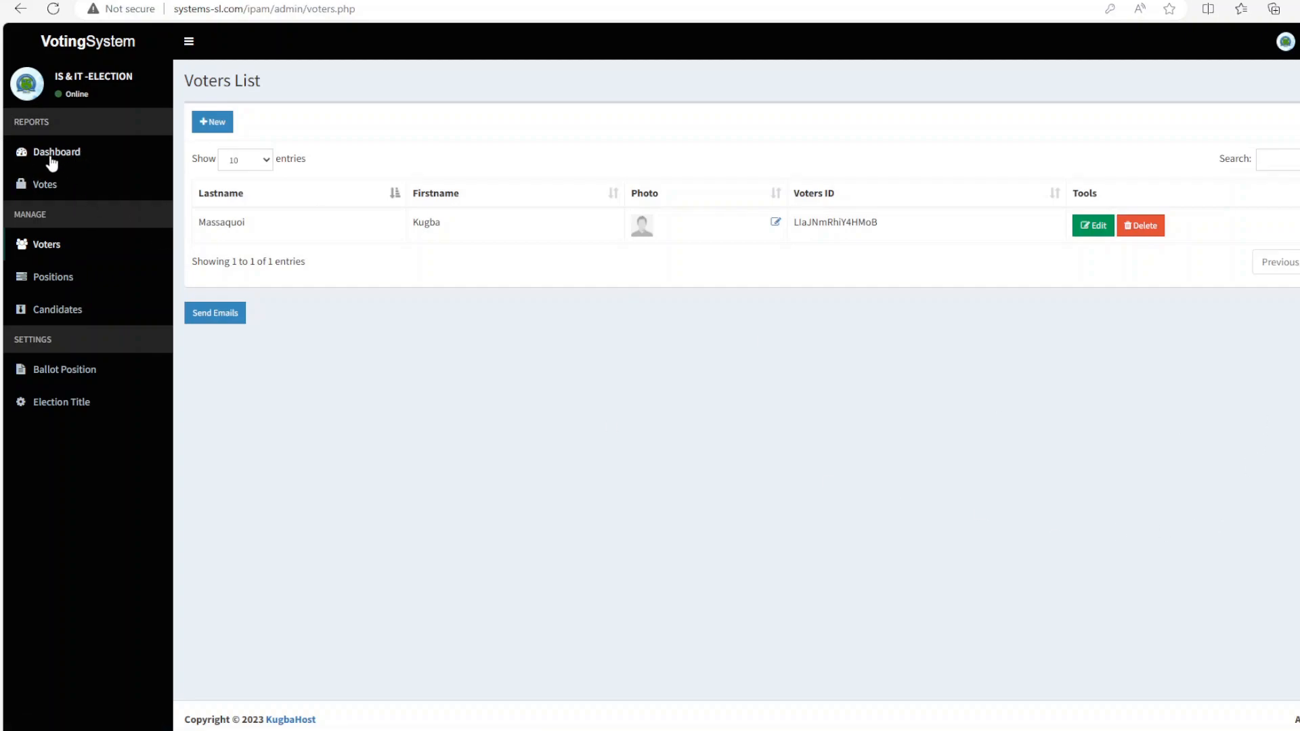
Review the dashboard votes tally of one vote per position and send the result reports
left_click(57, 152)
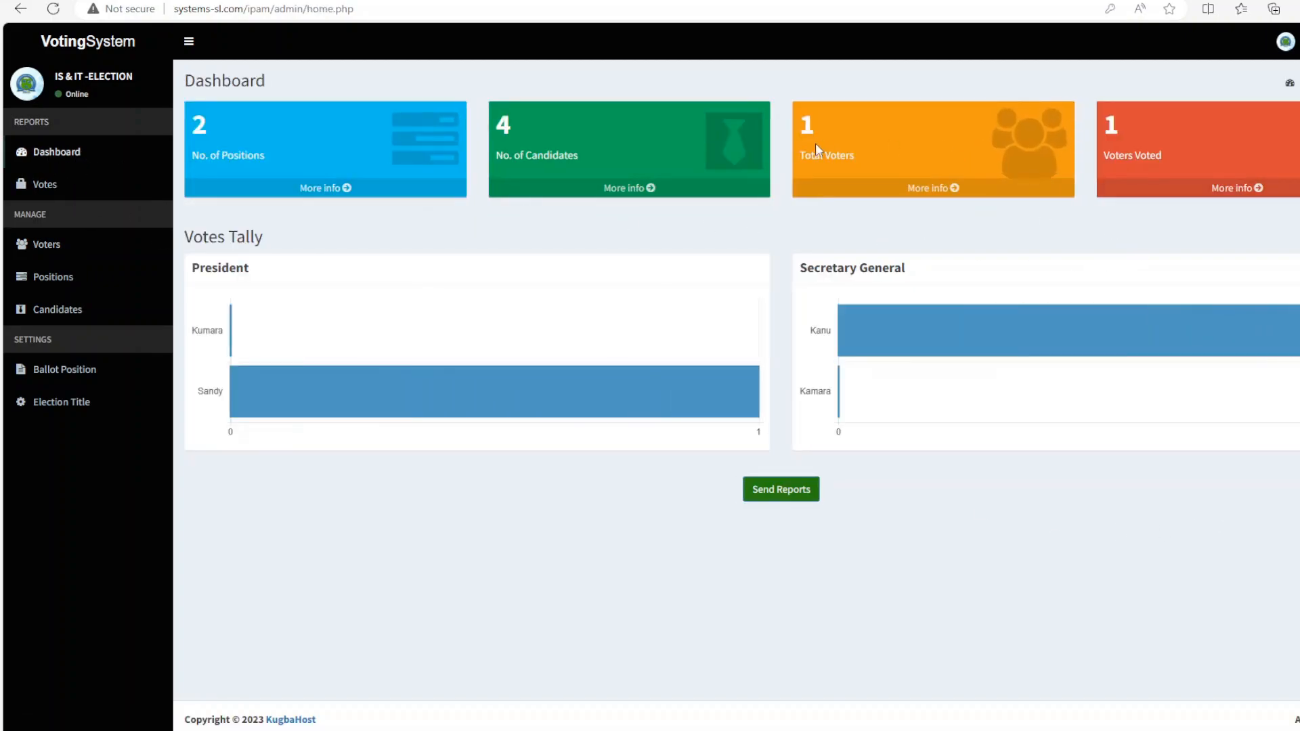
mouse_move(850, 147)
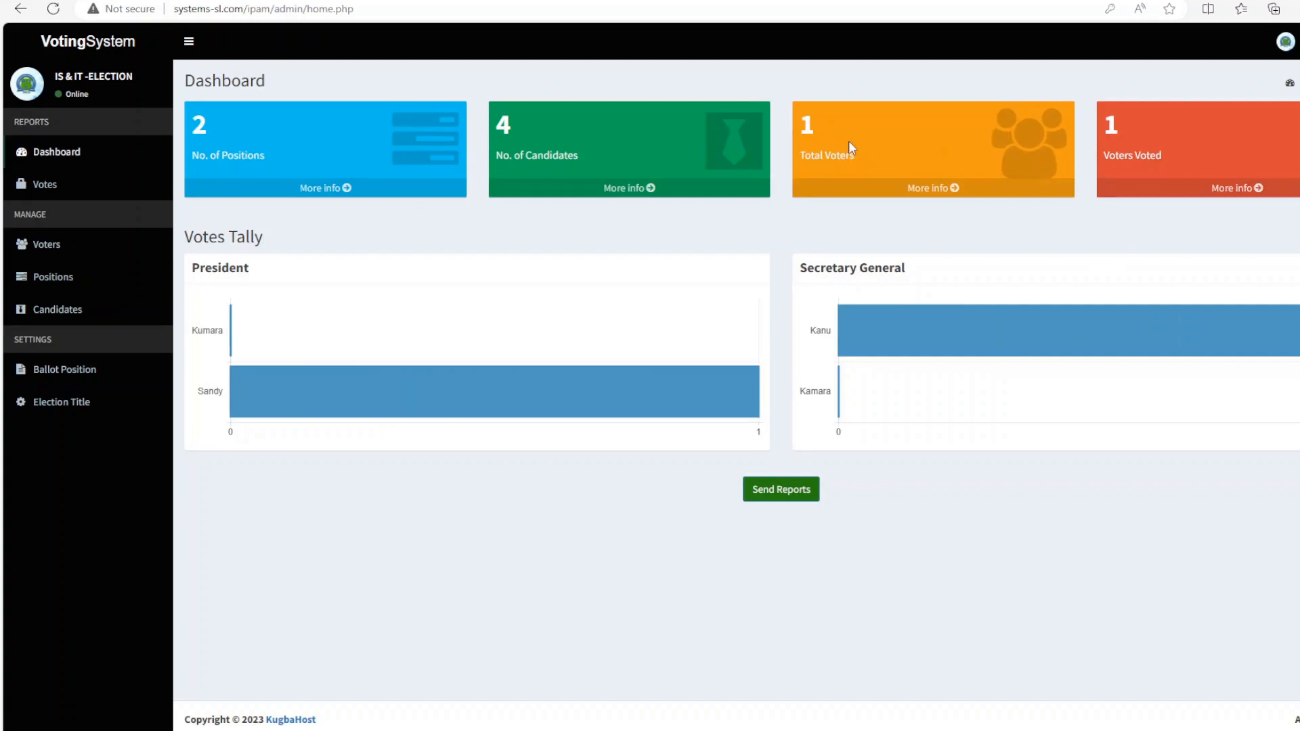
mouse_move(1161, 146)
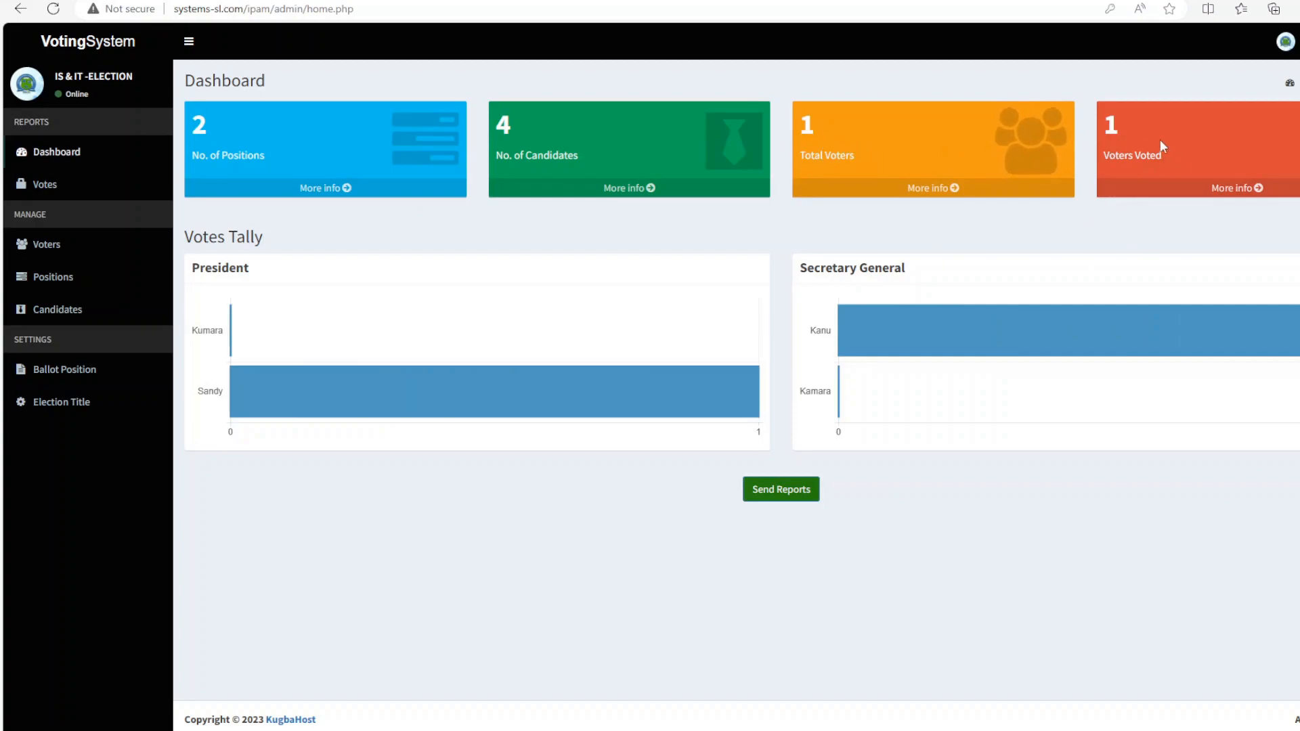
mouse_move(901, 319)
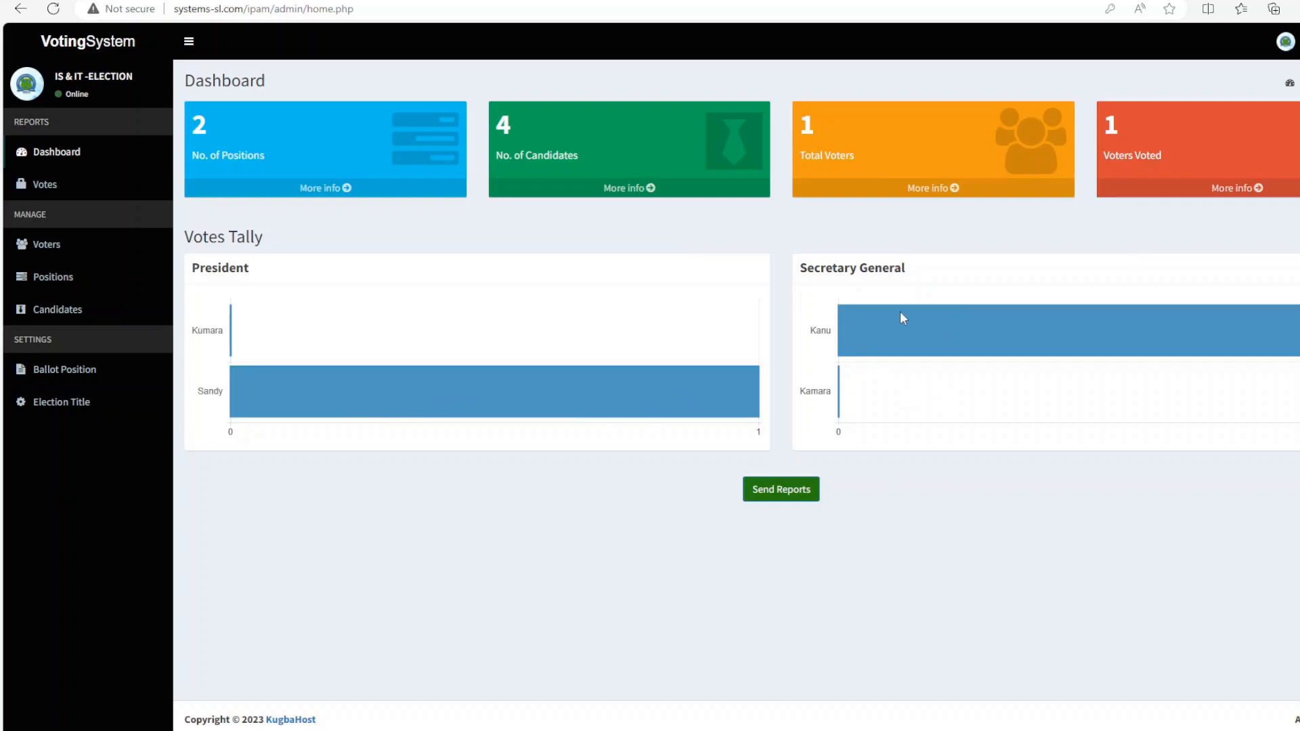
mouse_move(979, 513)
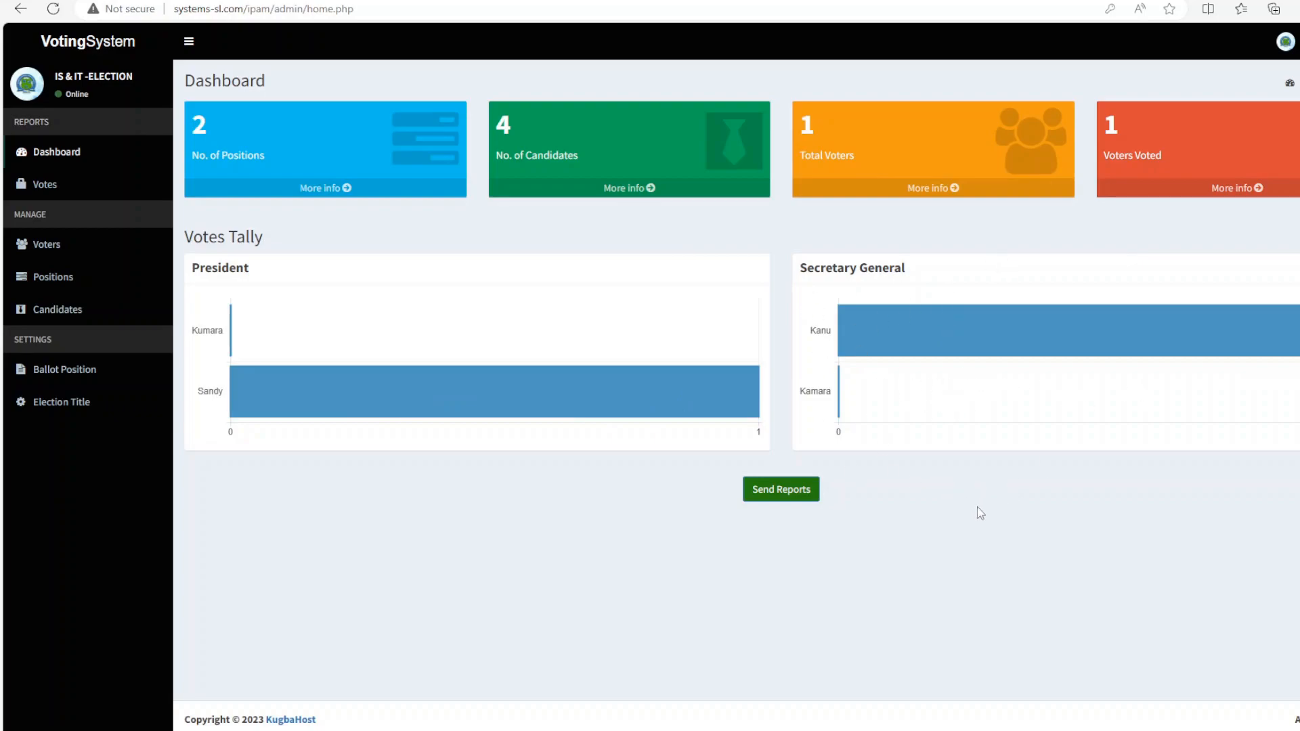
mouse_move(813, 449)
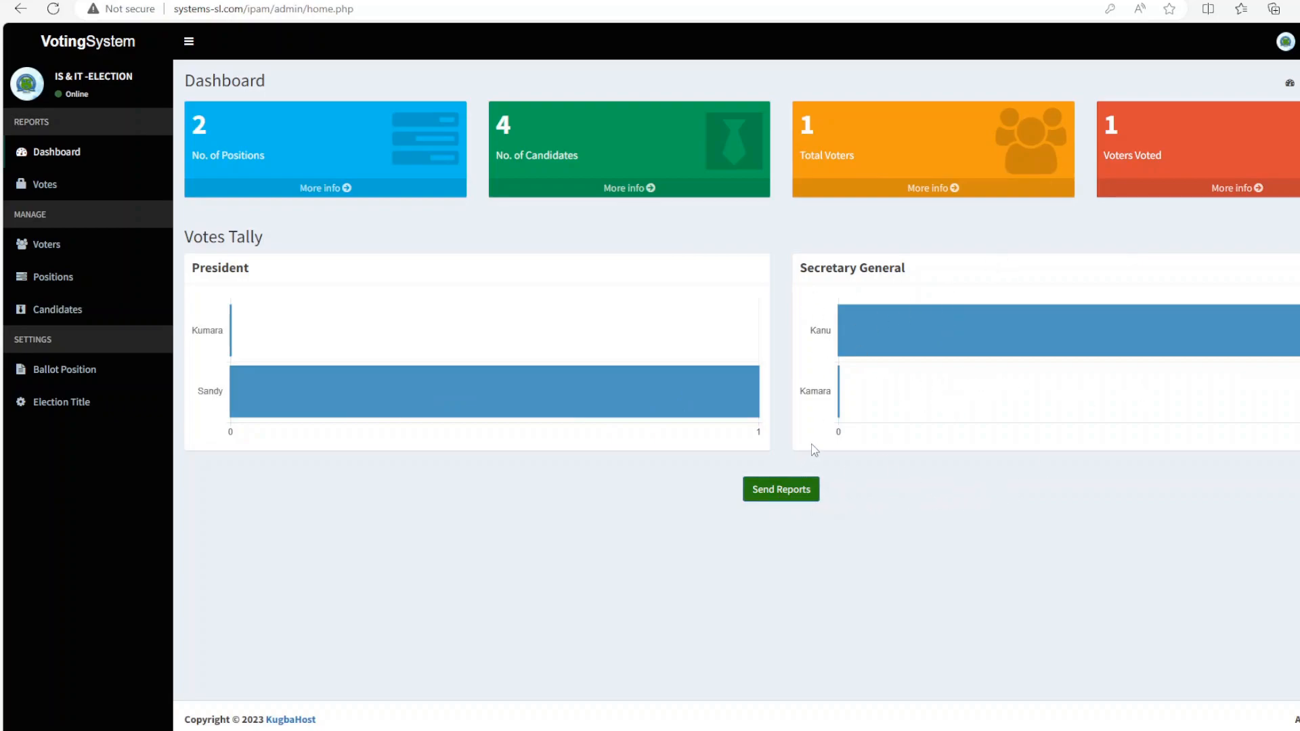
mouse_move(831, 348)
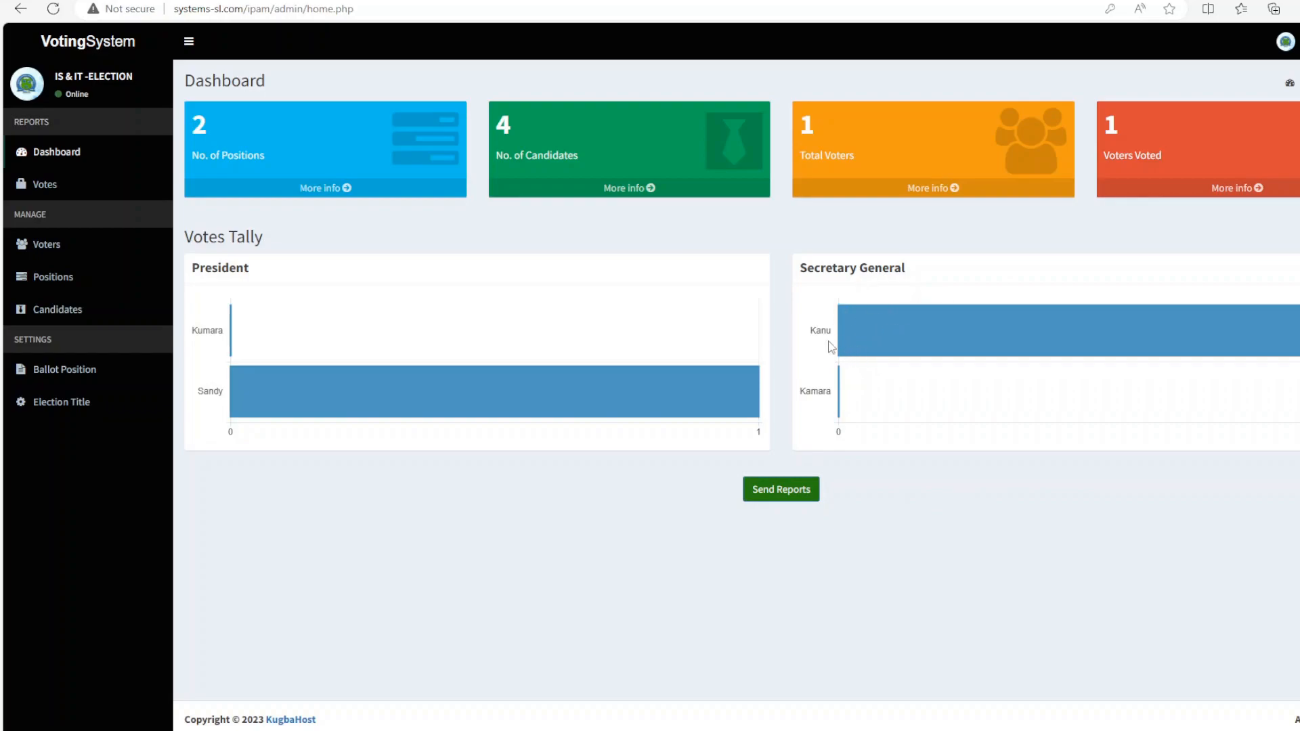
mouse_move(288, 456)
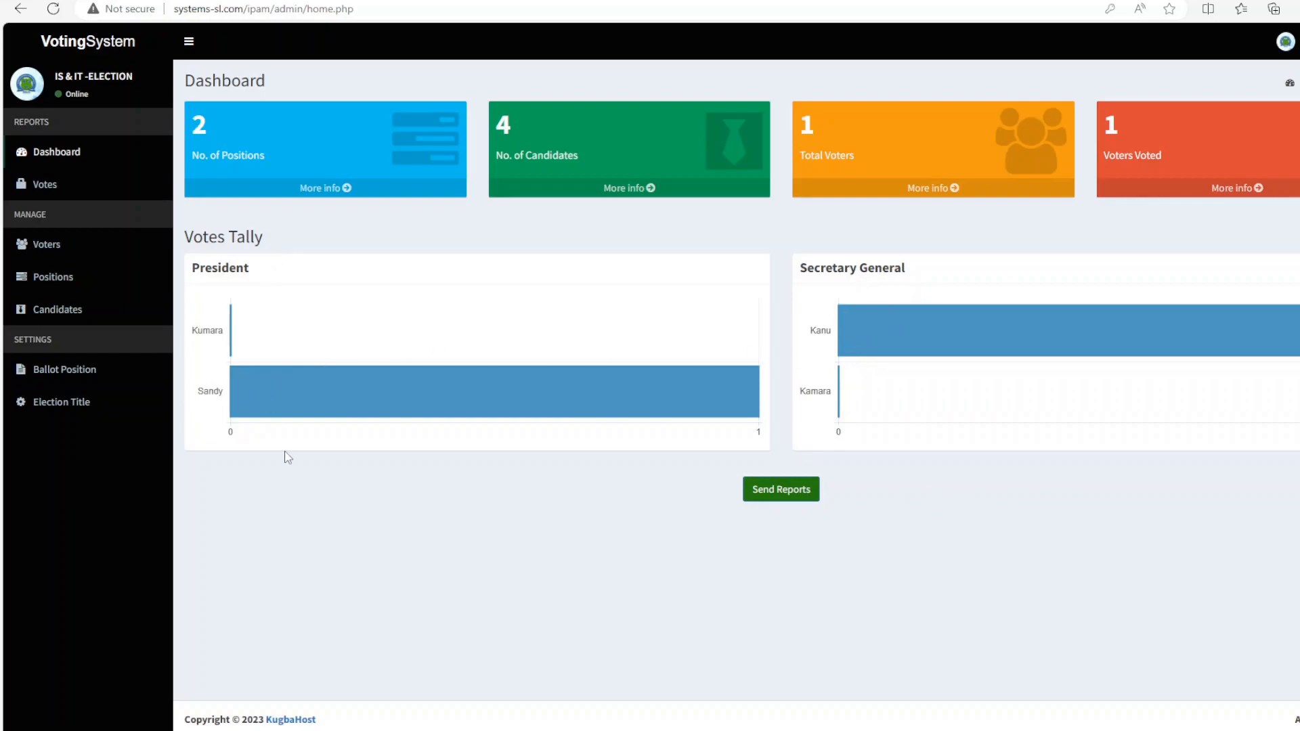
mouse_move(770, 512)
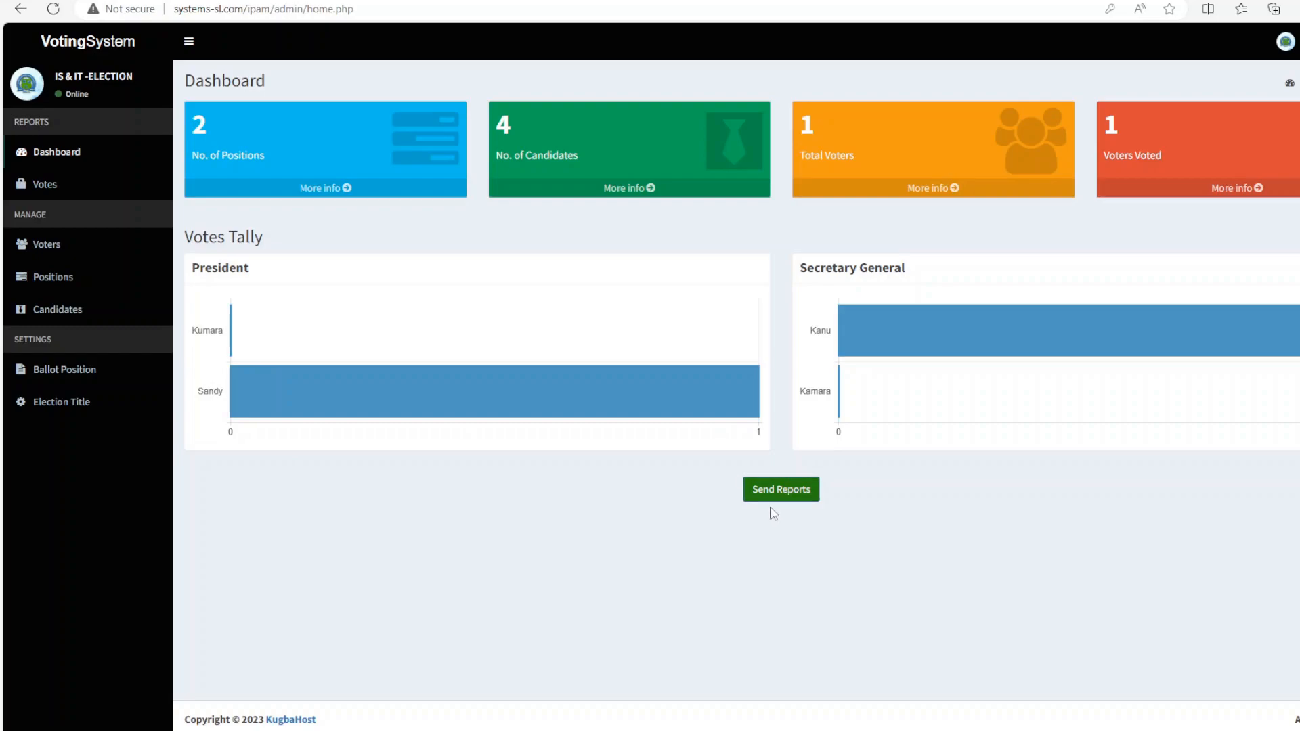
left_click(780, 489)
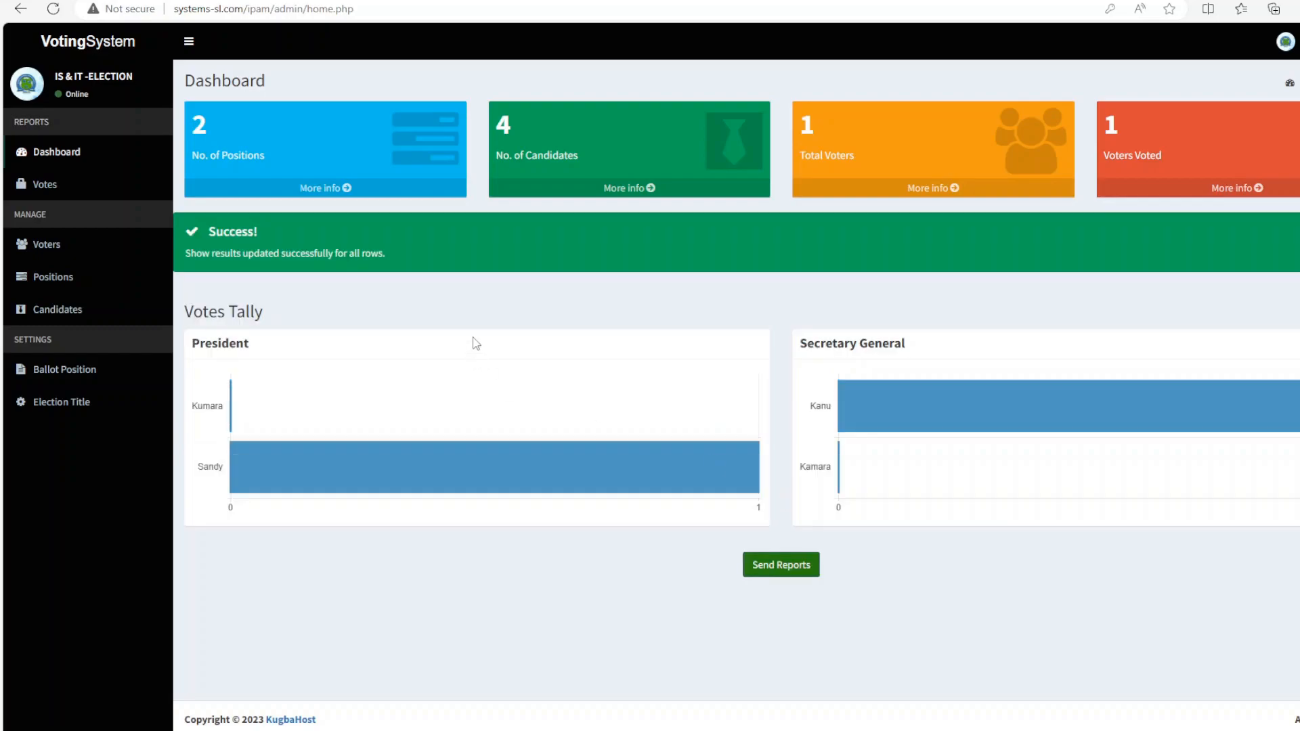
mouse_move(415, 264)
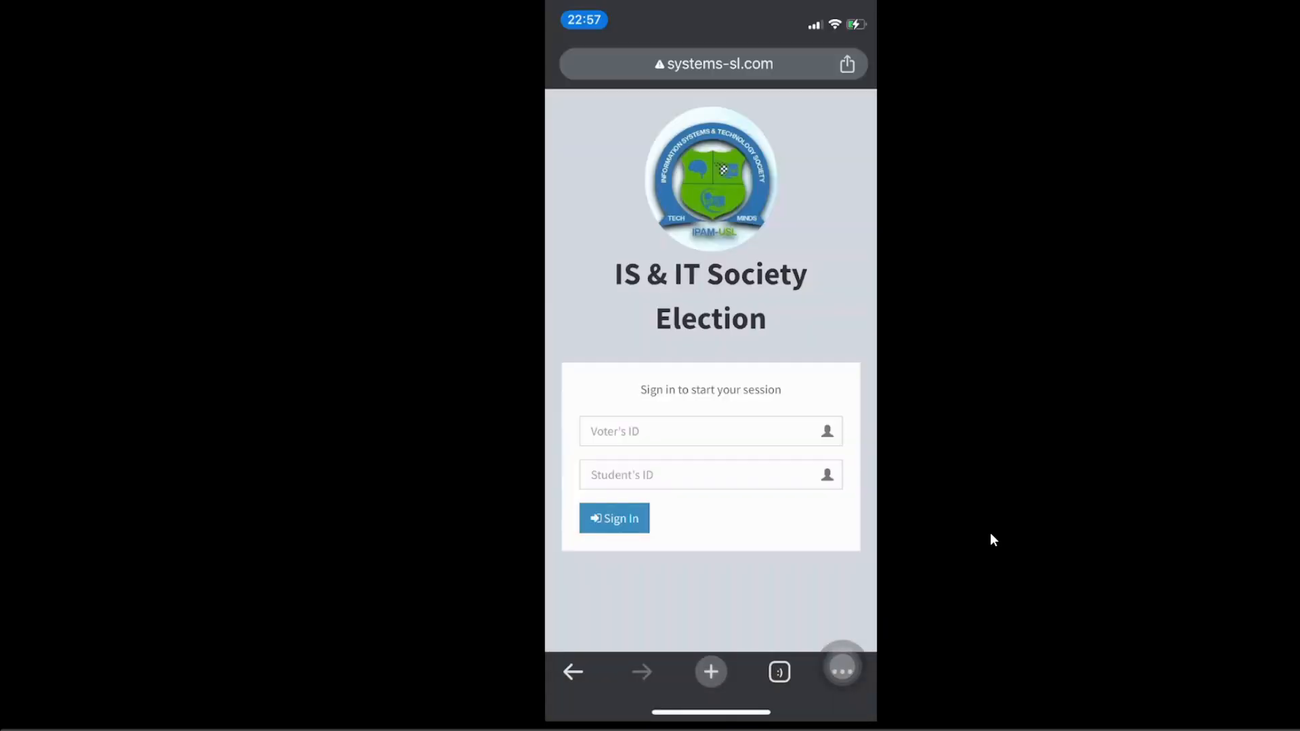
Paste the voter ID into the phone sign-in form and sign the test voter back in
left_click(696, 431)
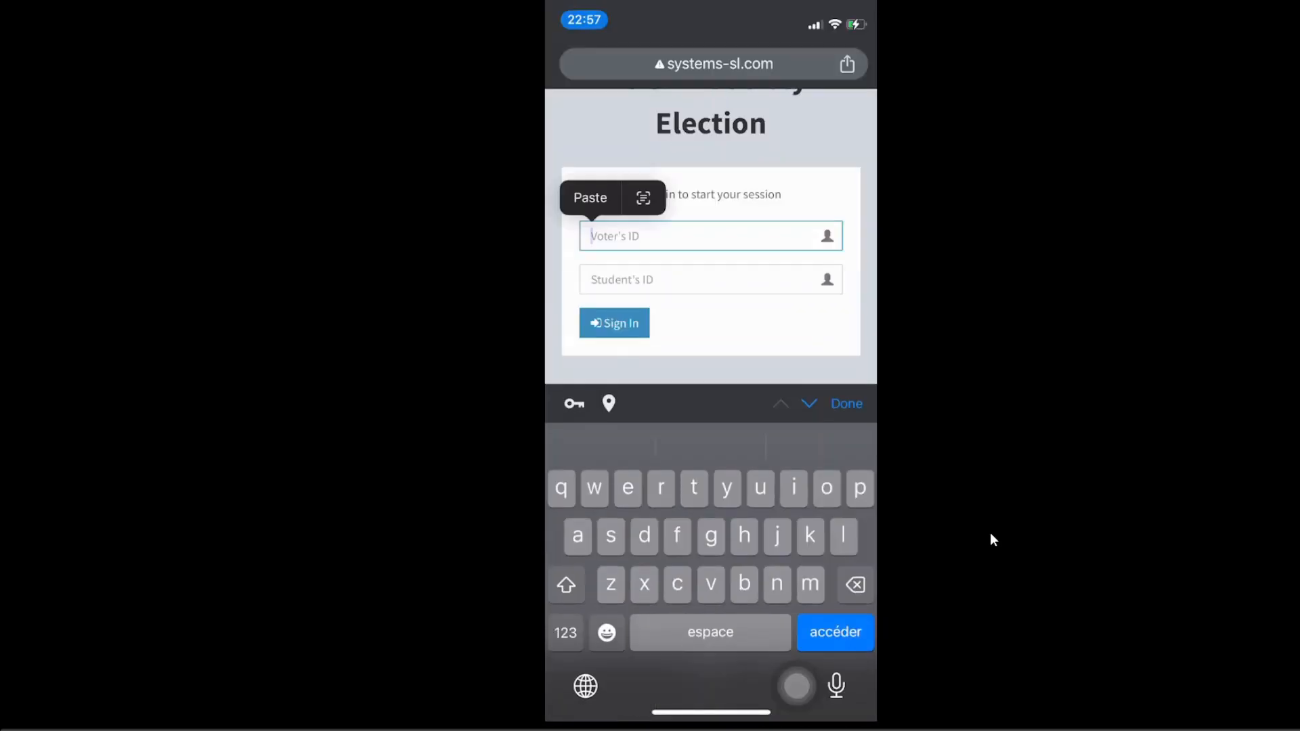
left_click(589, 197)
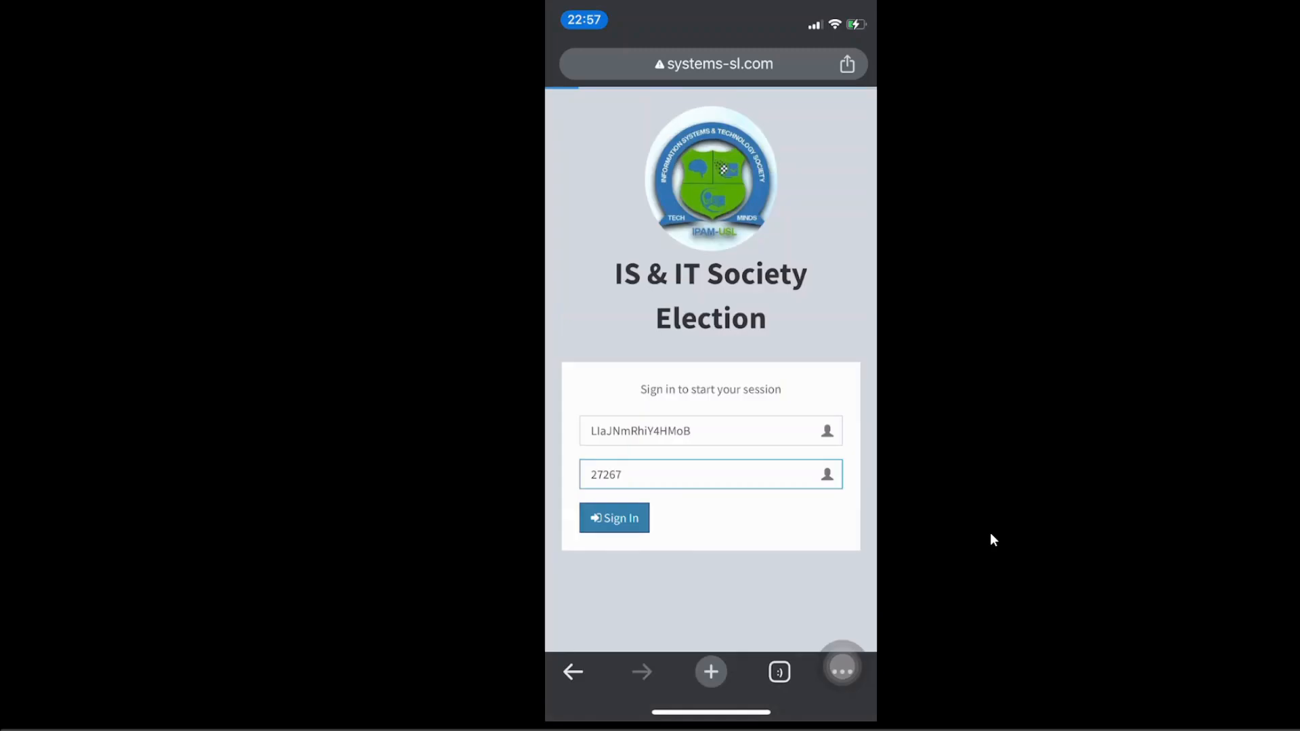
left_click(613, 518)
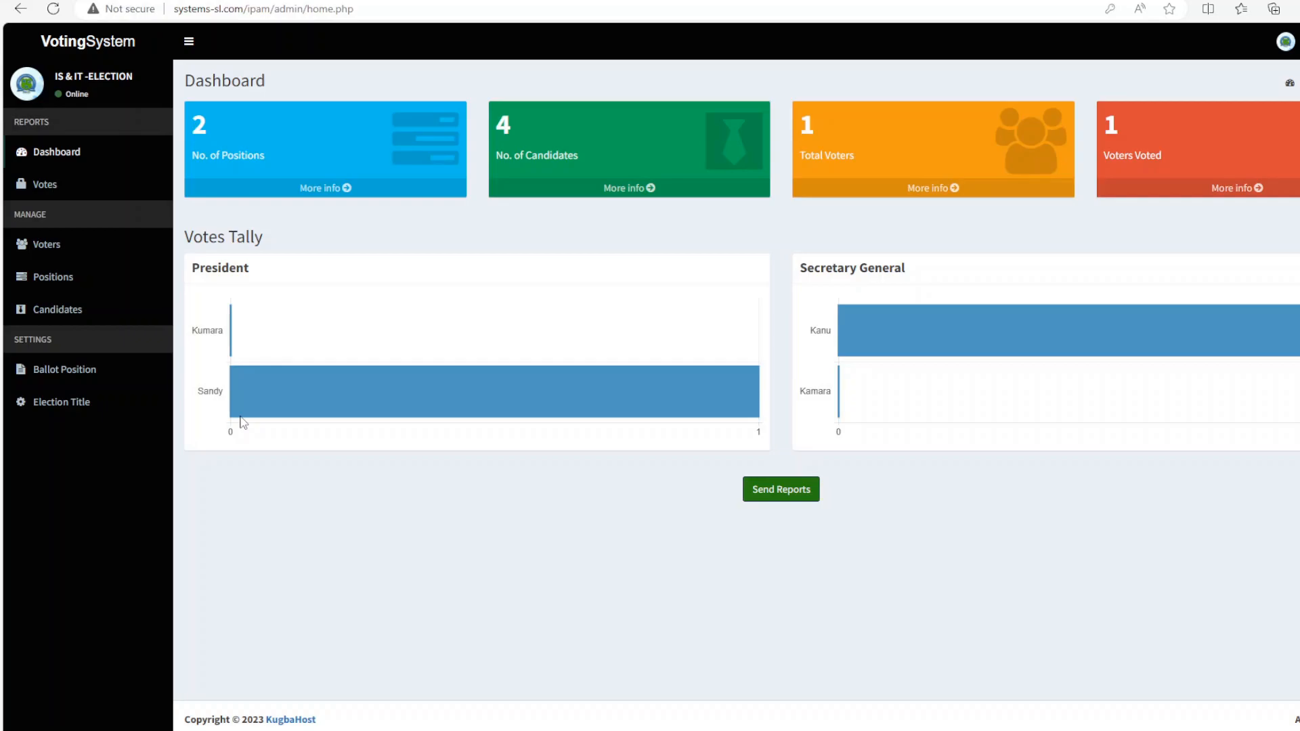
Show the admin ballot layout listing two candidates each for President and Secretary General
left_click(63, 369)
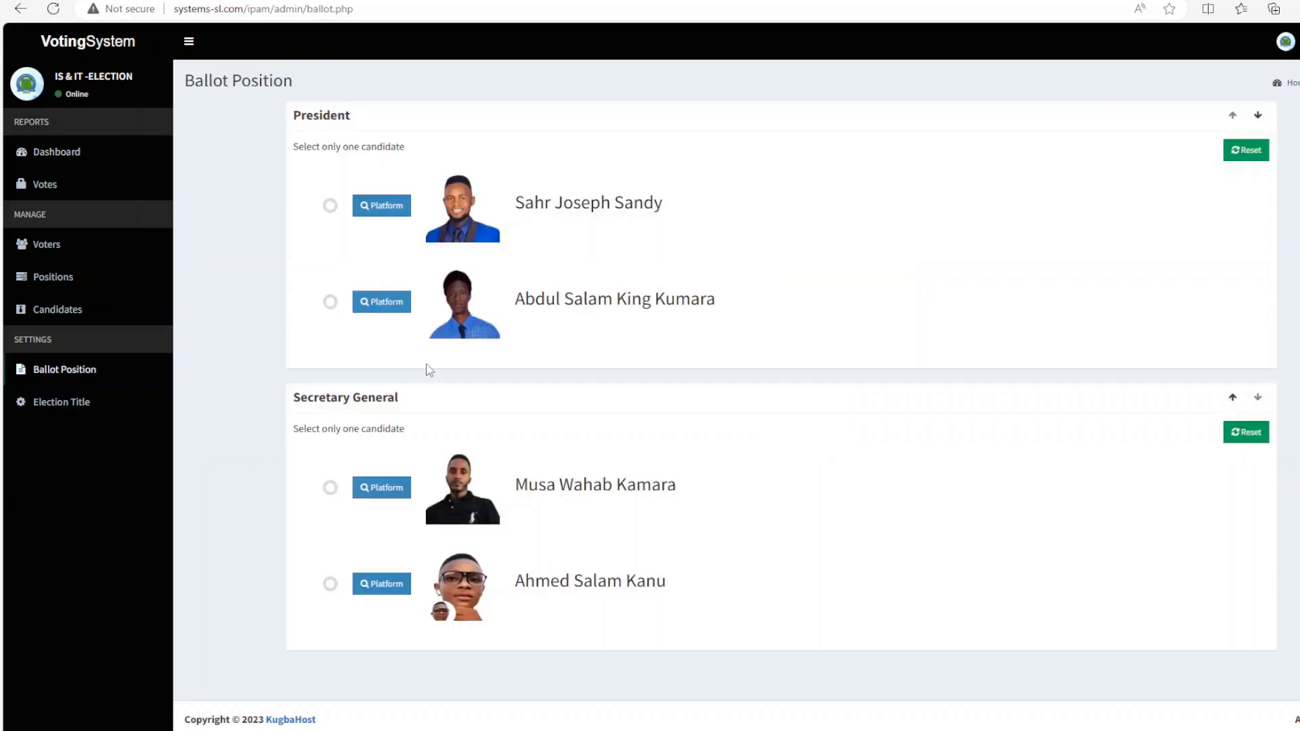